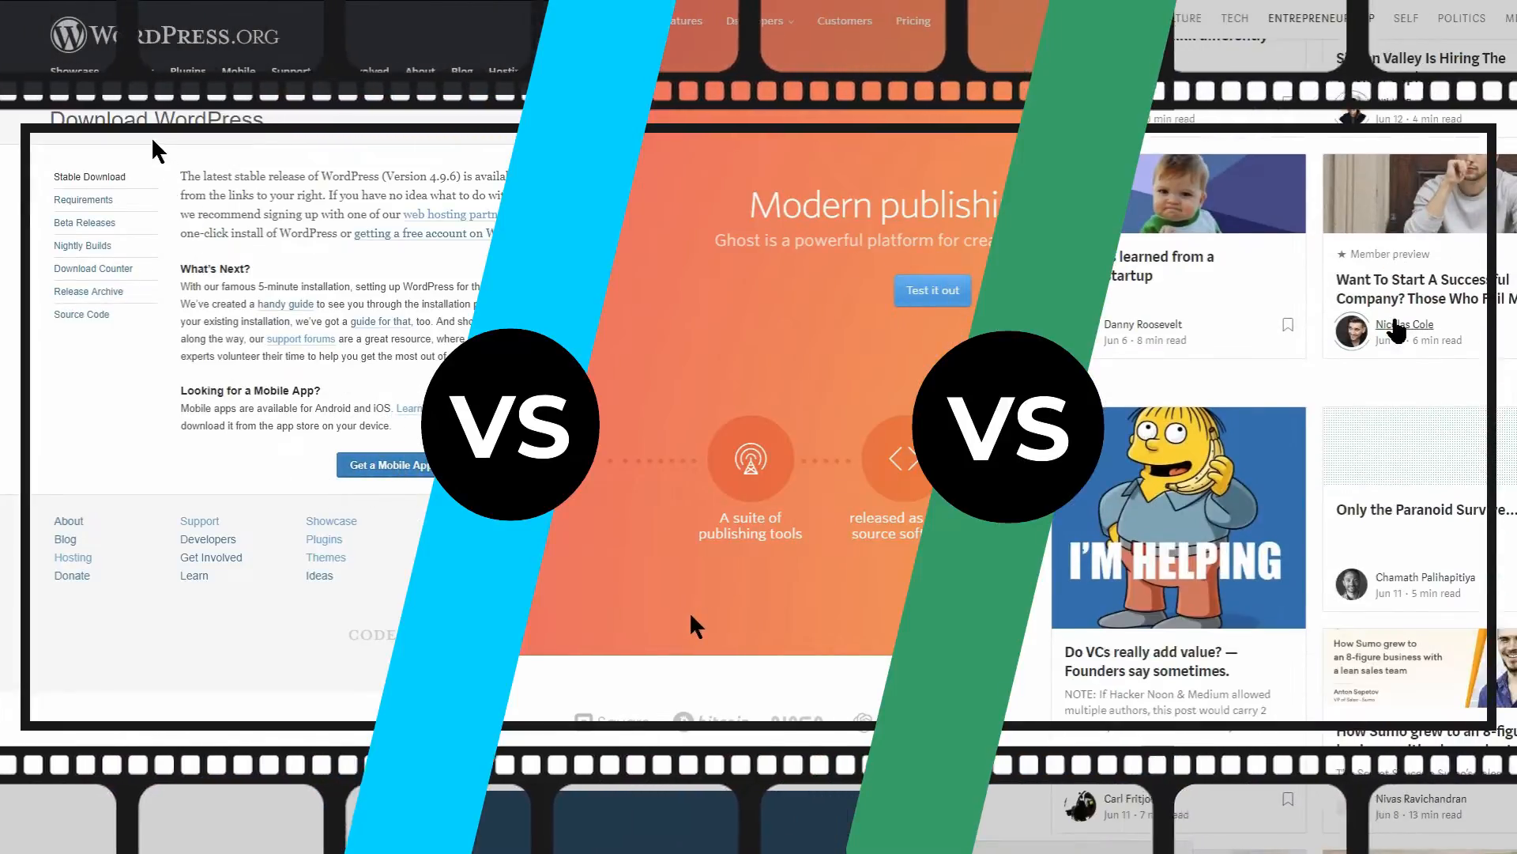
Let the comparison title card finish and land on the WordPress.org home page.
scroll("down", 3)
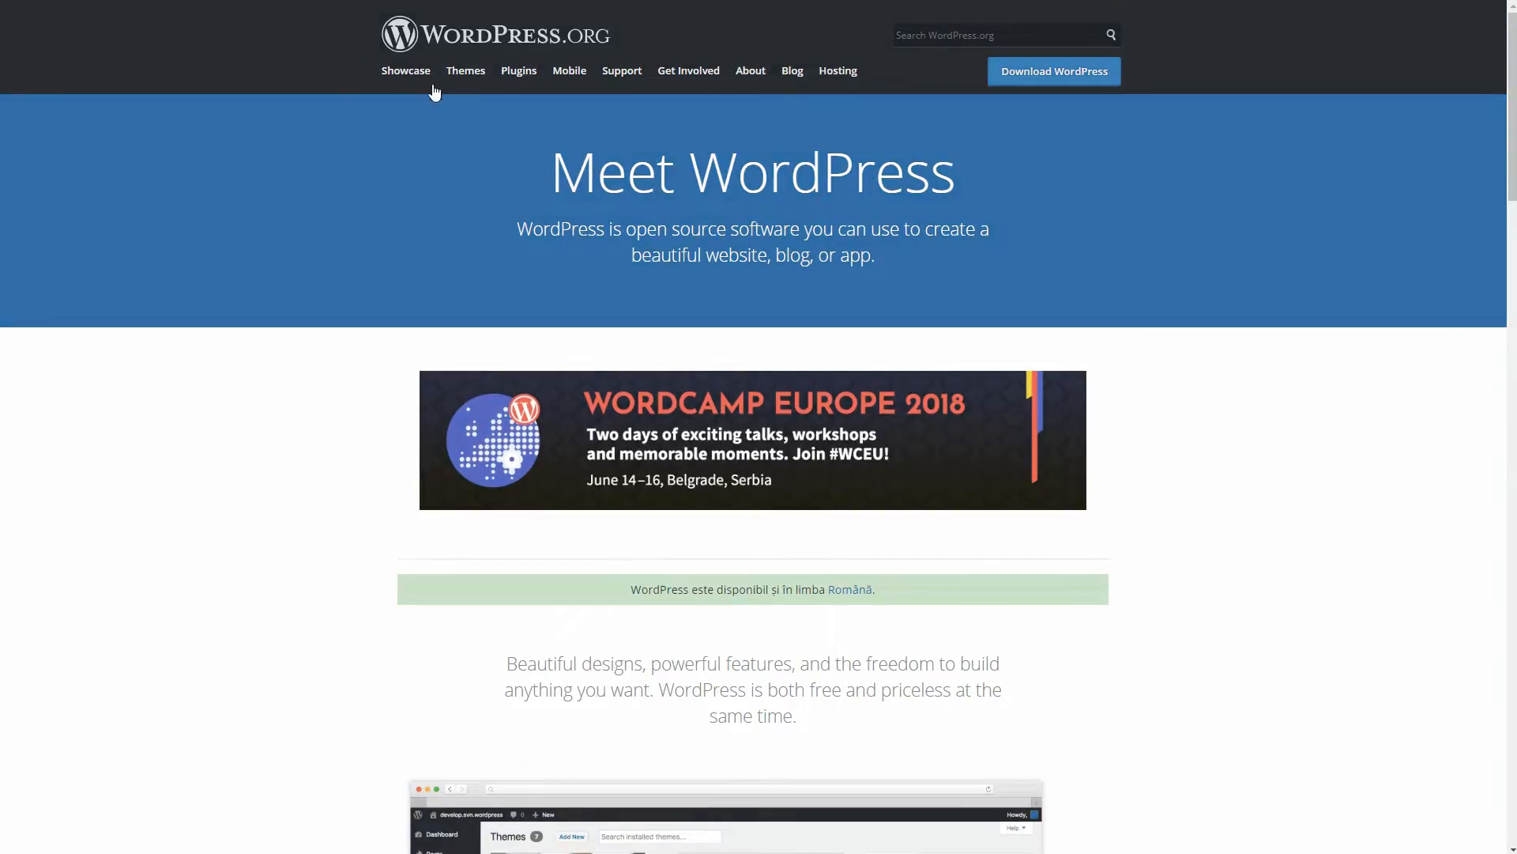
Browse the WordPress.org Website Showcase through its featured and recently added sites.
left_click(404, 70)
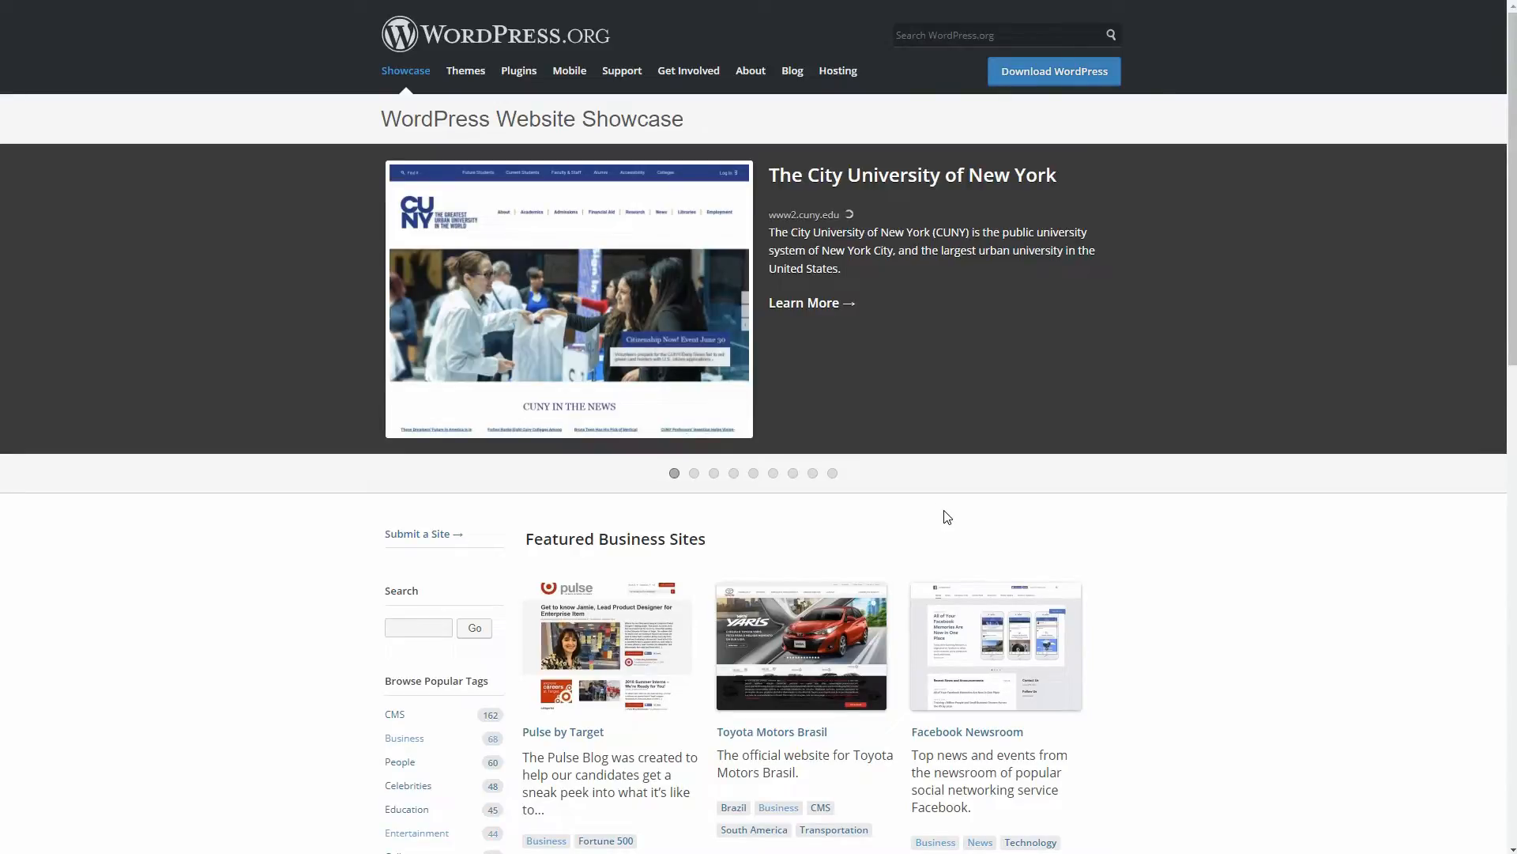
scroll("down", 3)
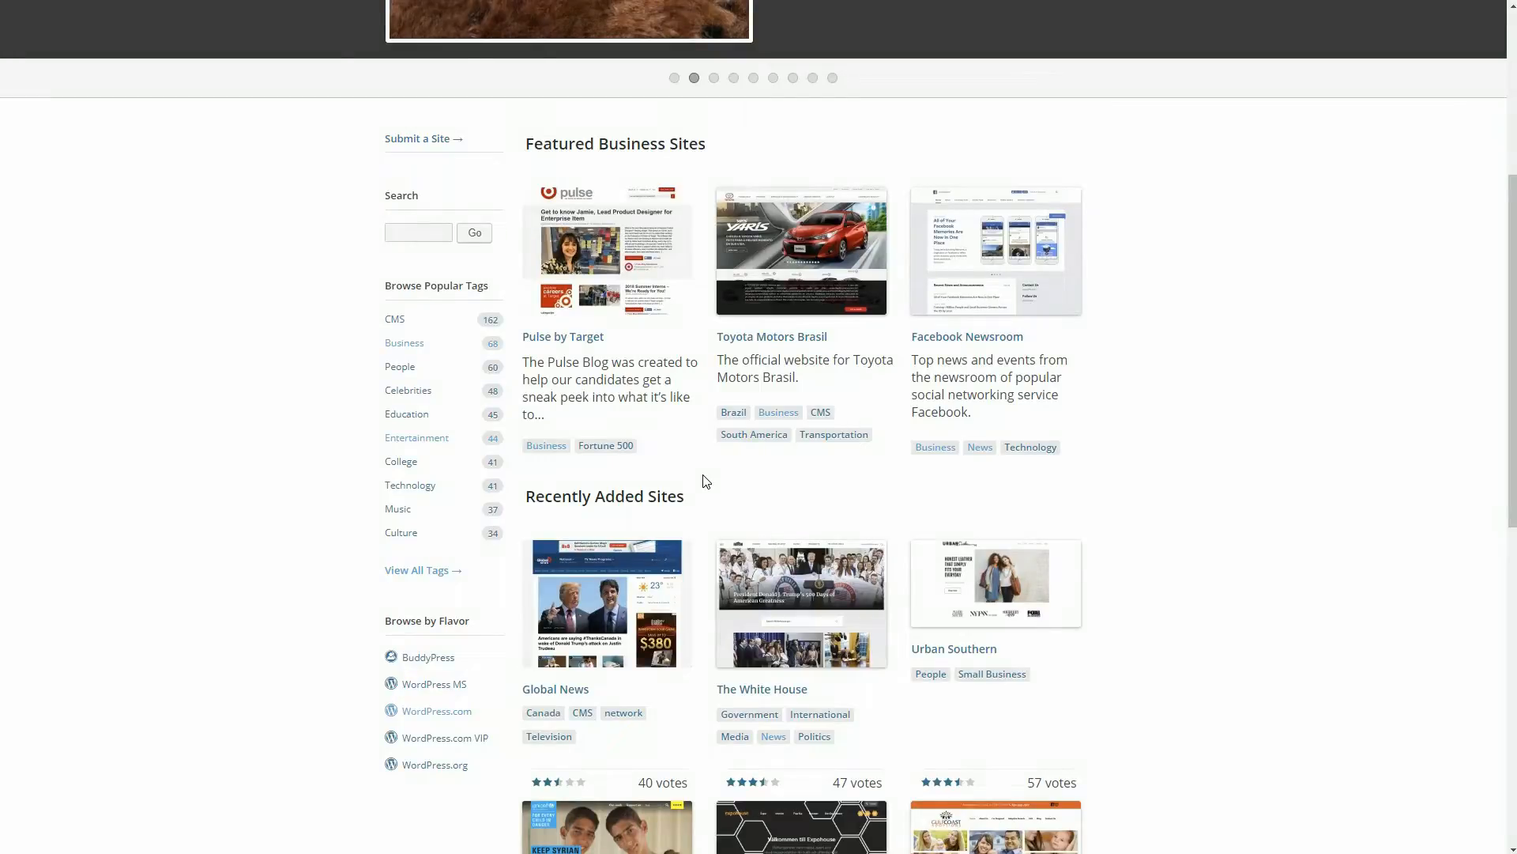
scroll("down", 3)
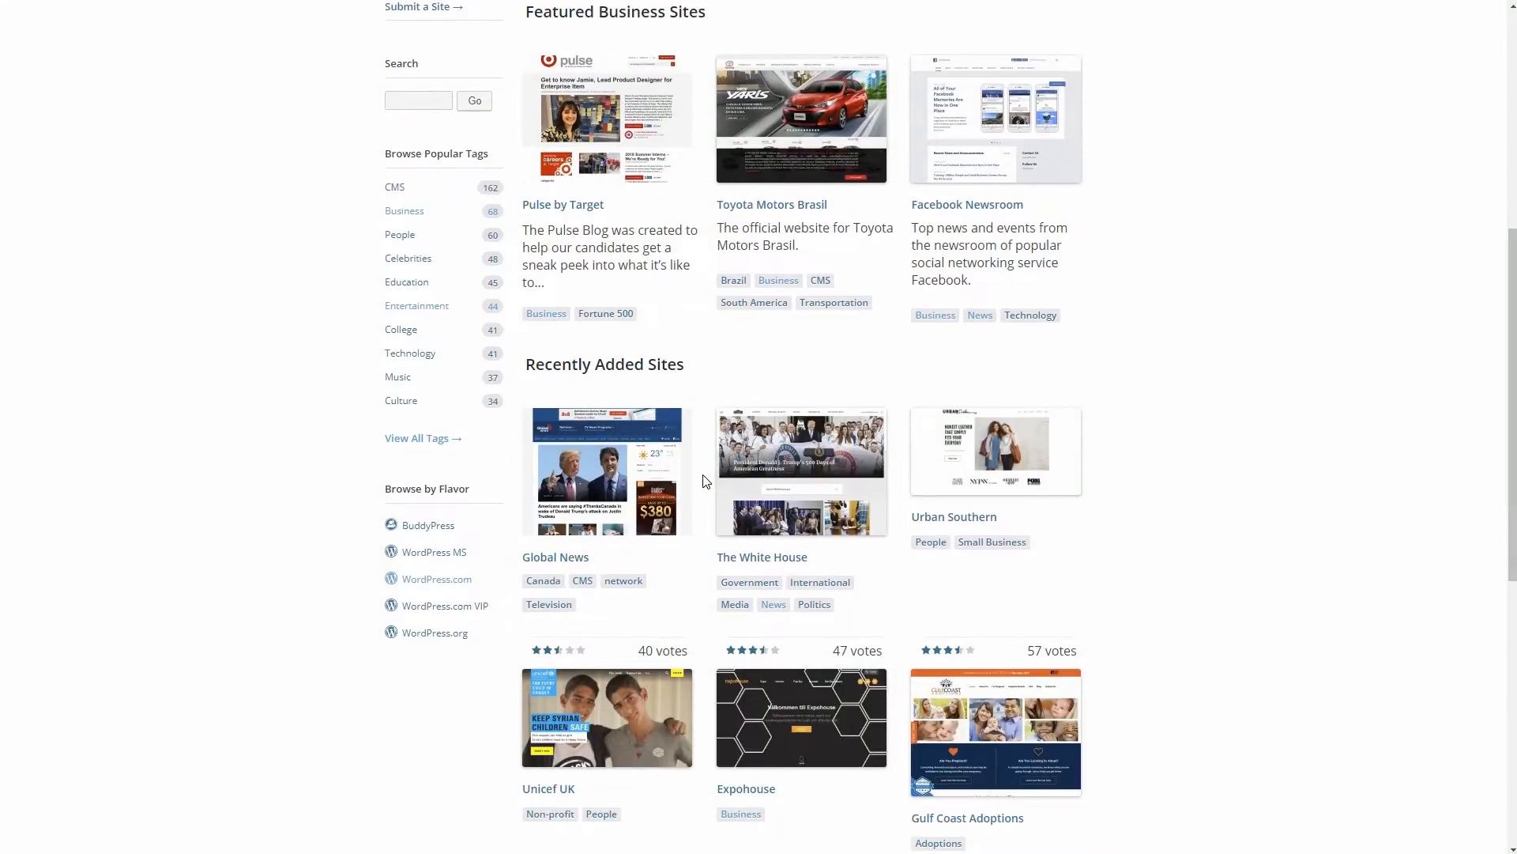
scroll("up", 3)
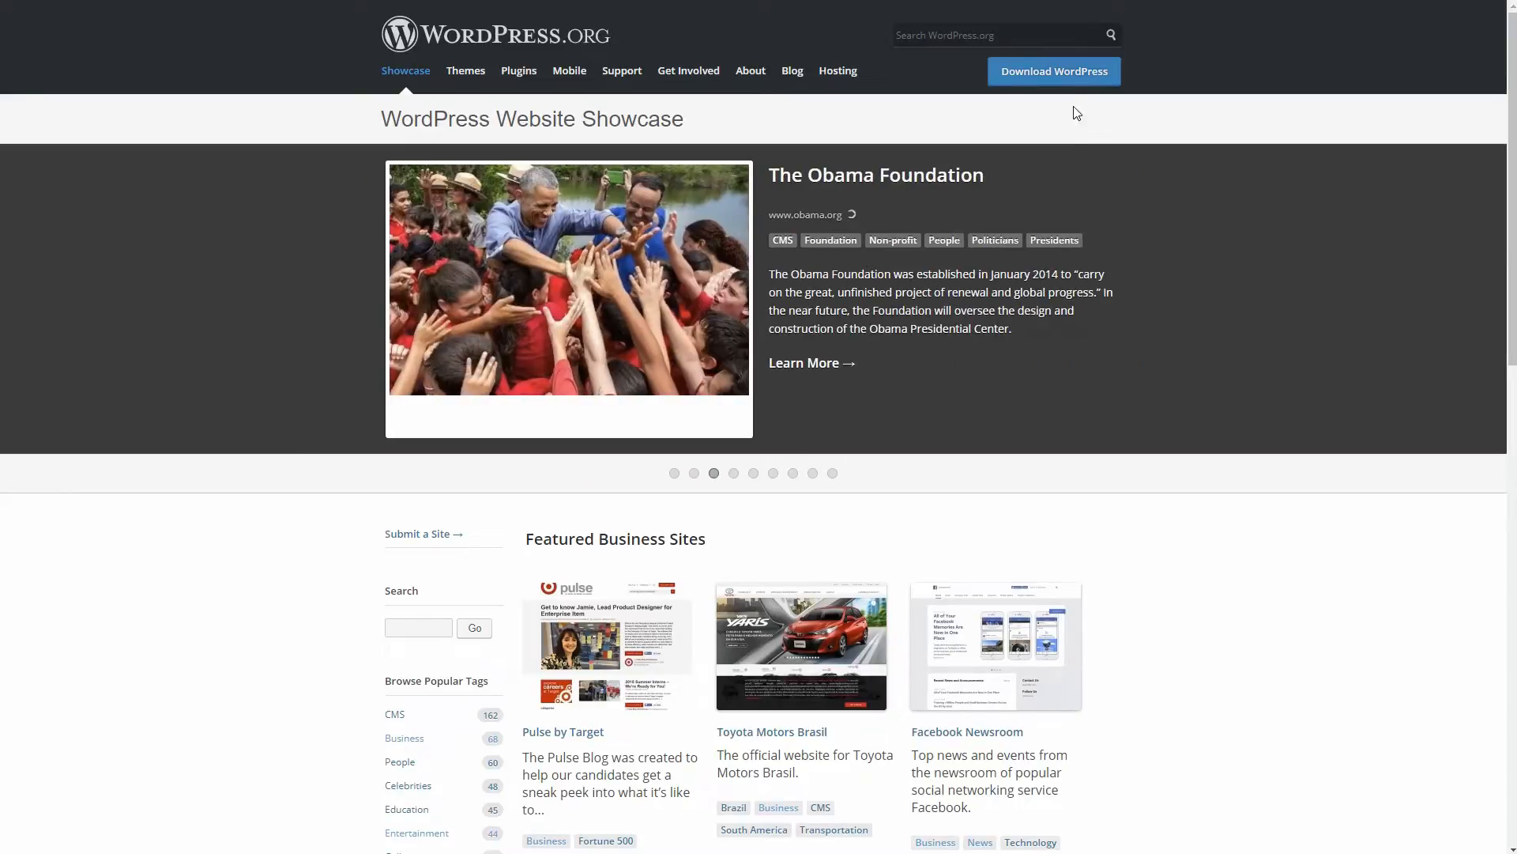
View the Download WordPress page for the latest stable release.
left_click(1052, 71)
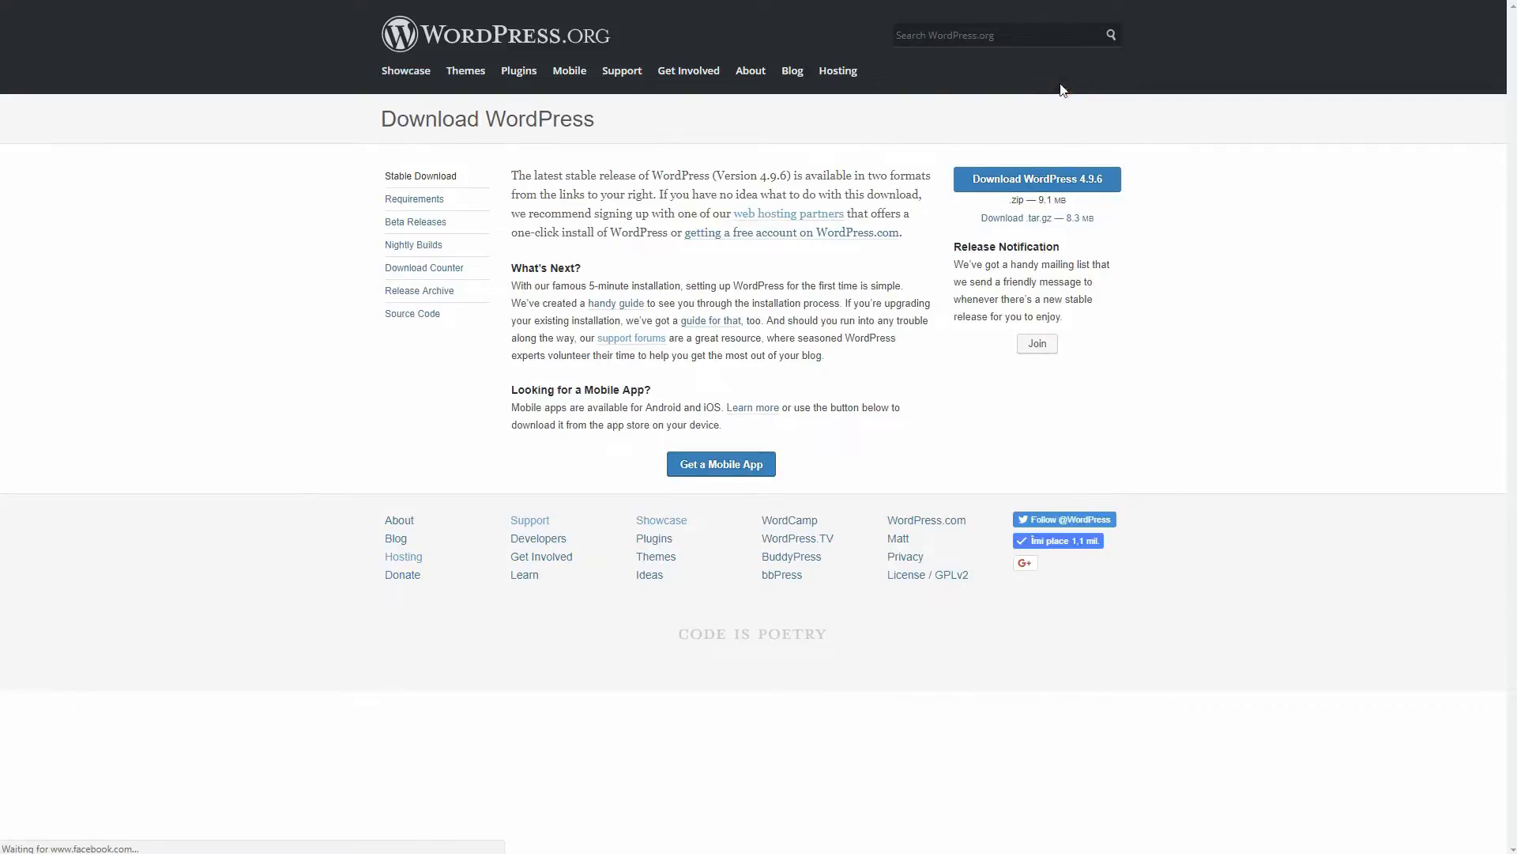
left_click(1036, 178)
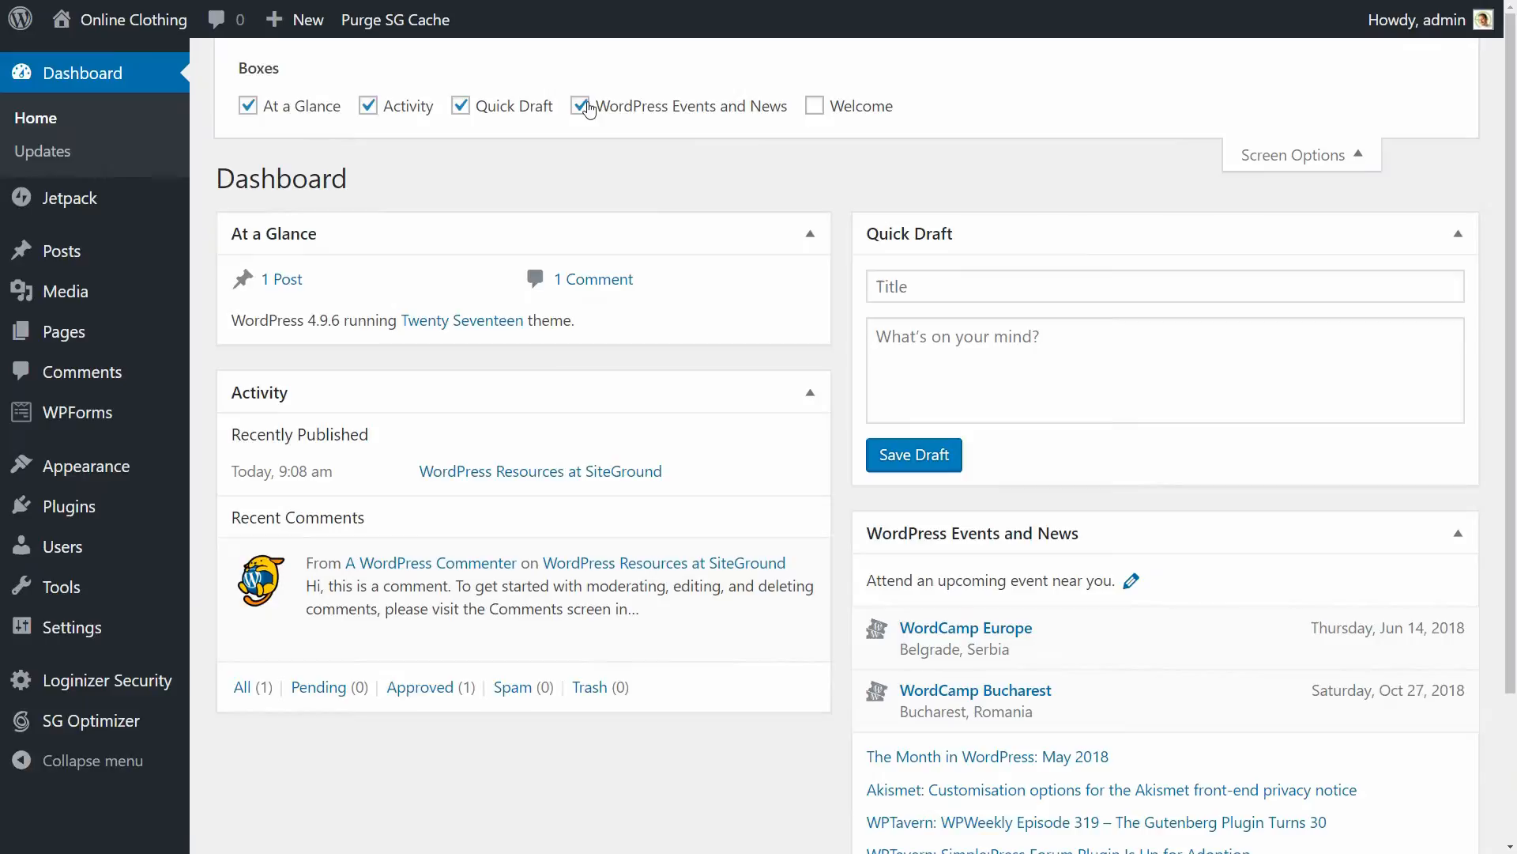
Hide the WordPress Events and News box via Screen Options and close the panel.
left_click(580, 106)
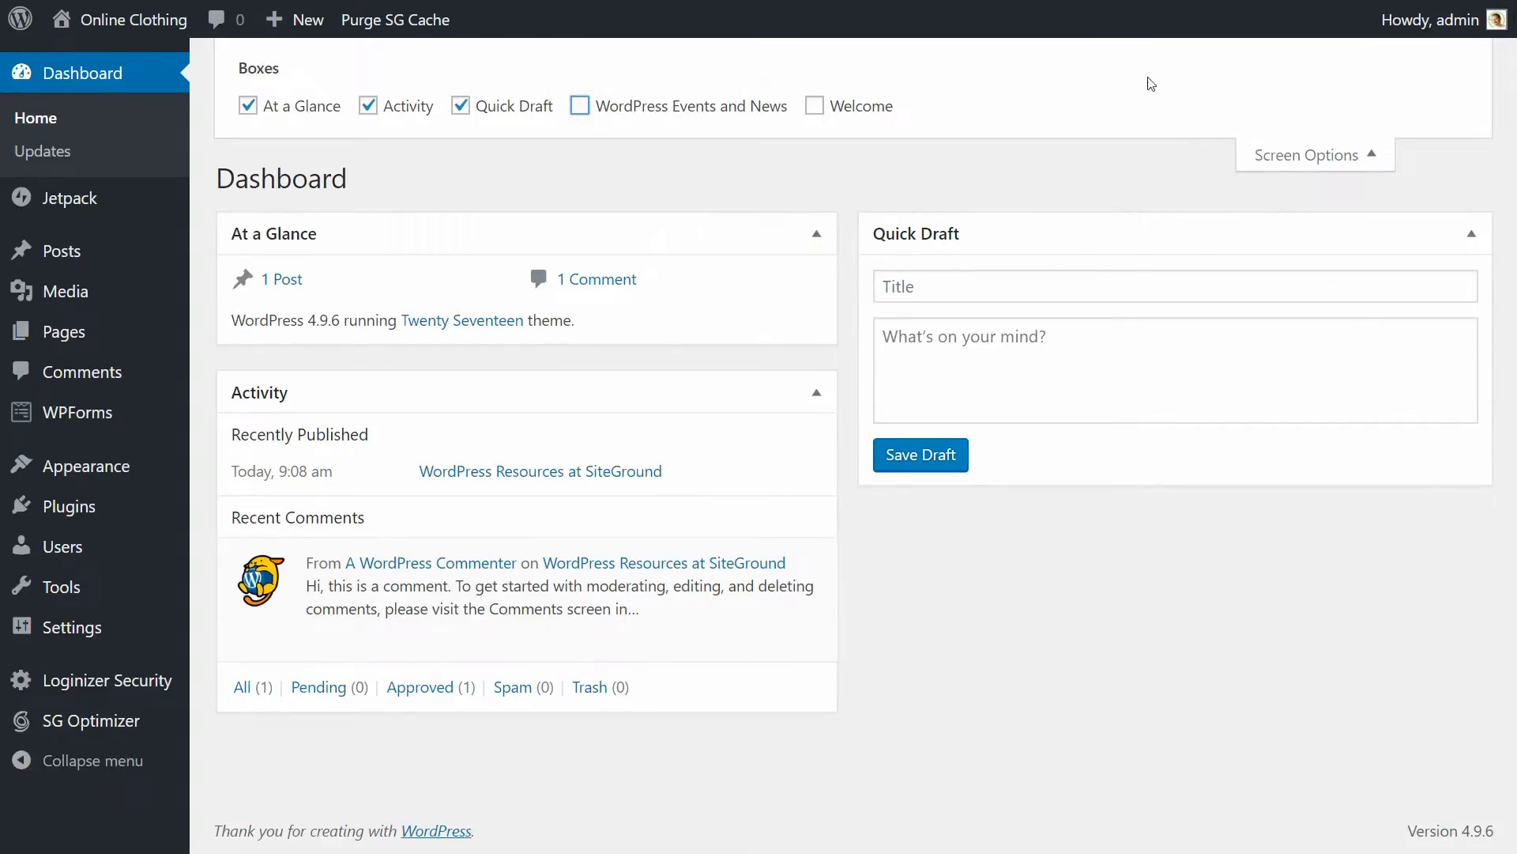
left_click(1307, 155)
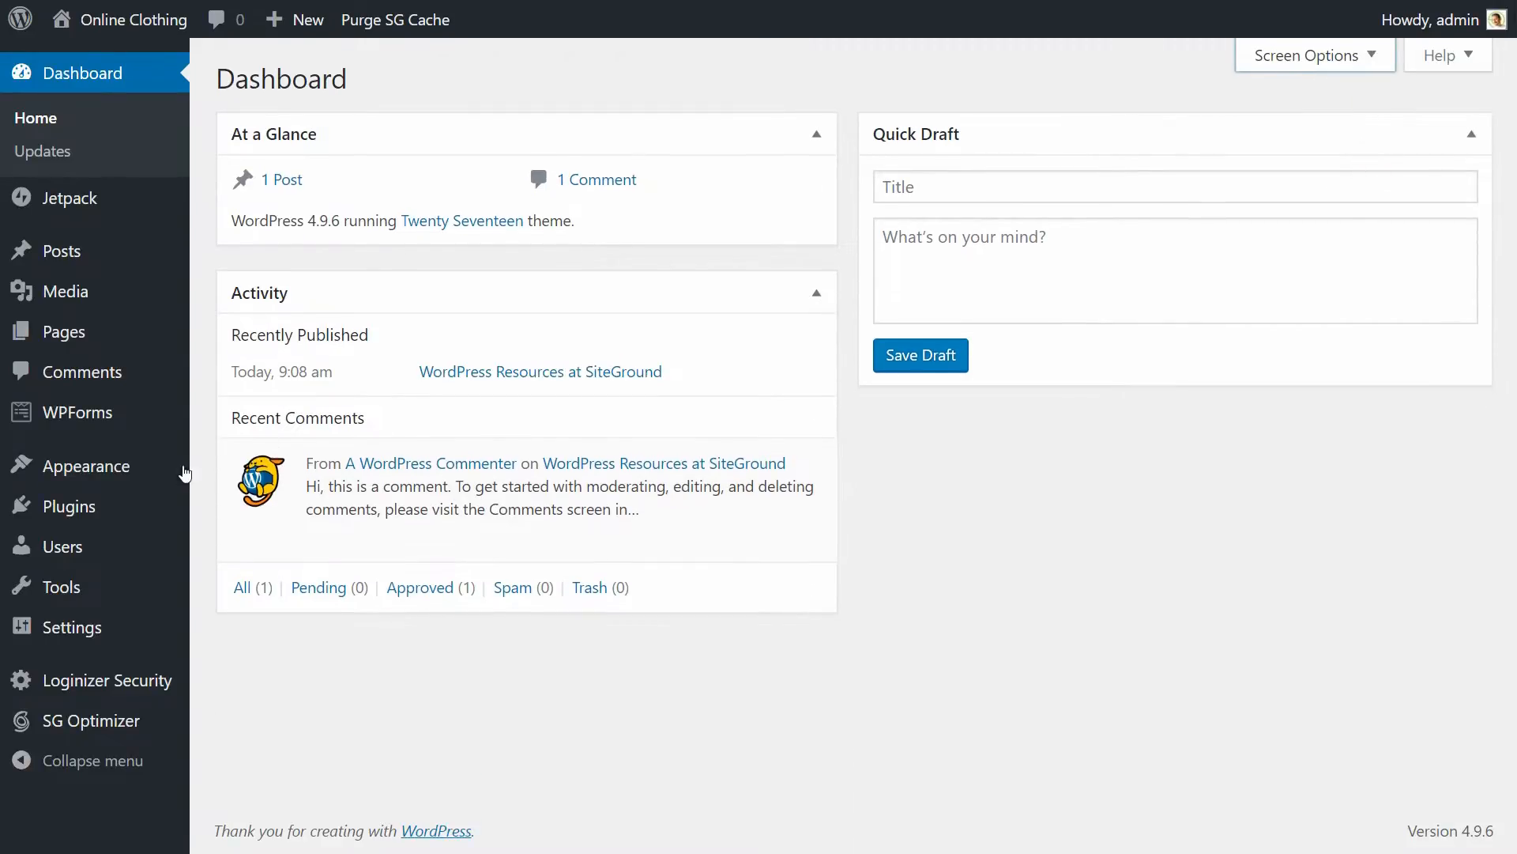
mouse_move(87, 464)
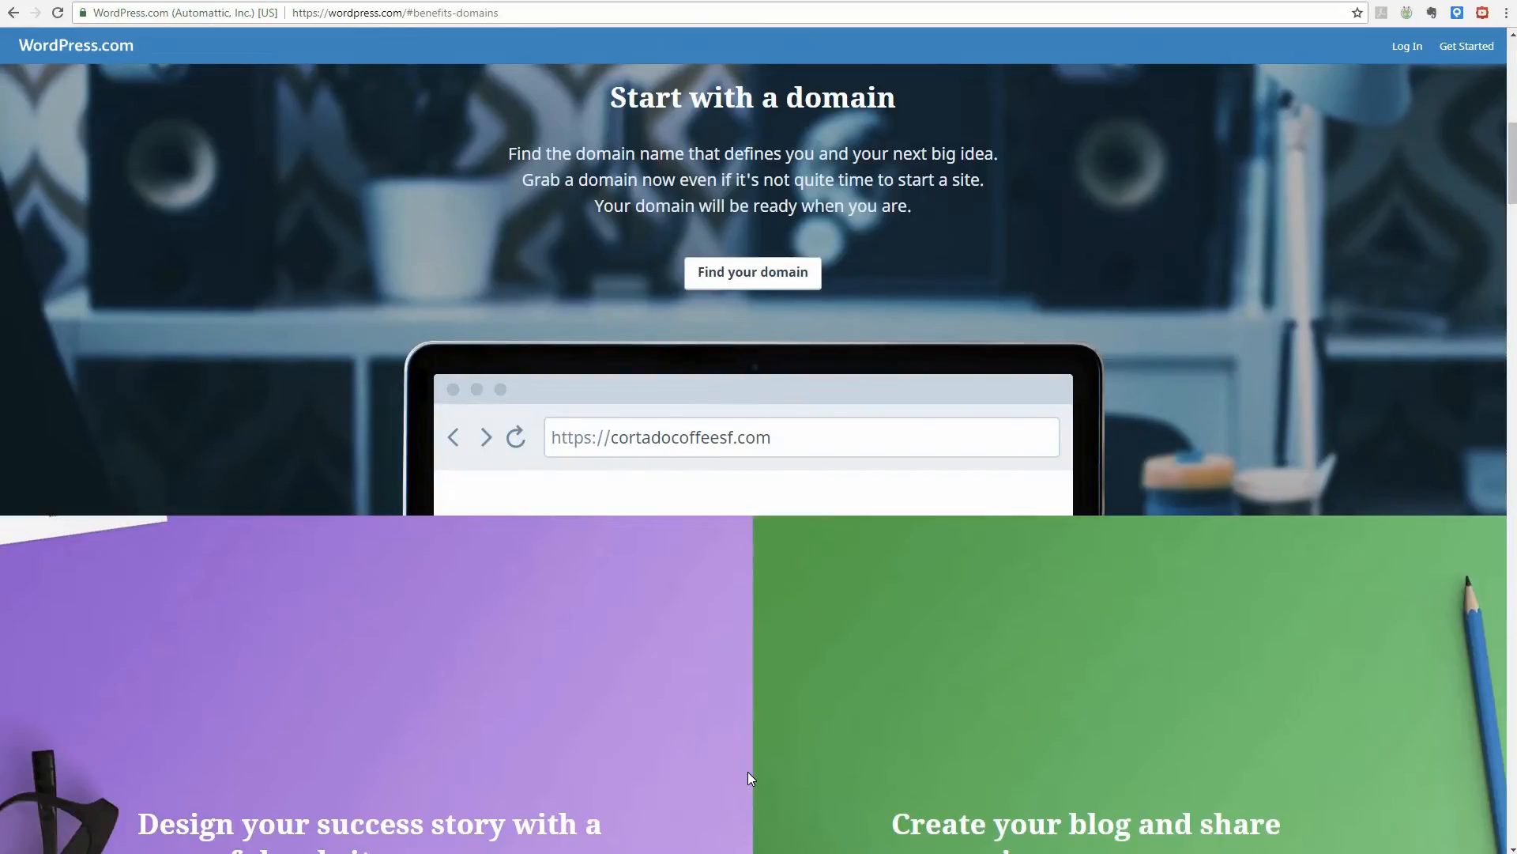
Browse the WordPress.com homepage's domain, website and blog sections.
scroll("down", 3)
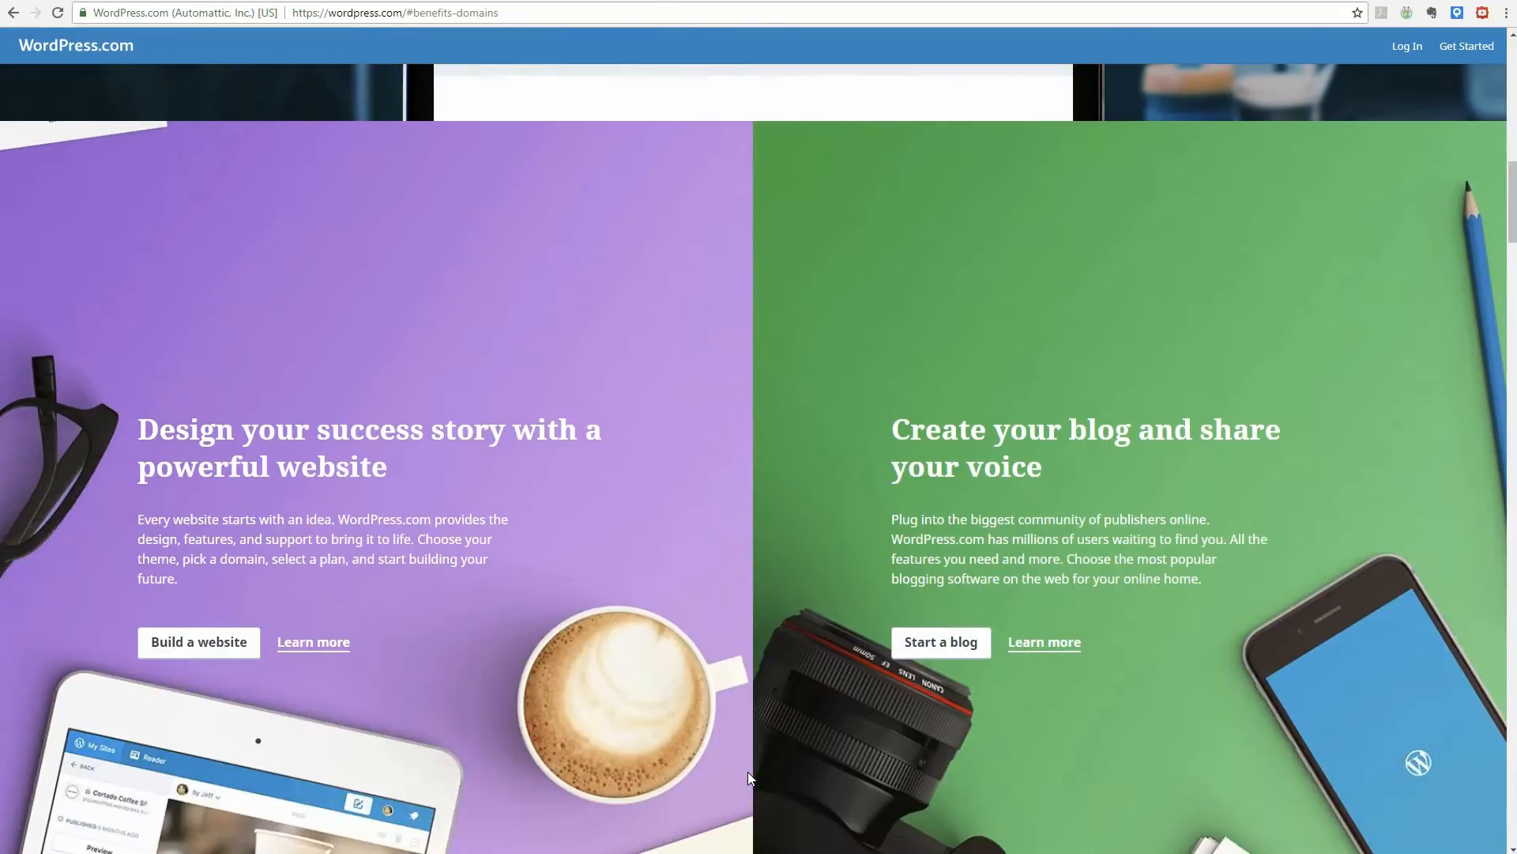
scroll("down", 3)
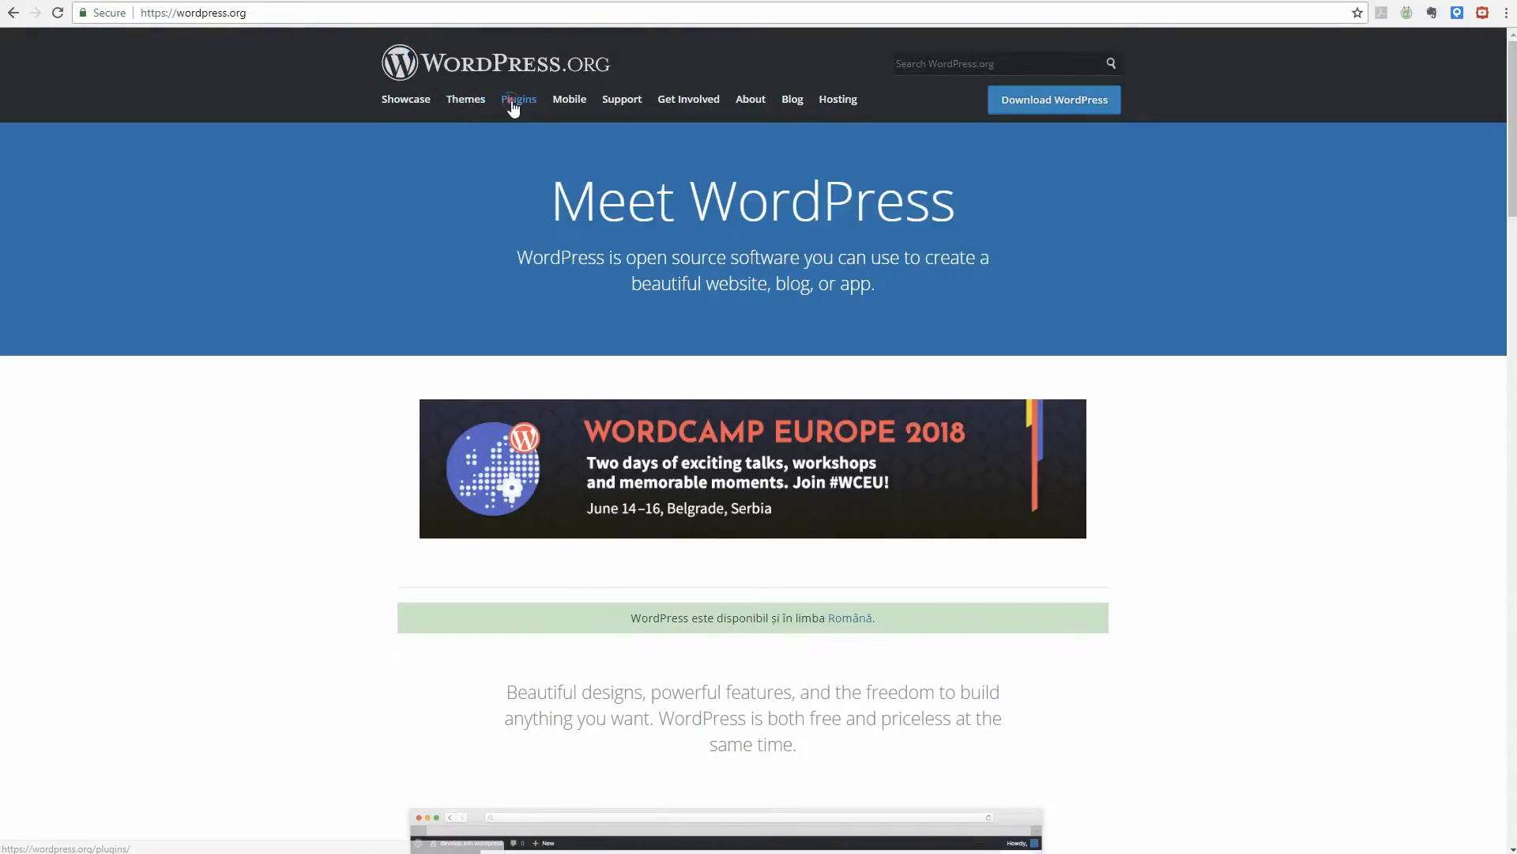
Visit the Plugins, Support and Codex documentation pages, ending on Mobile Apps.
left_click(518, 98)
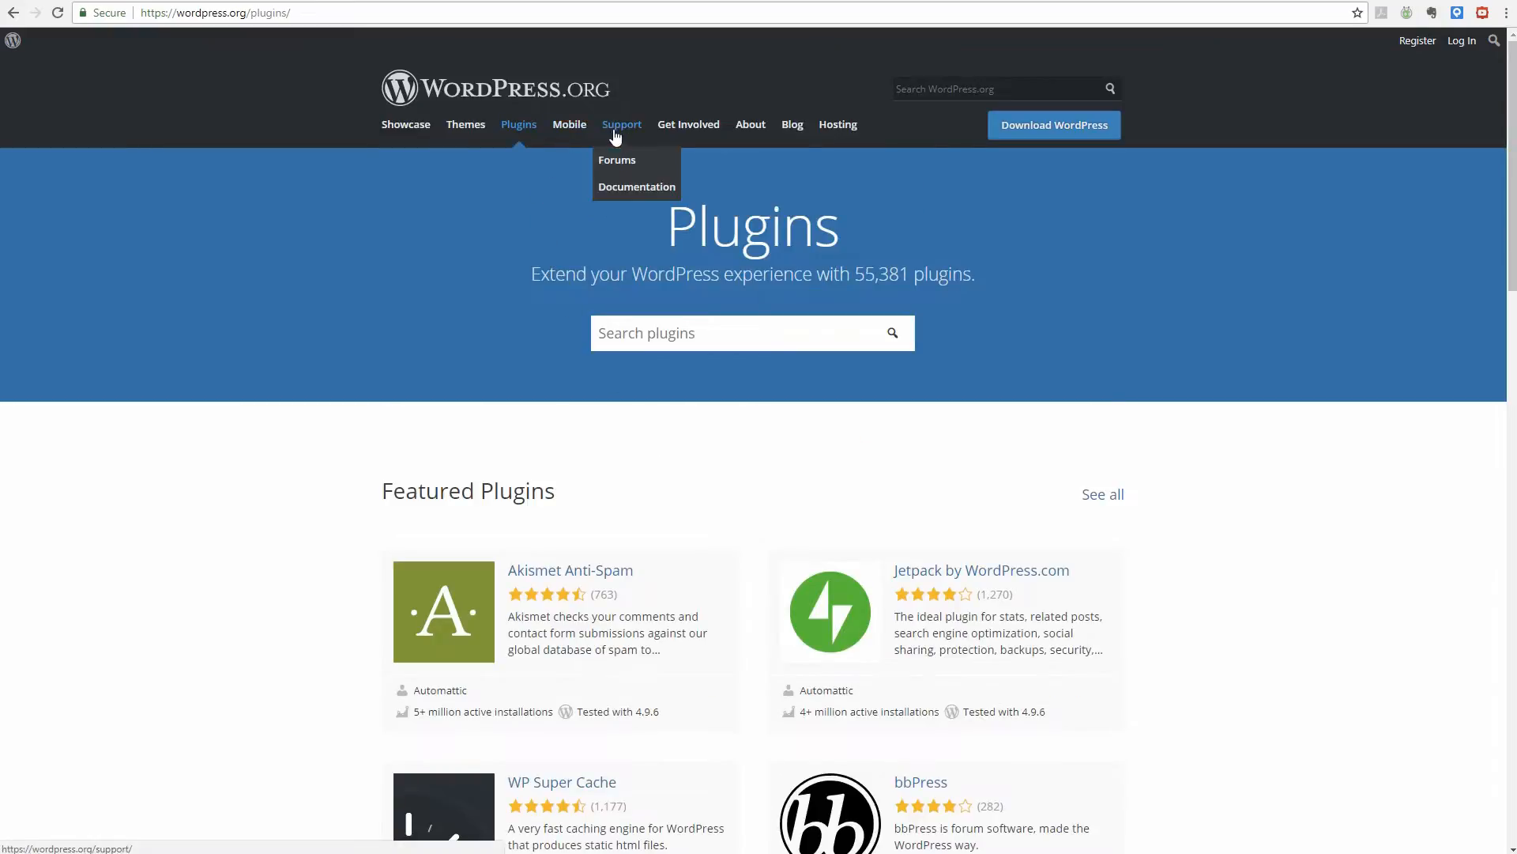
left_click(621, 124)
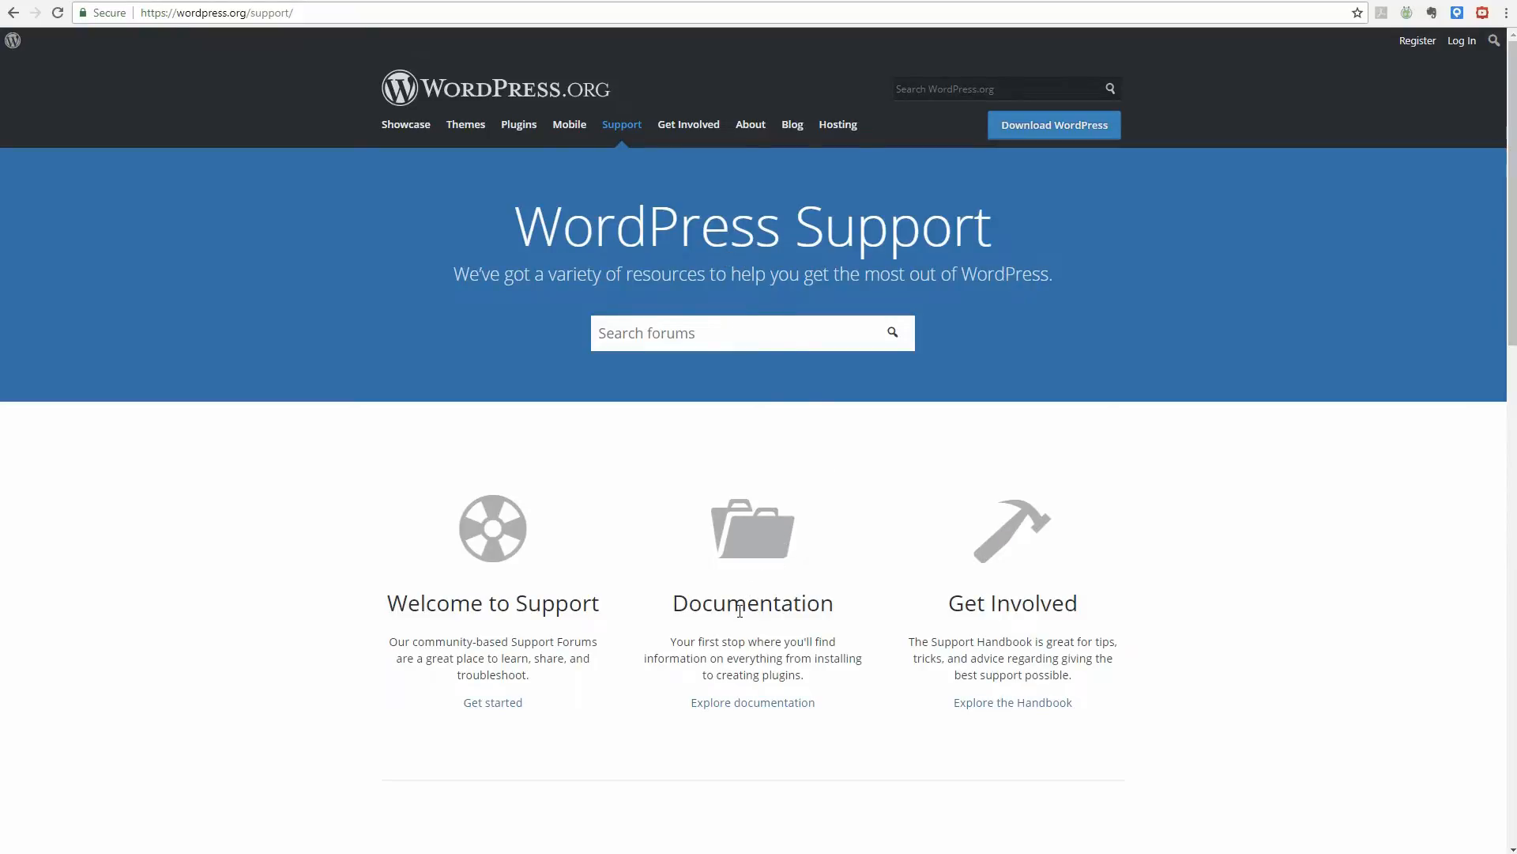
left_click(752, 702)
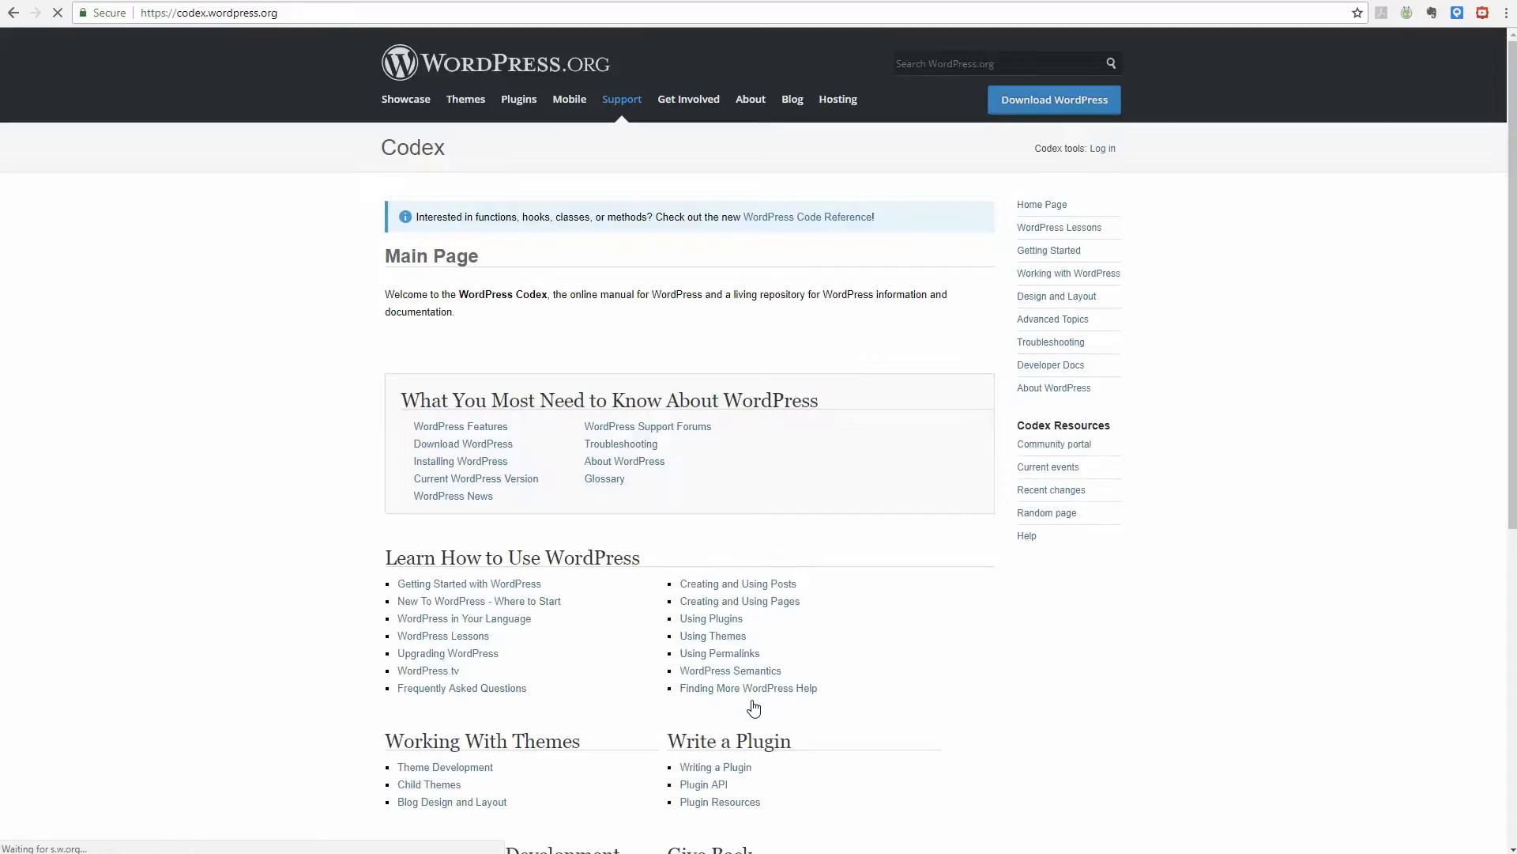
scroll("down", 3)
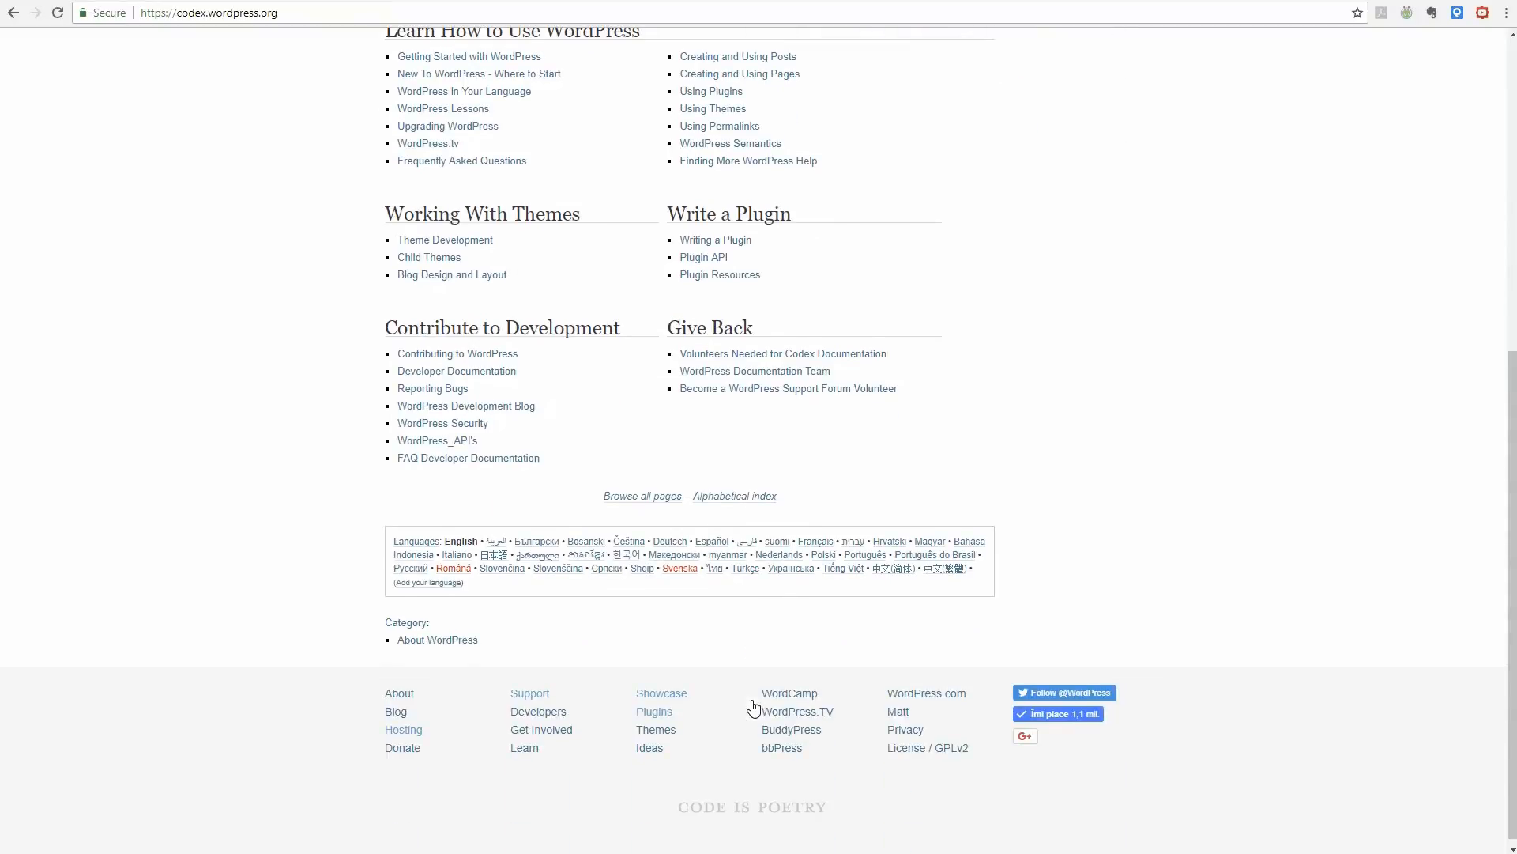
scroll("up", 3)
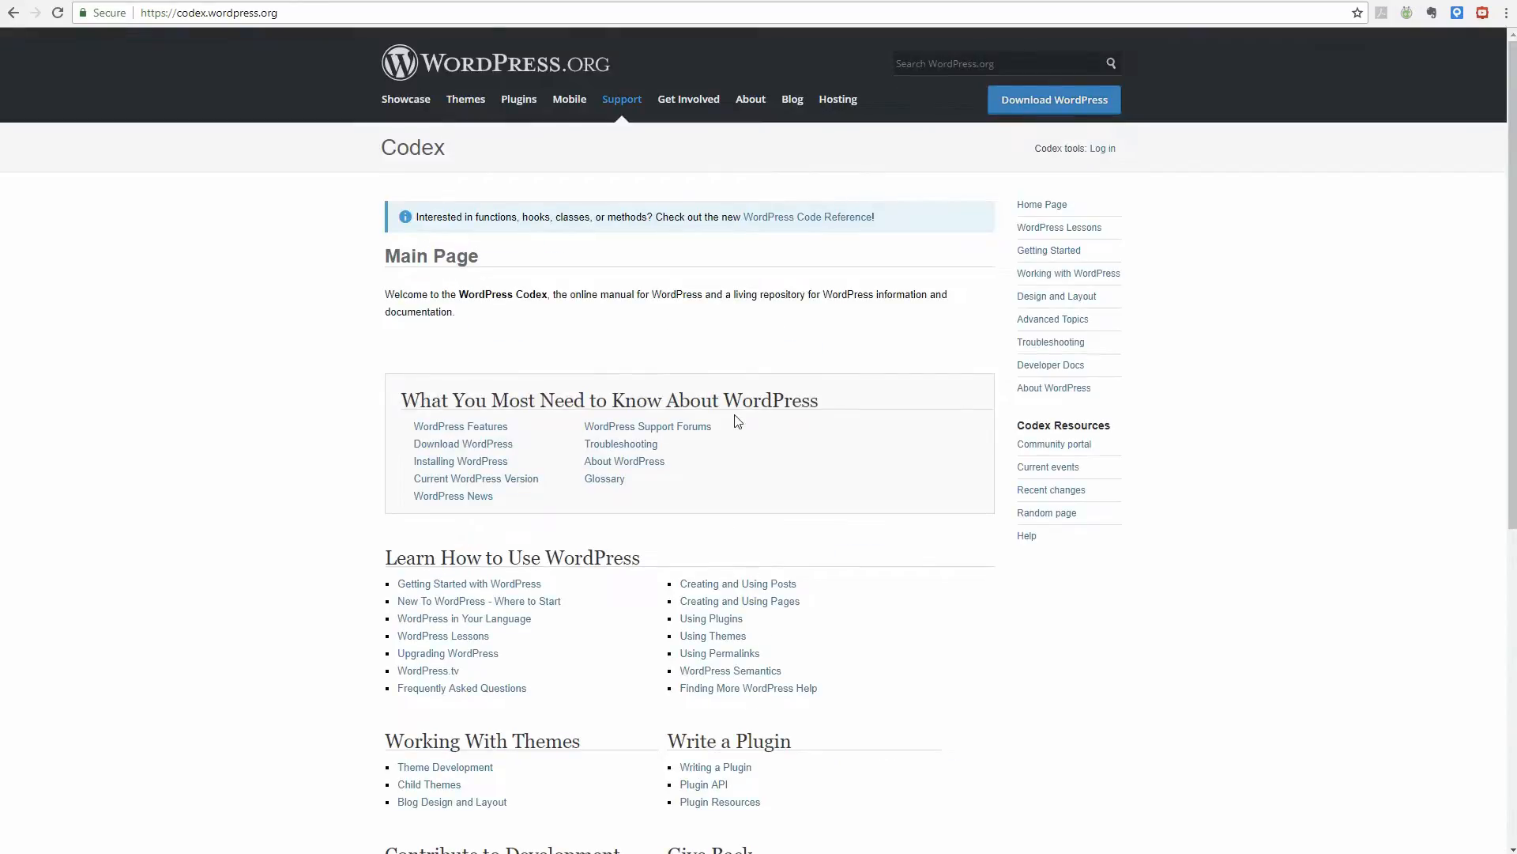
mouse_move(564, 106)
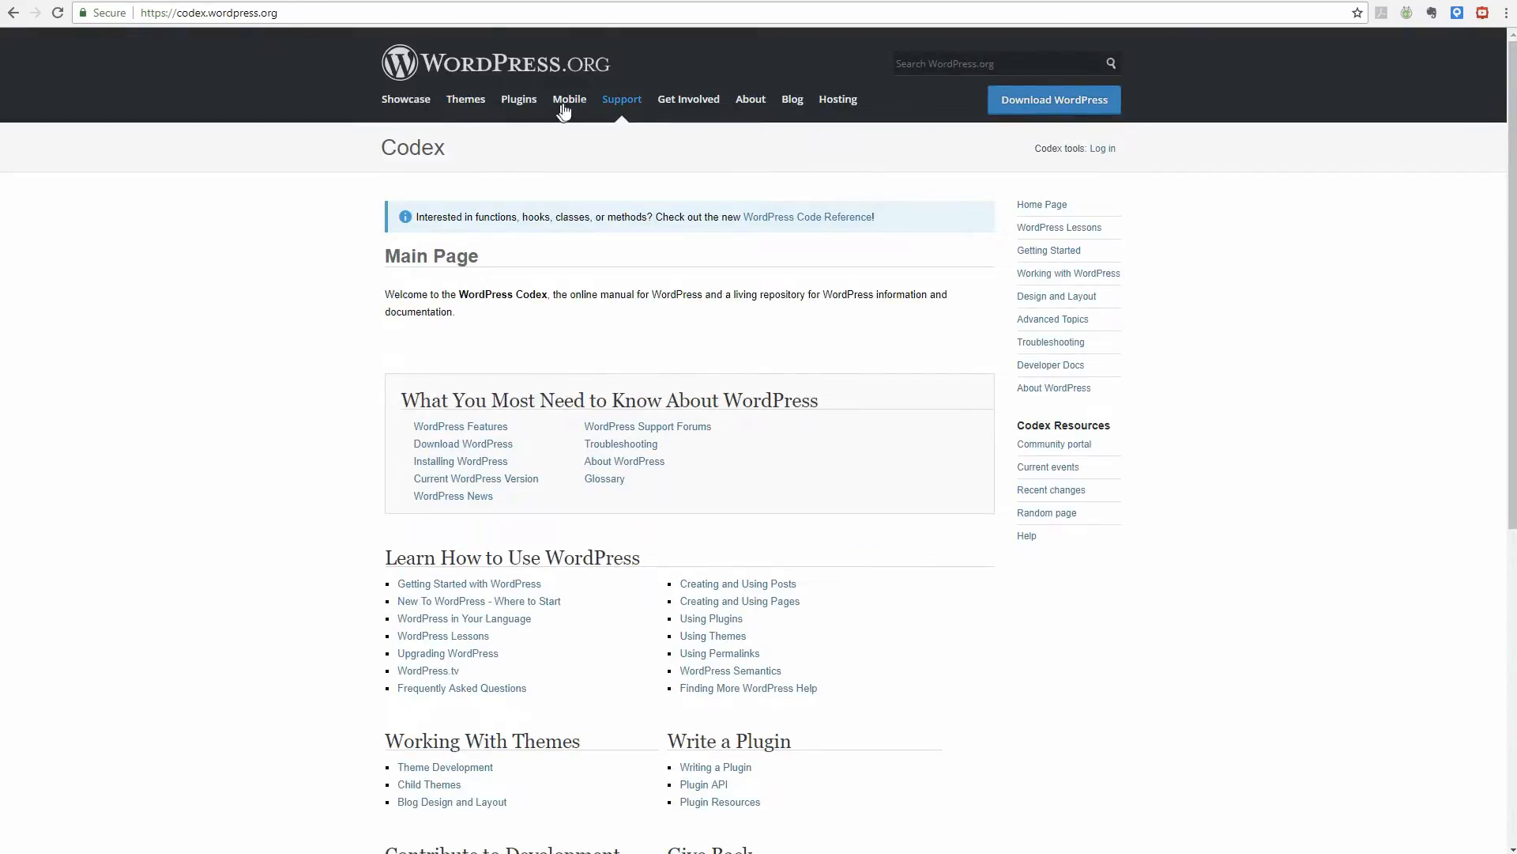
left_click(569, 98)
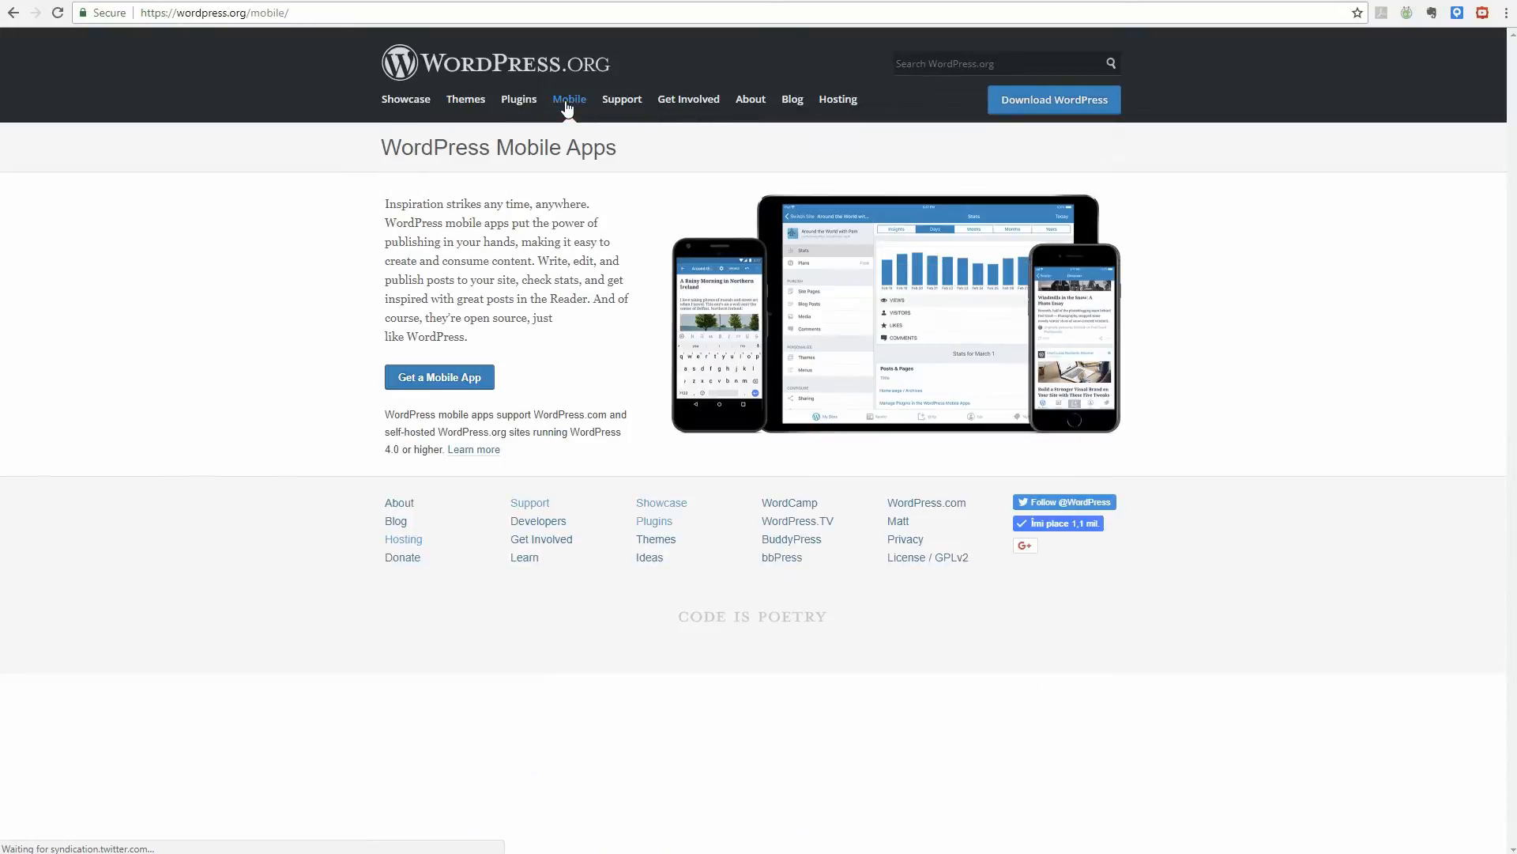
mouse_move(688, 98)
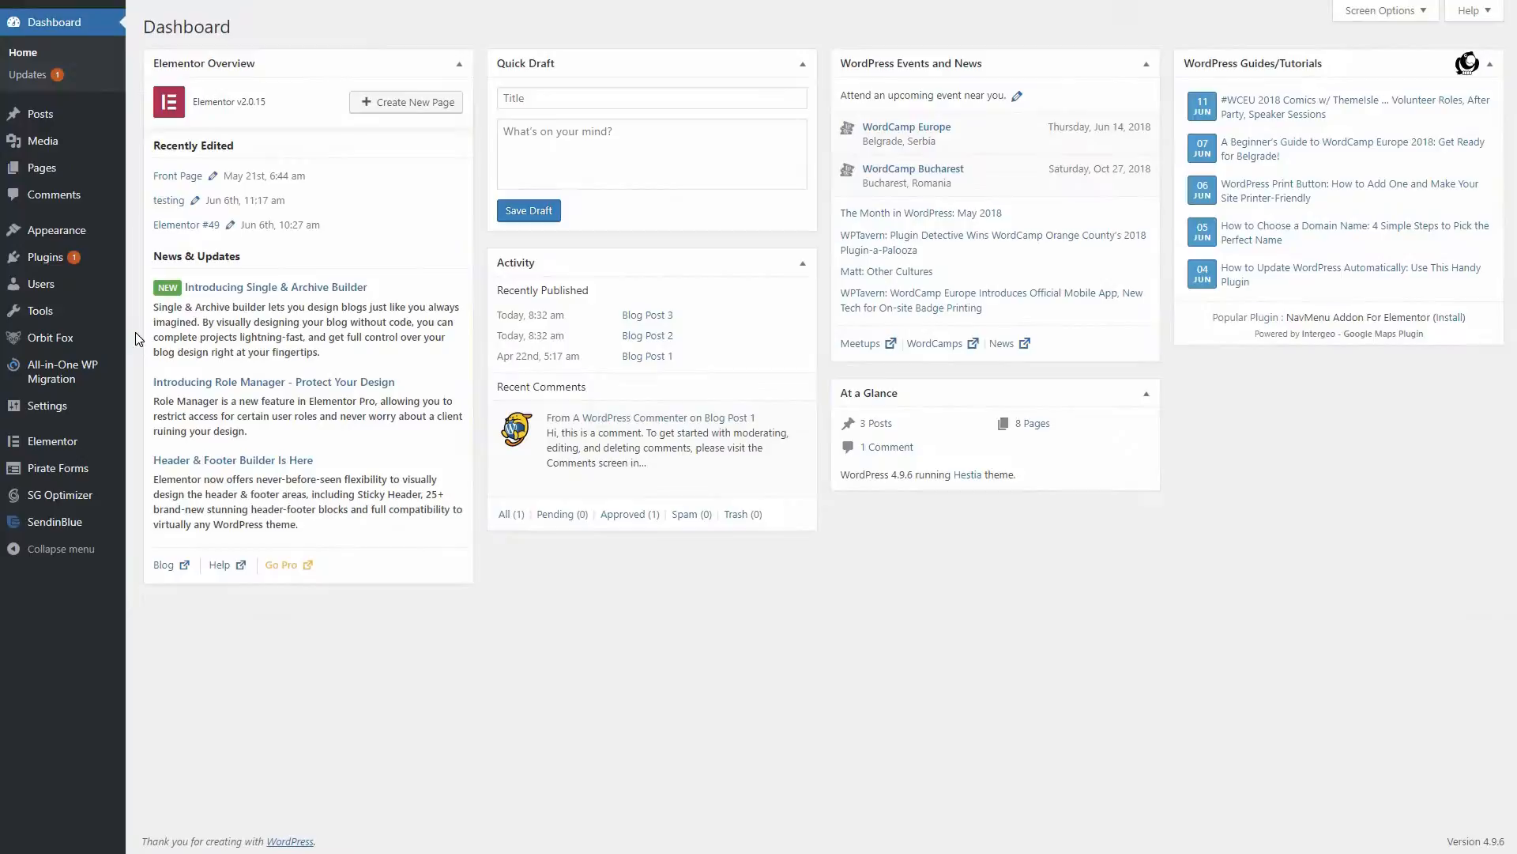
mouse_move(45, 257)
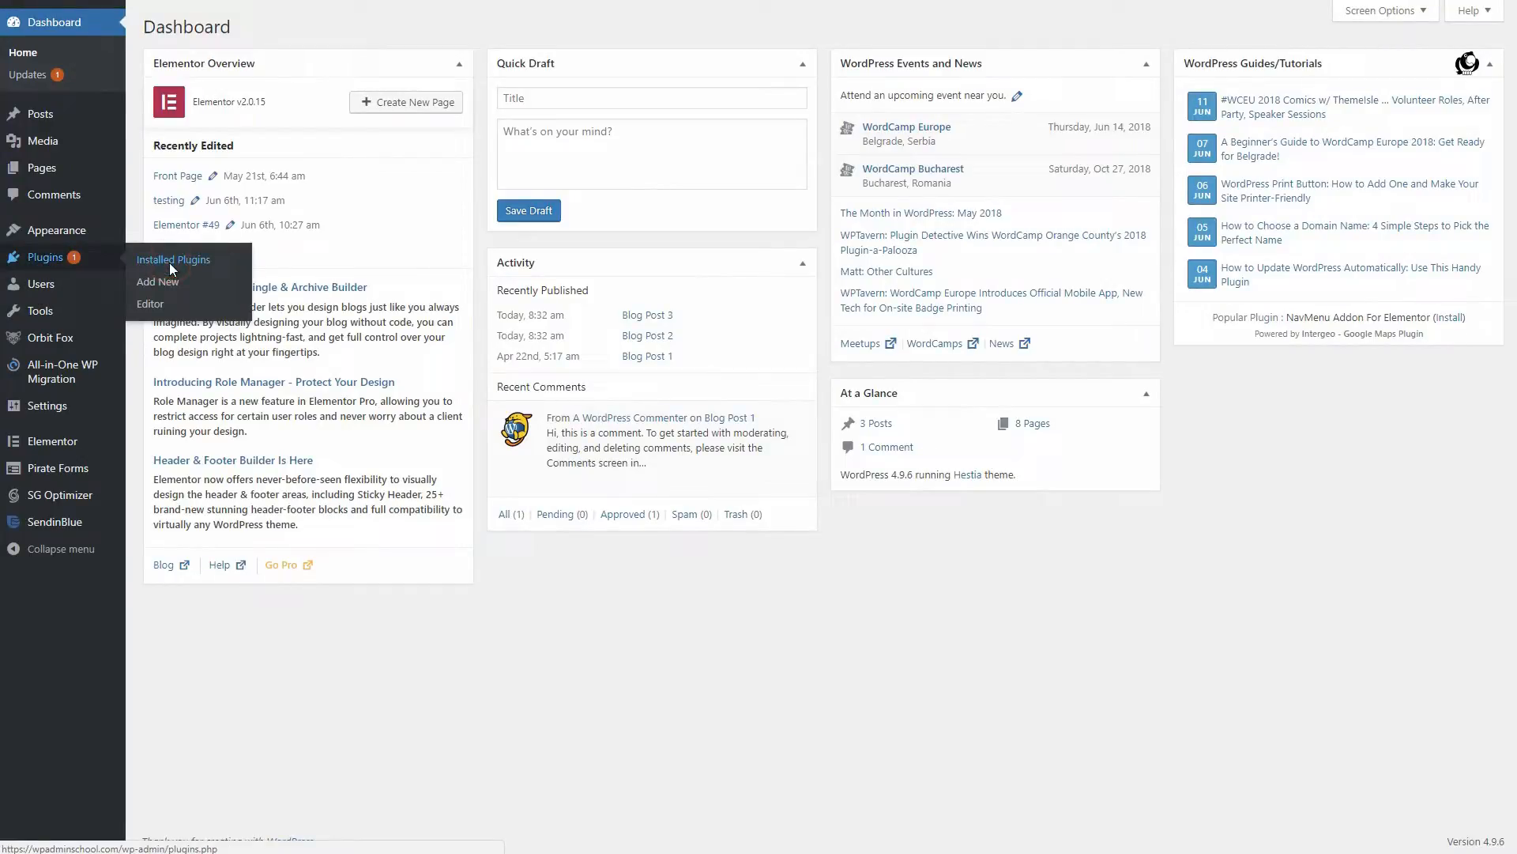
Open Installed Plugins in the WordPress admin and activate Yoast SEO.
left_click(172, 259)
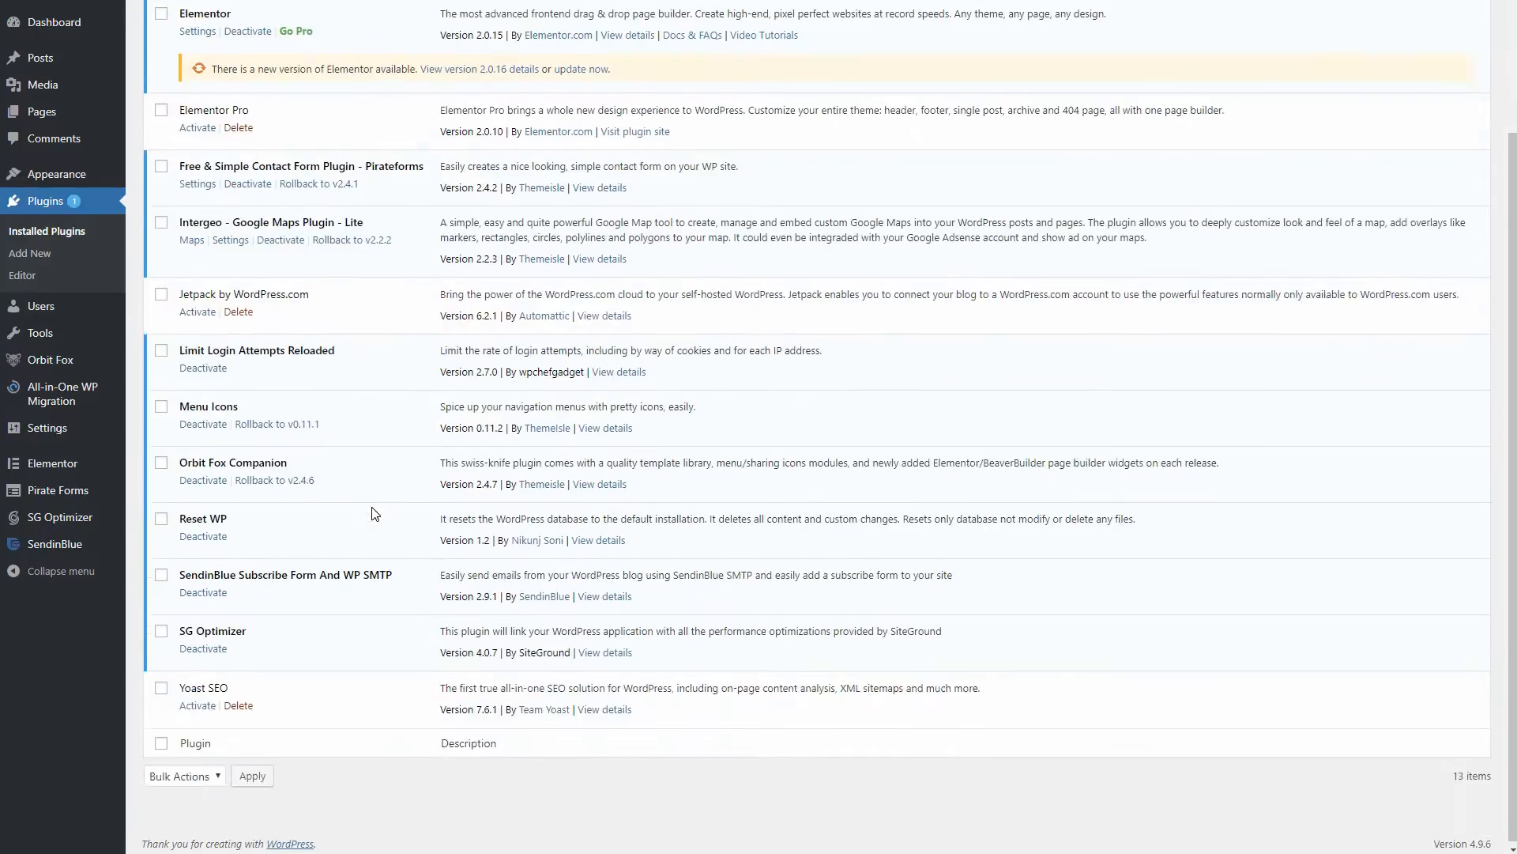
left_click(198, 702)
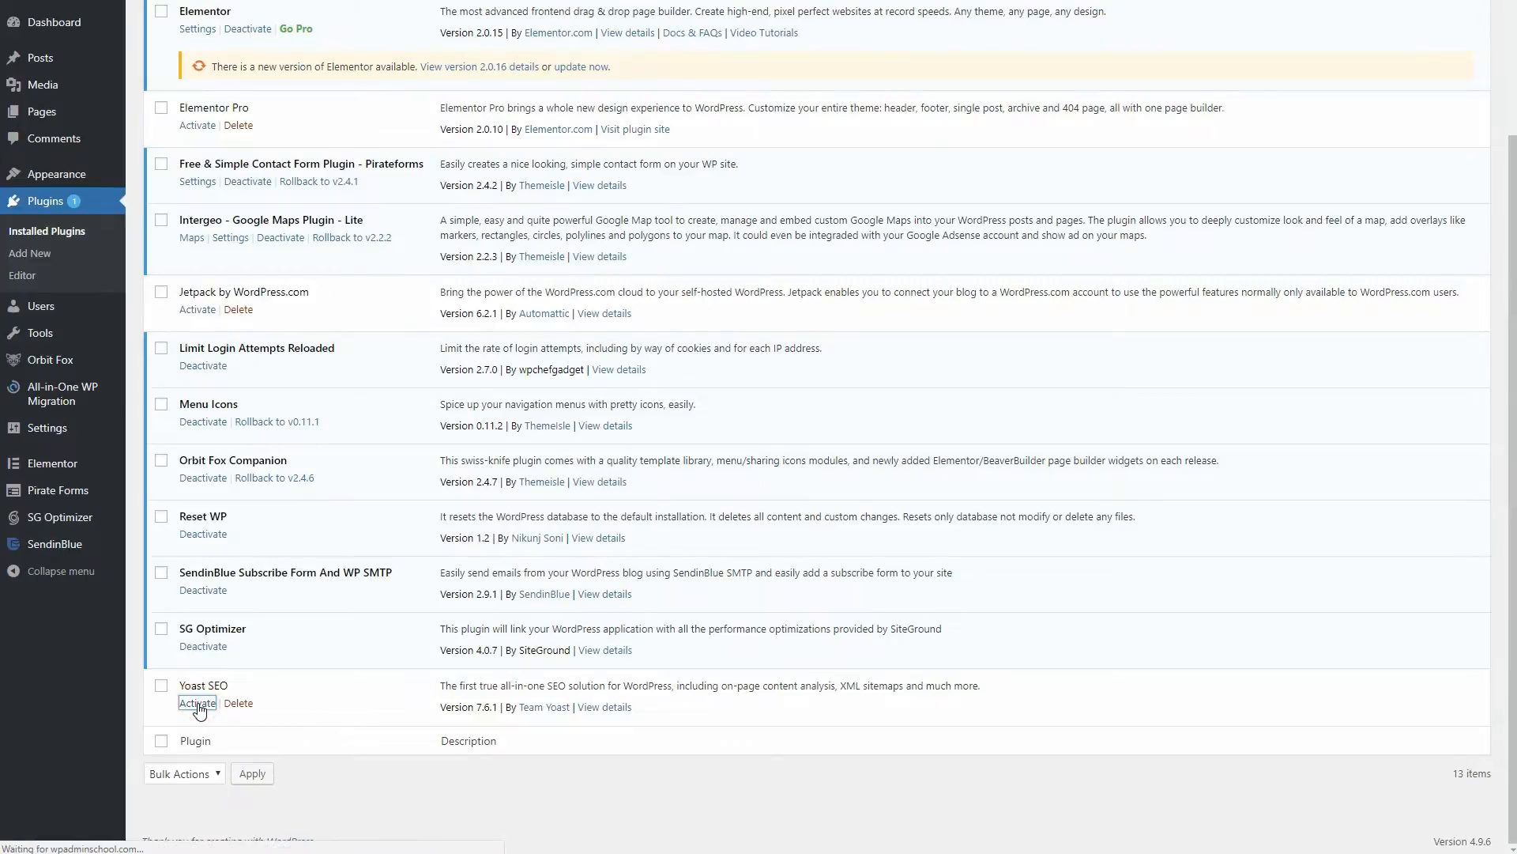
left_click(196, 701)
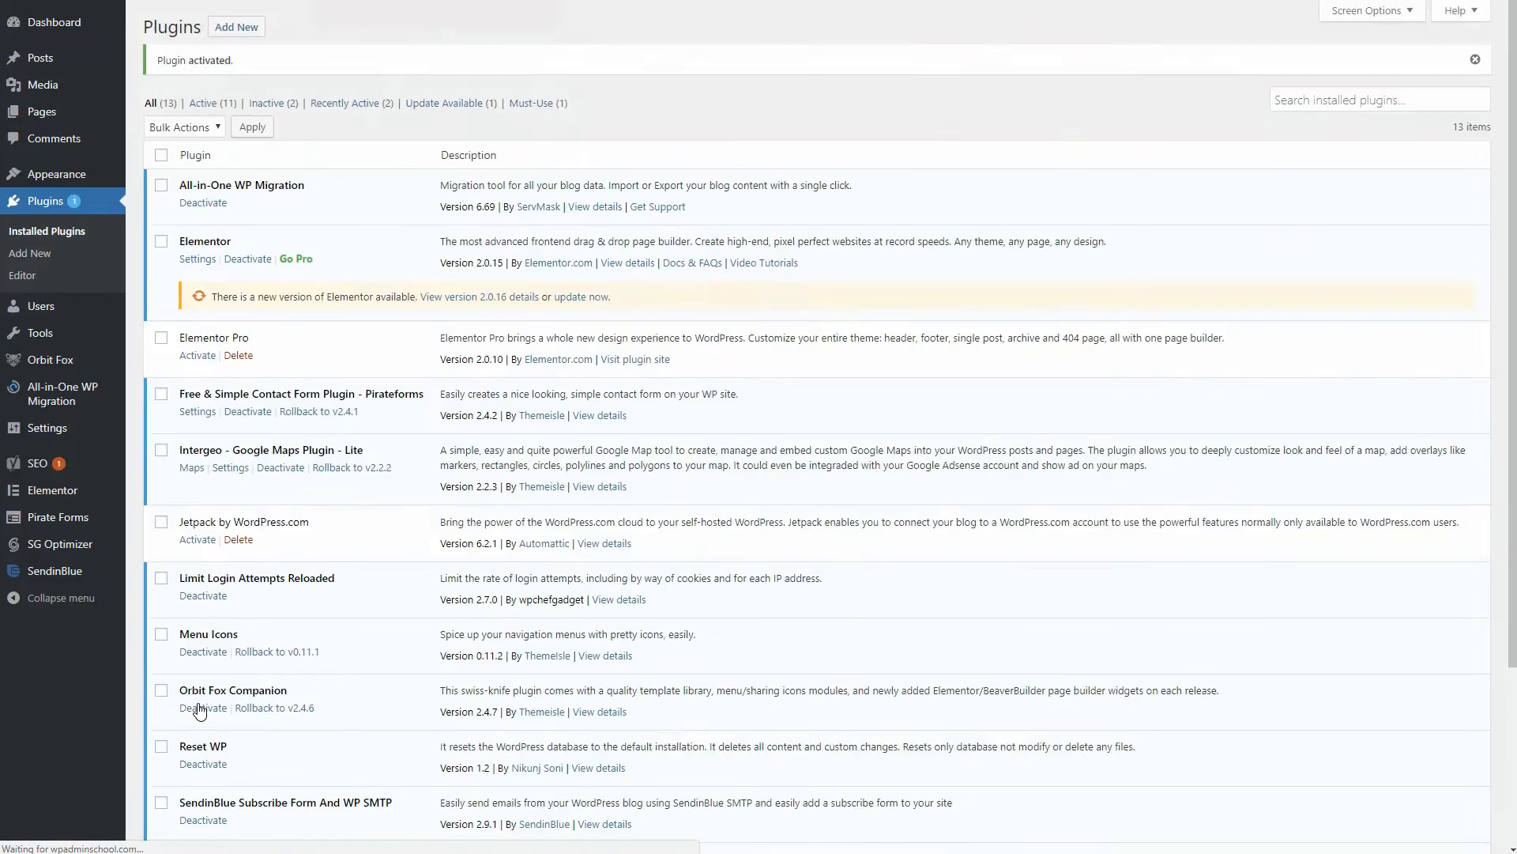
scroll("down", 3)
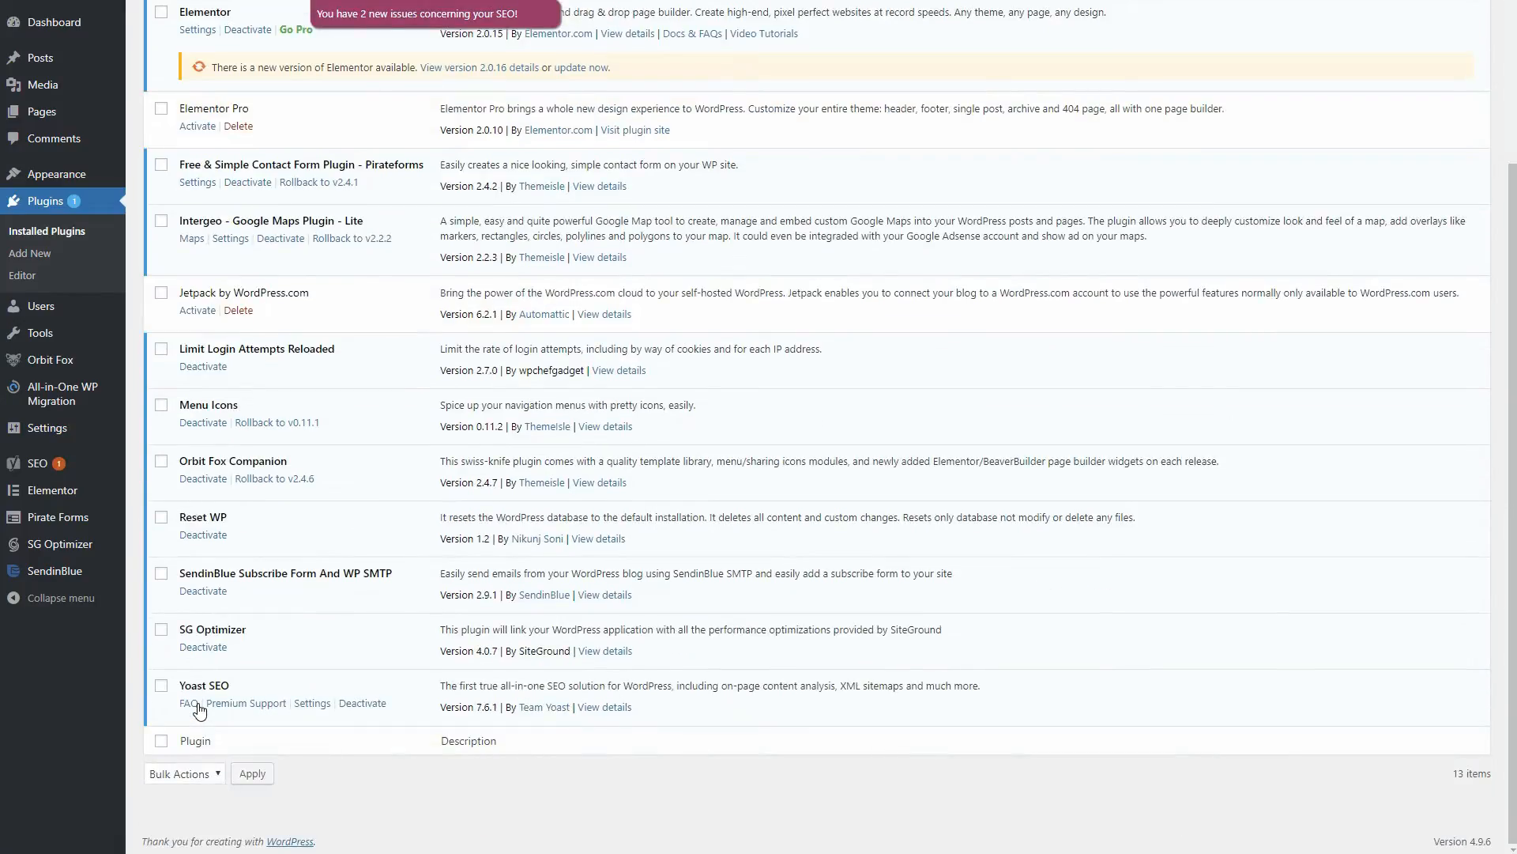
left_click(311, 702)
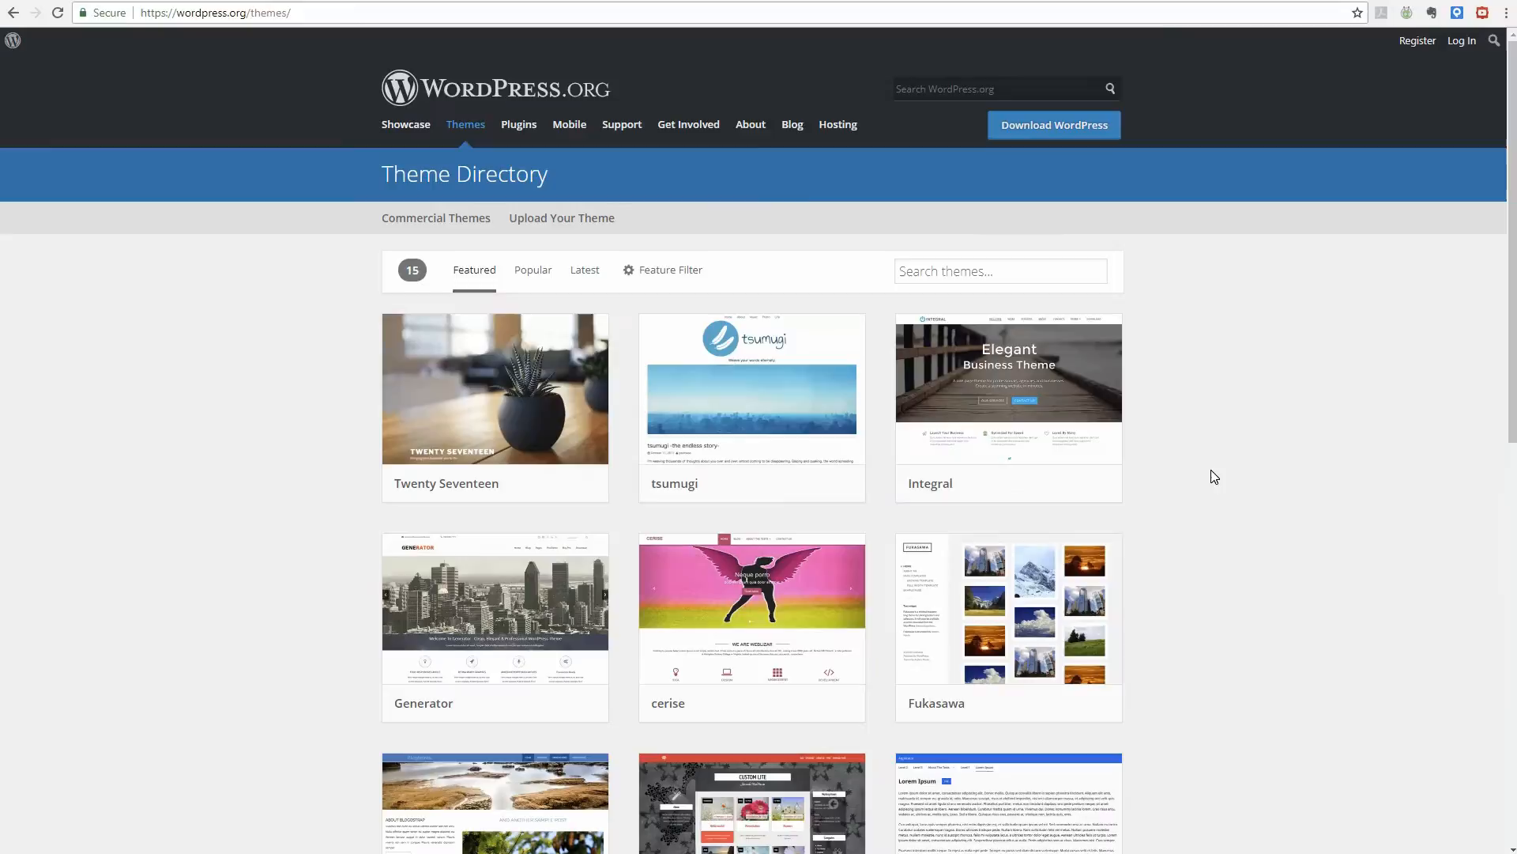
Open the WordPress Web Hosting recommendations and visit the SiteGround offer.
scroll("down", 3)
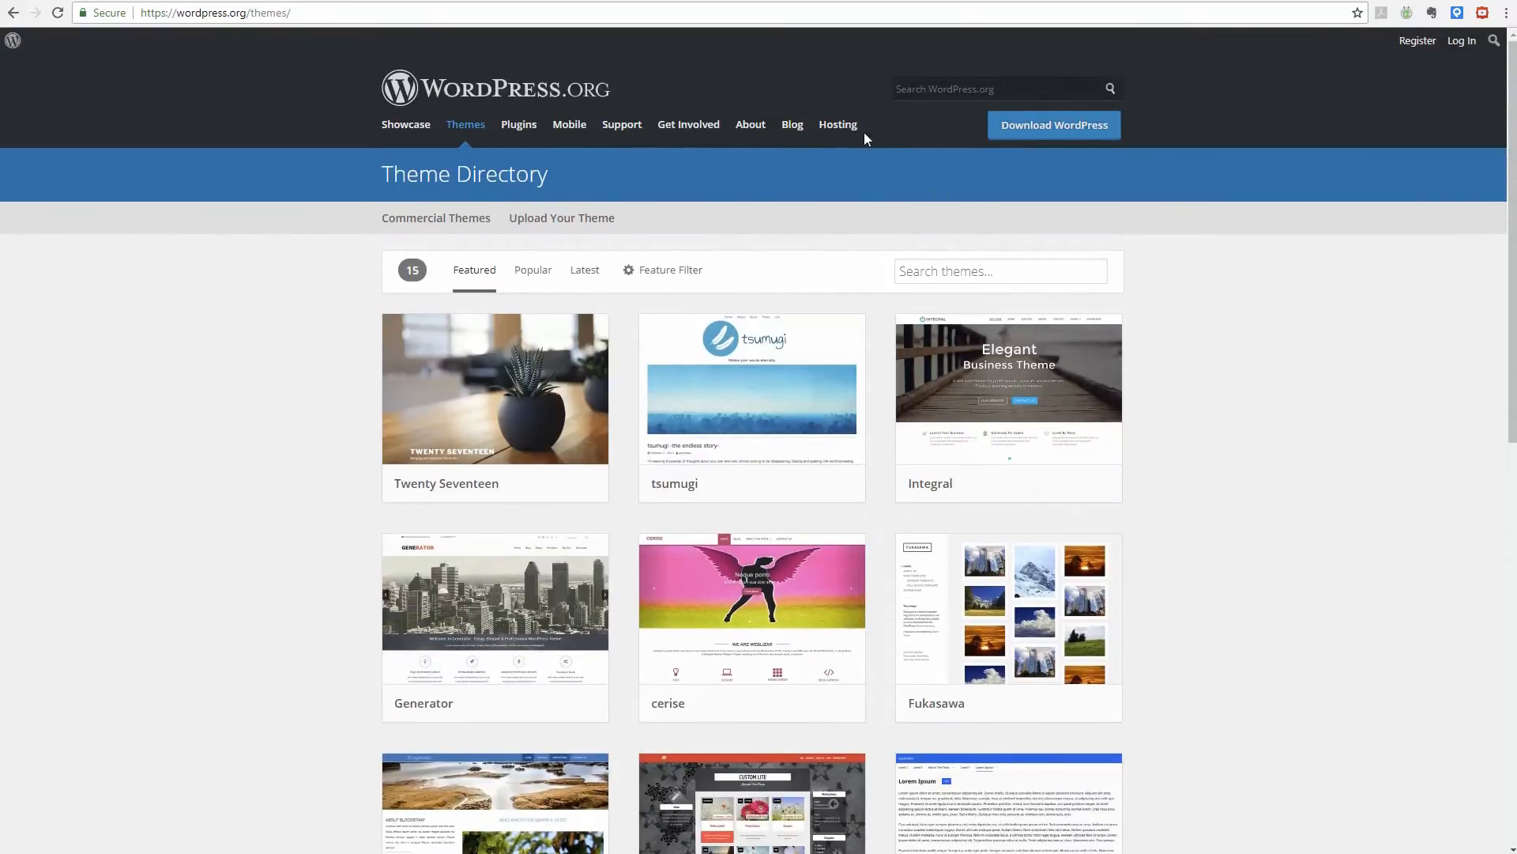
left_click(838, 123)
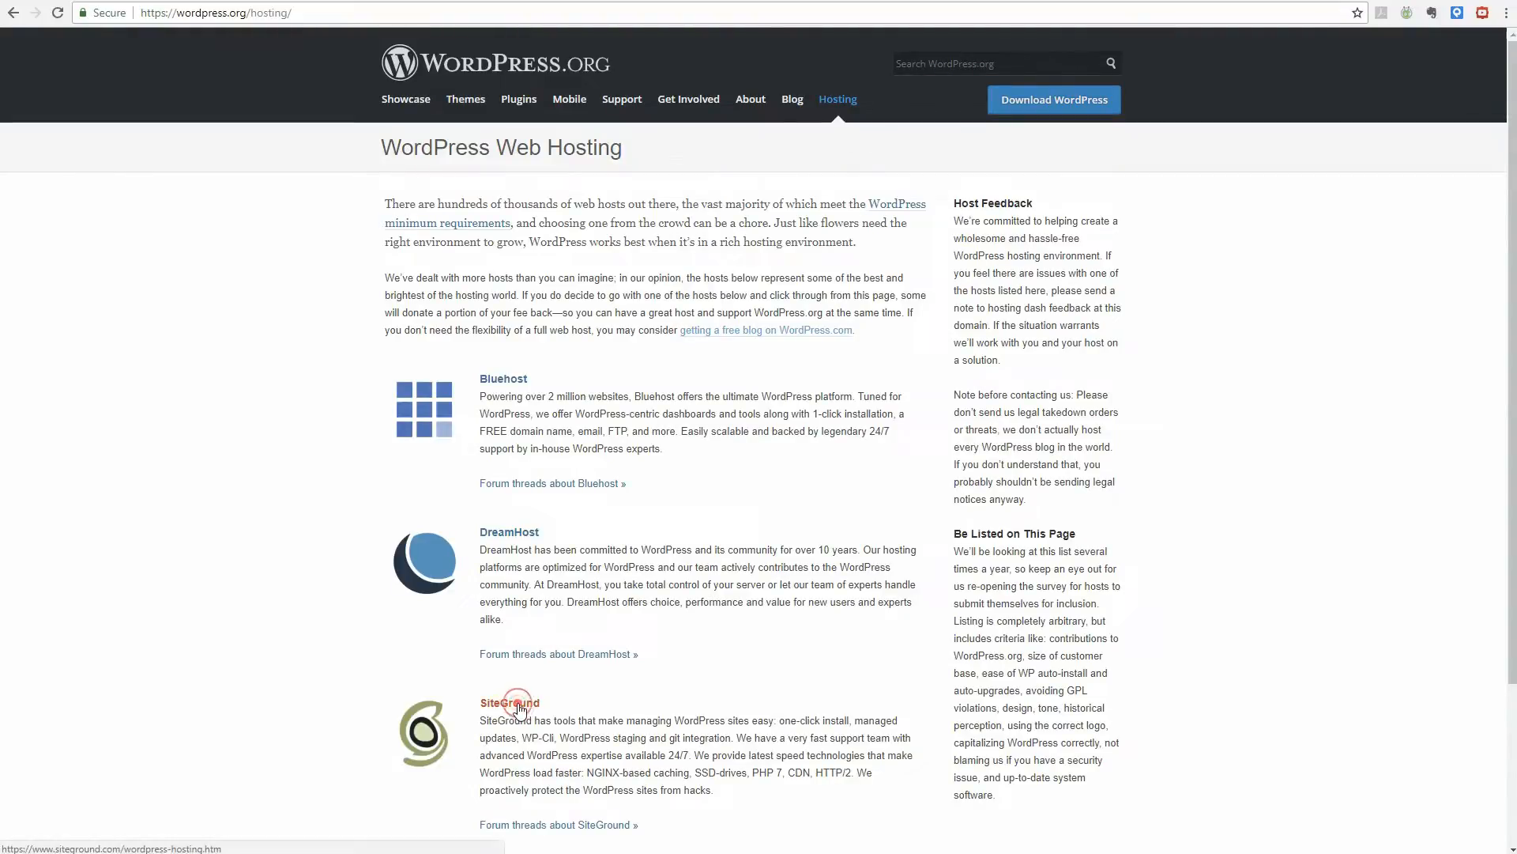
left_click(509, 702)
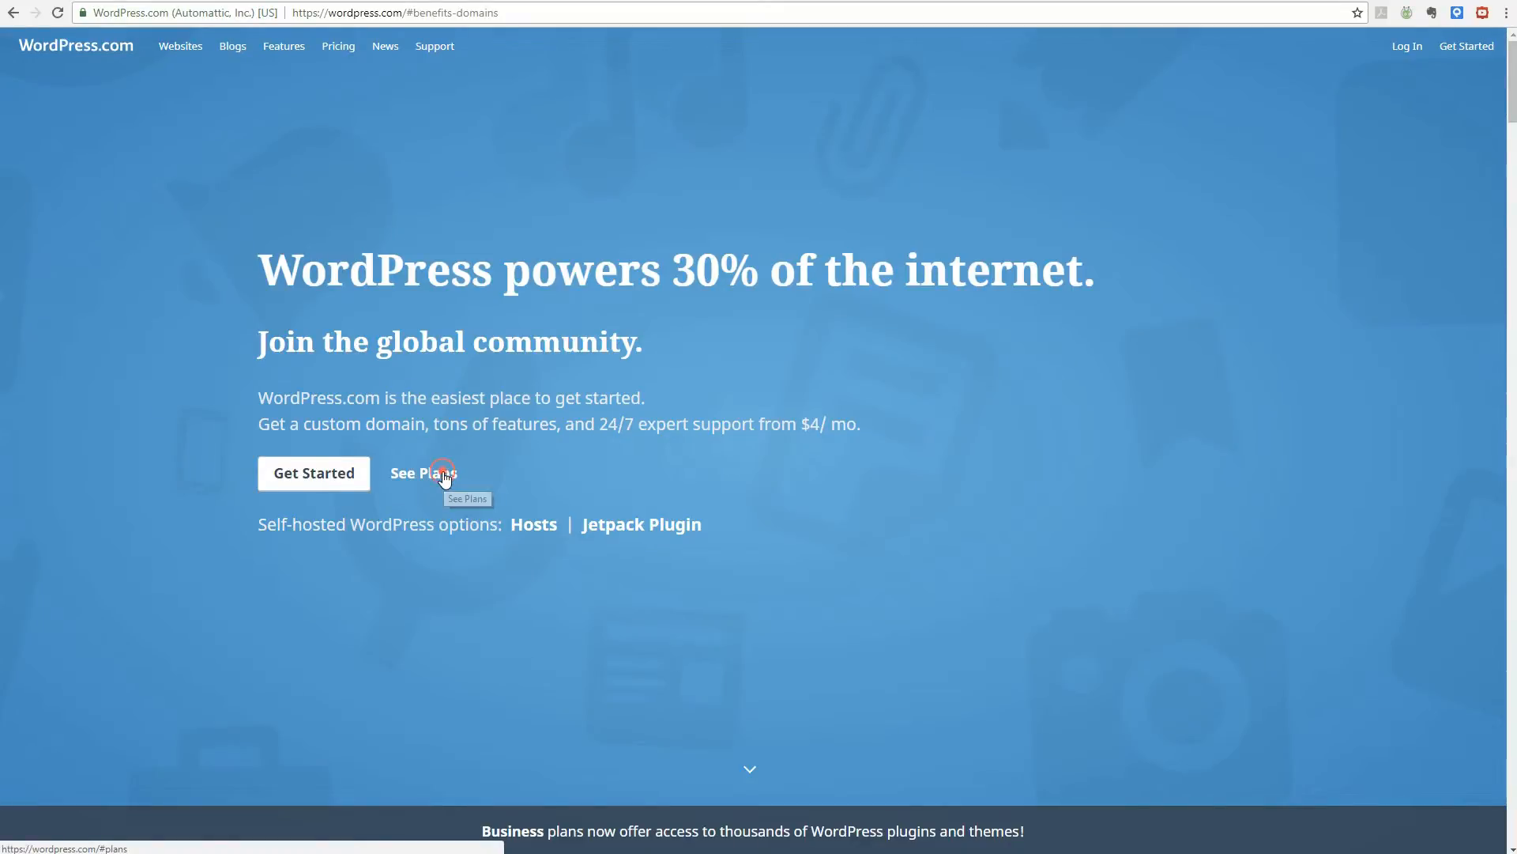
View the WordPress.com homepage and its See Plans pricing link.
left_click(424, 472)
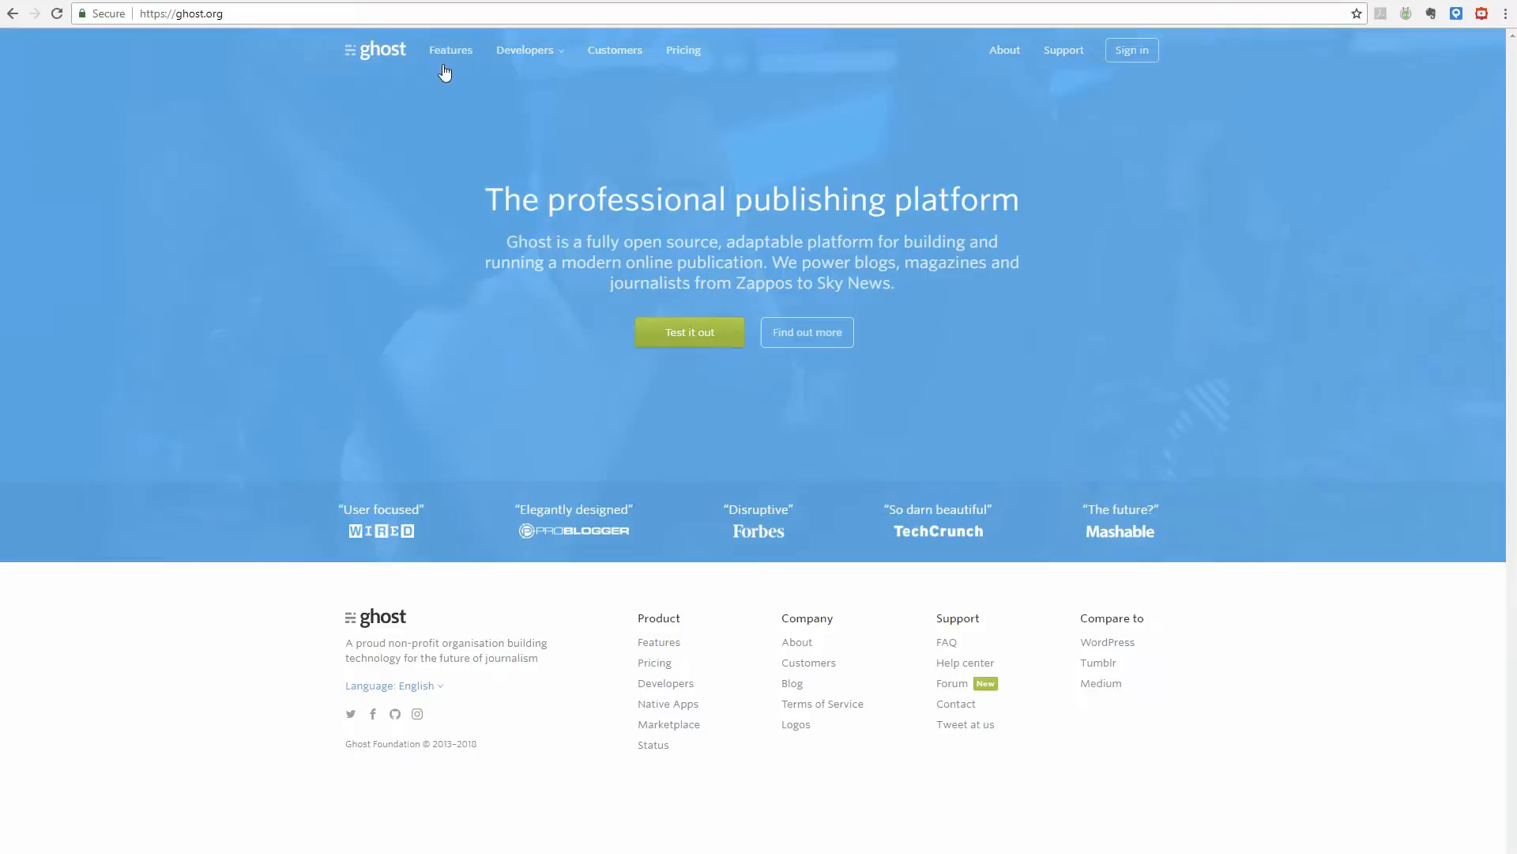
Tour Ghost's Features page and the About page with its company metrics and team.
left_click(450, 49)
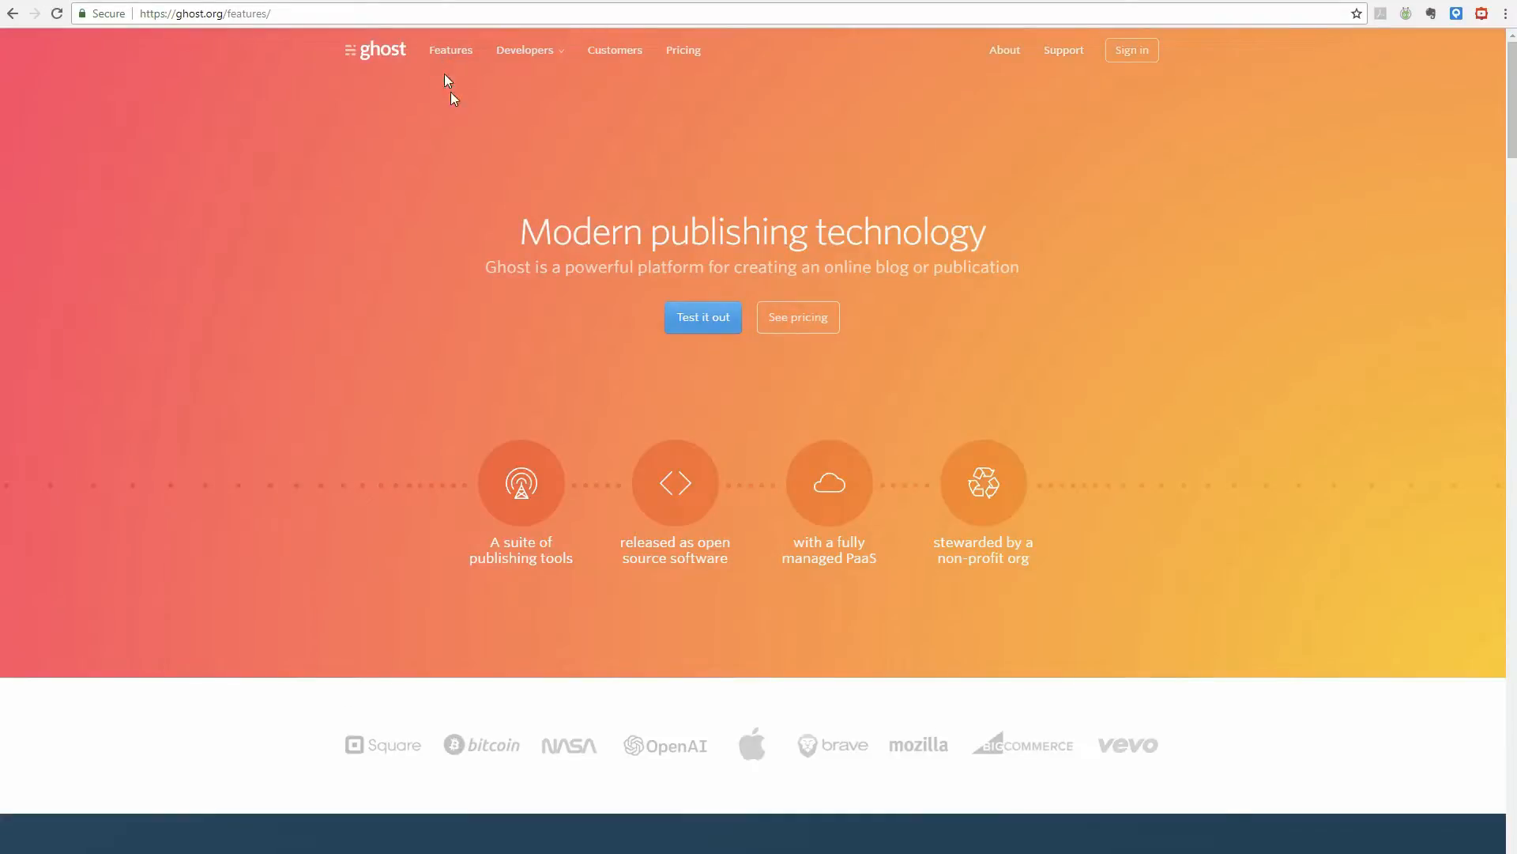
mouse_move(1047, 501)
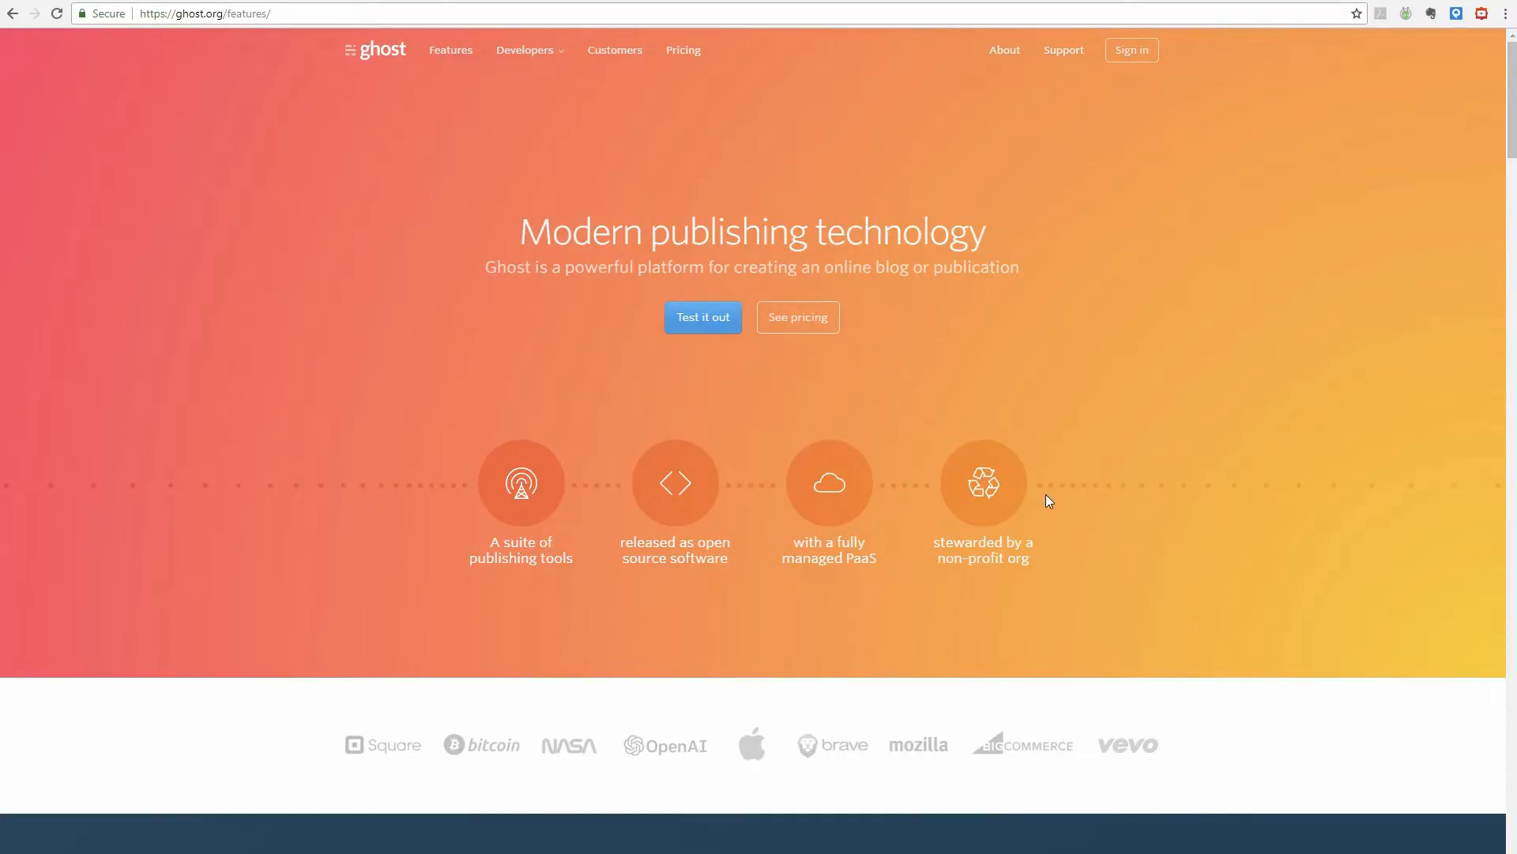
left_click(1004, 49)
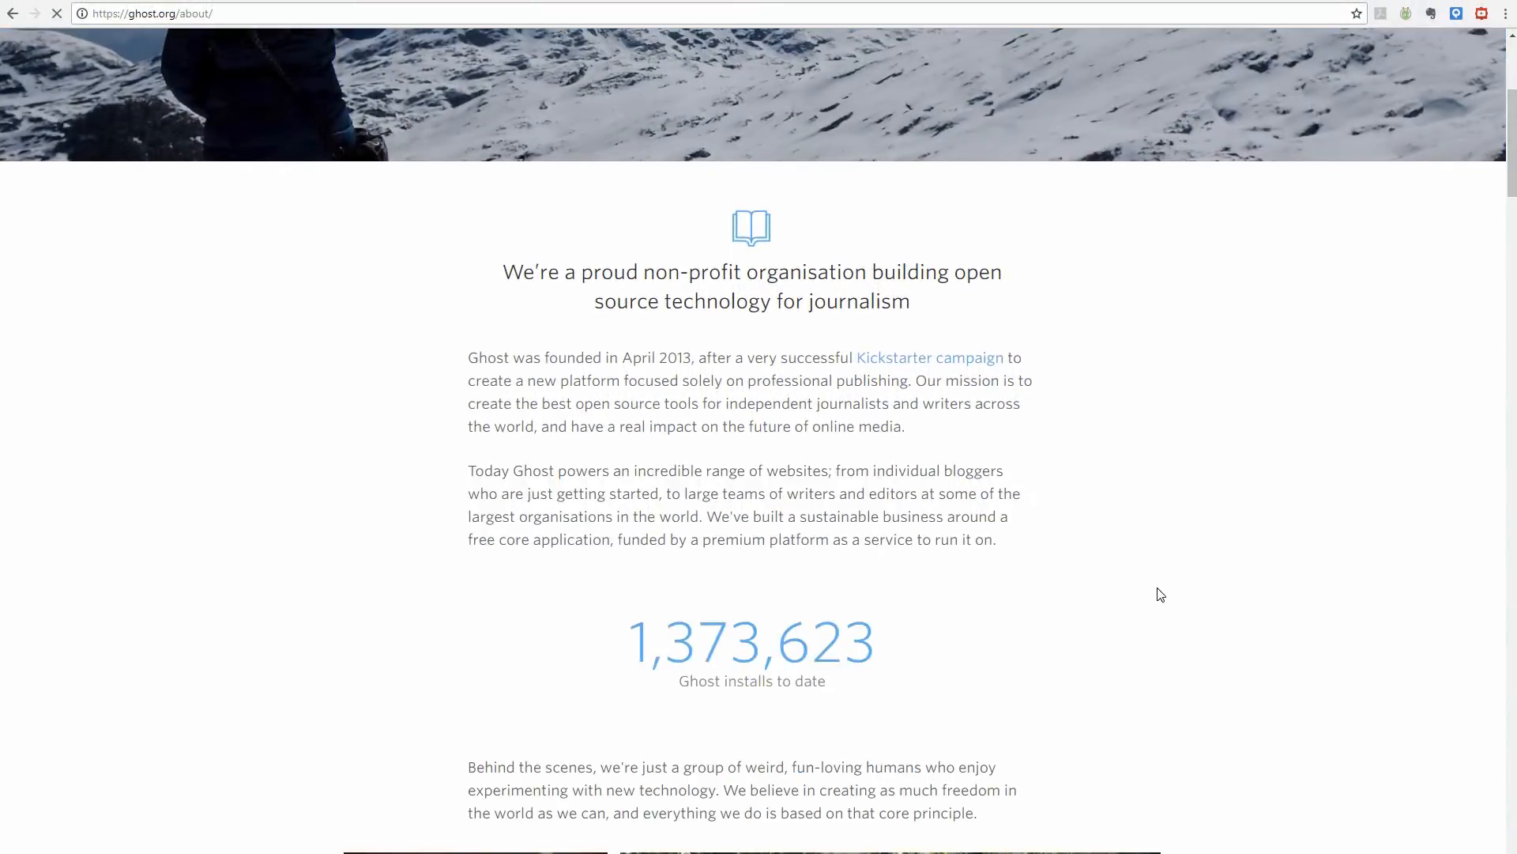
scroll("down", 3)
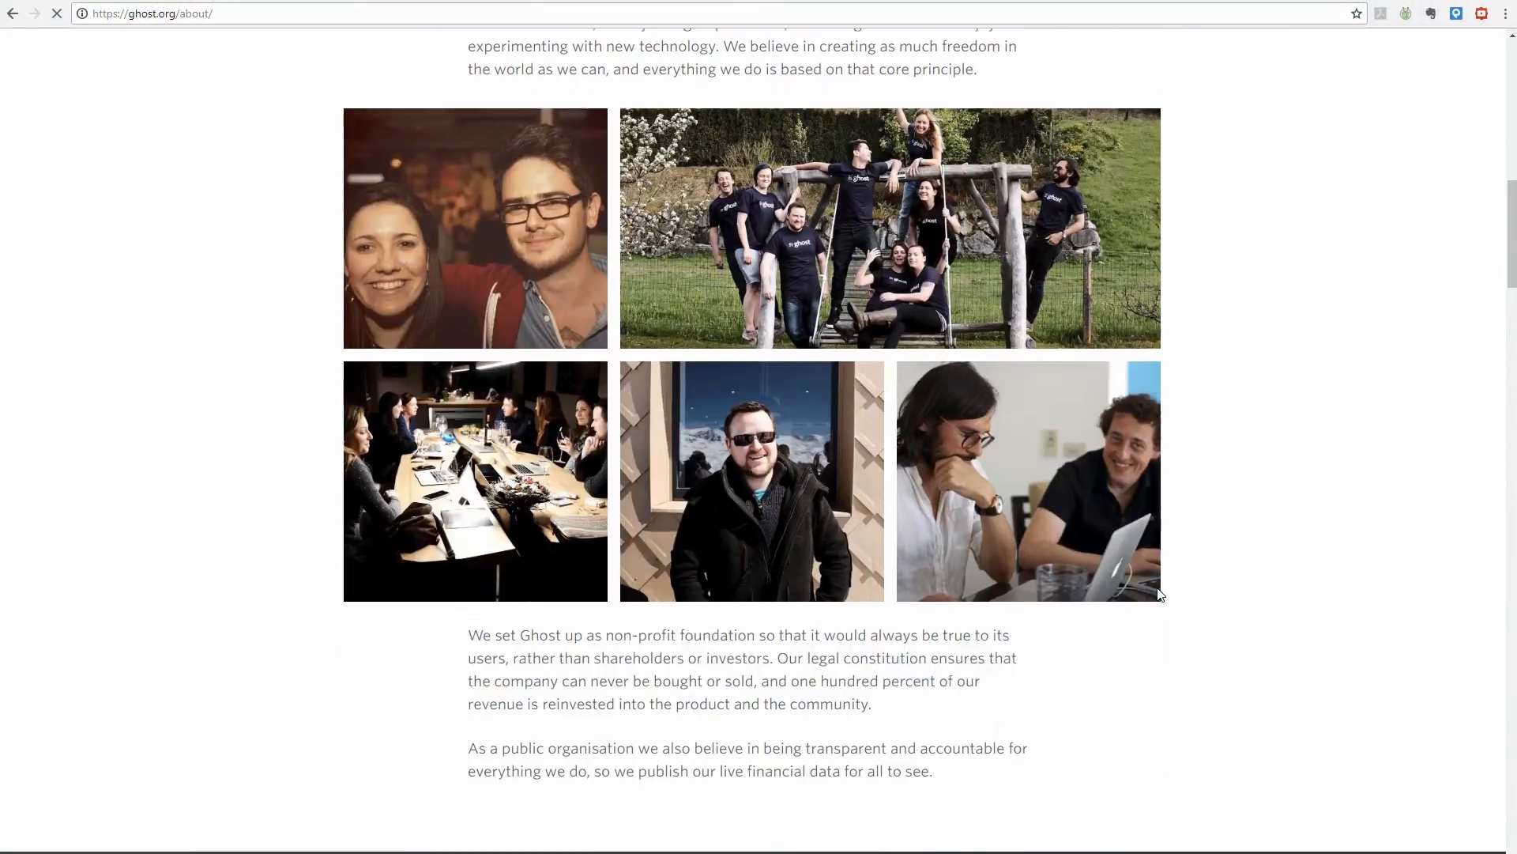
scroll("down", 3)
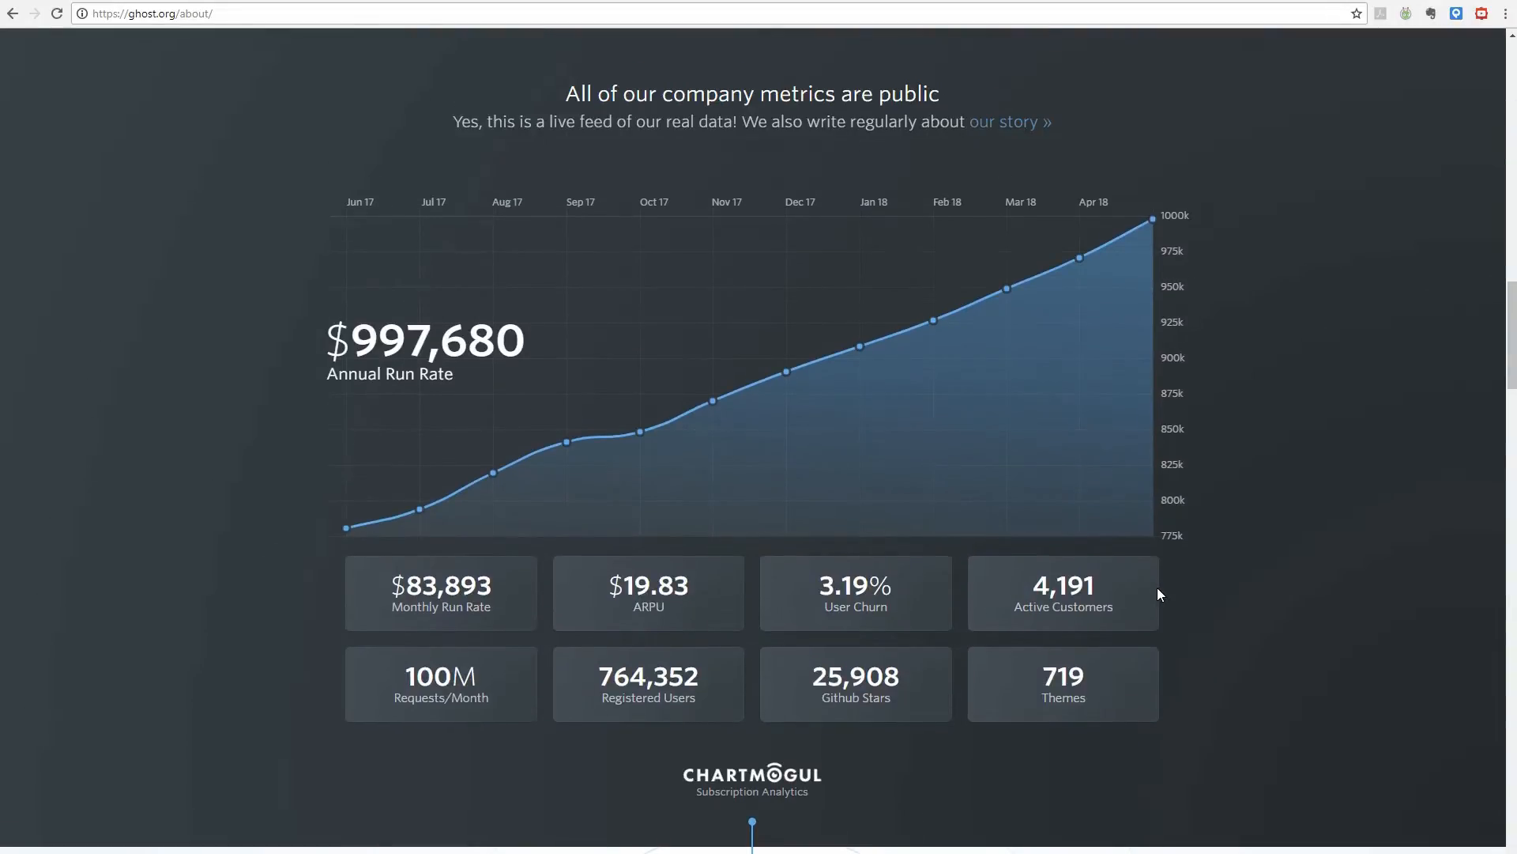
scroll("down", 3)
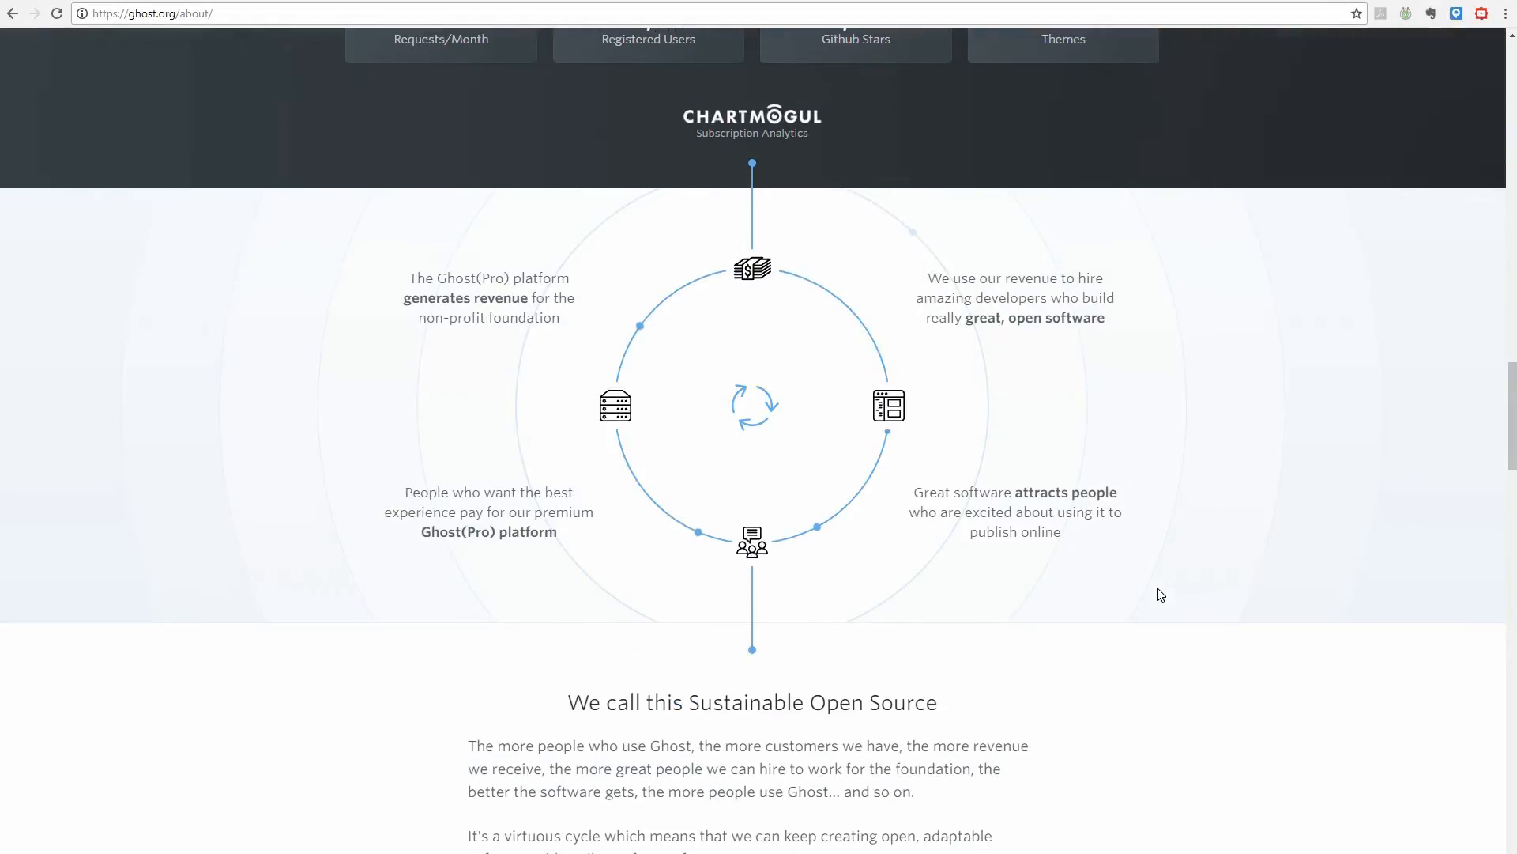
scroll("down", 3)
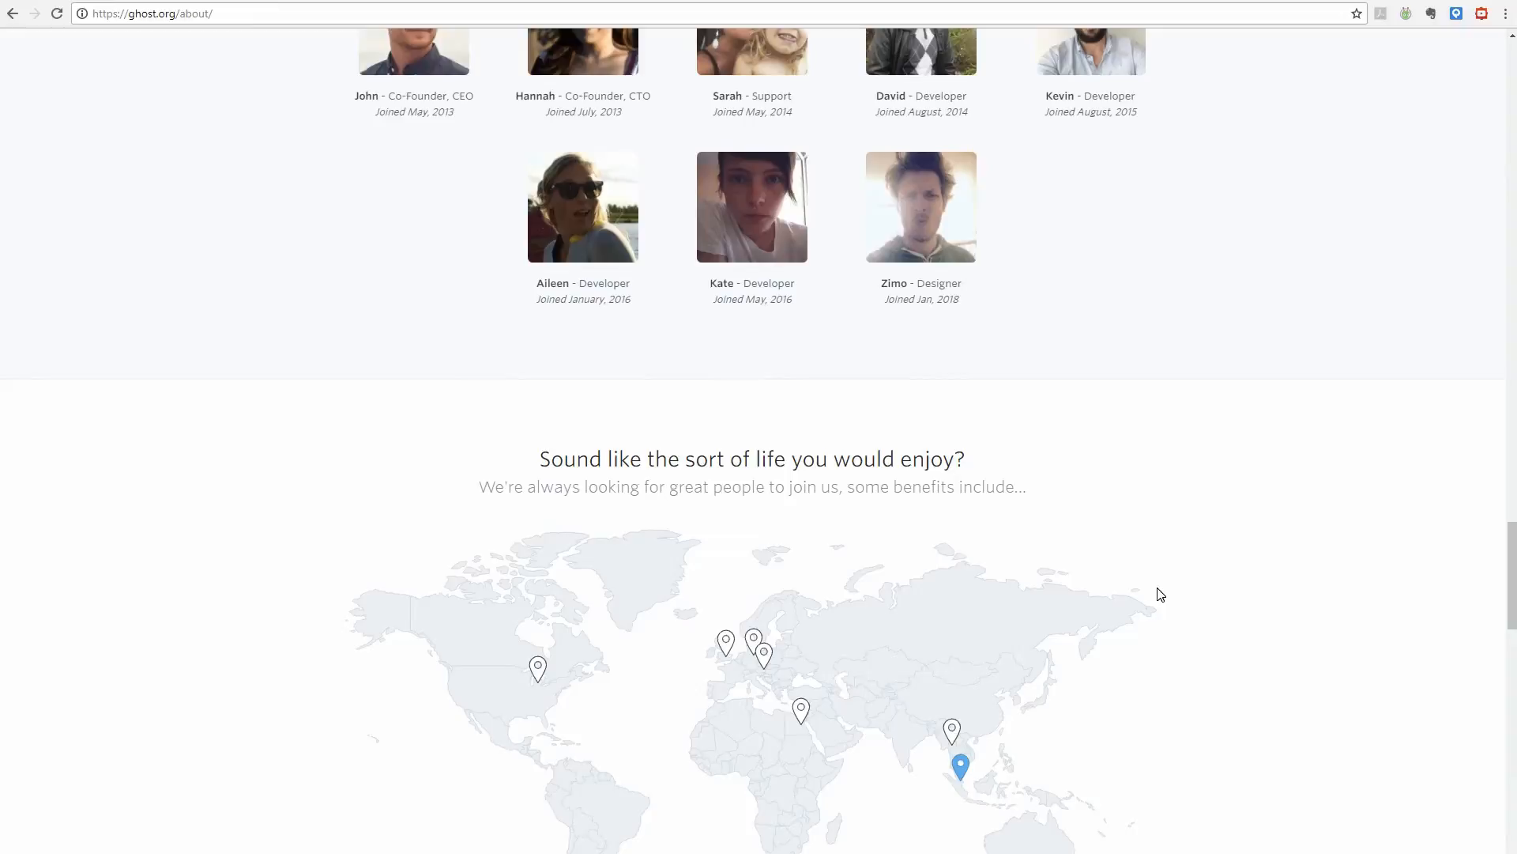
scroll("down", 3)
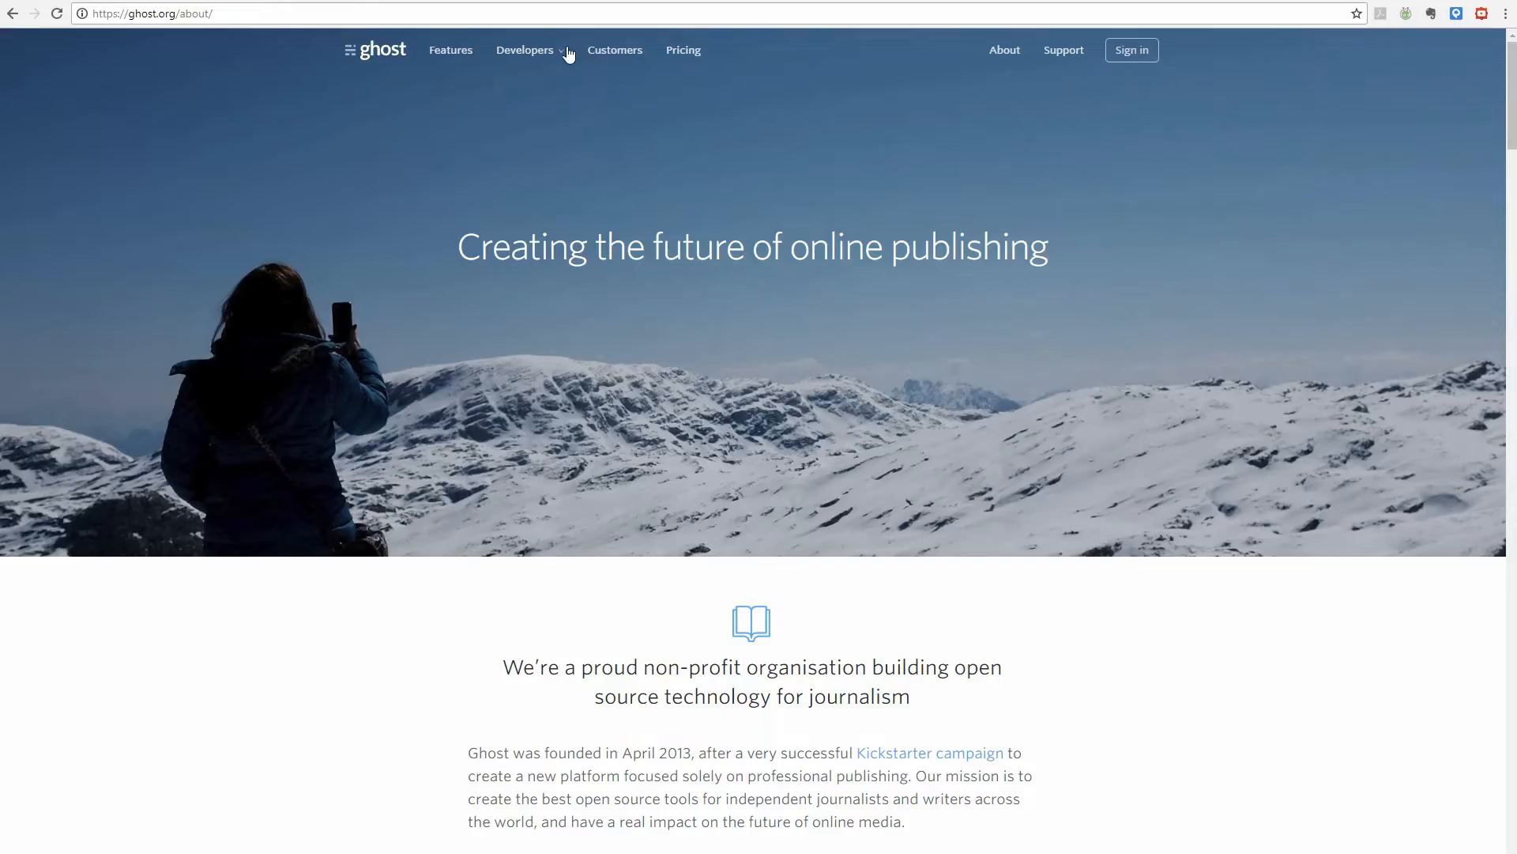
Open the Ghost developer documentation from the Developers dropdown.
left_click(524, 49)
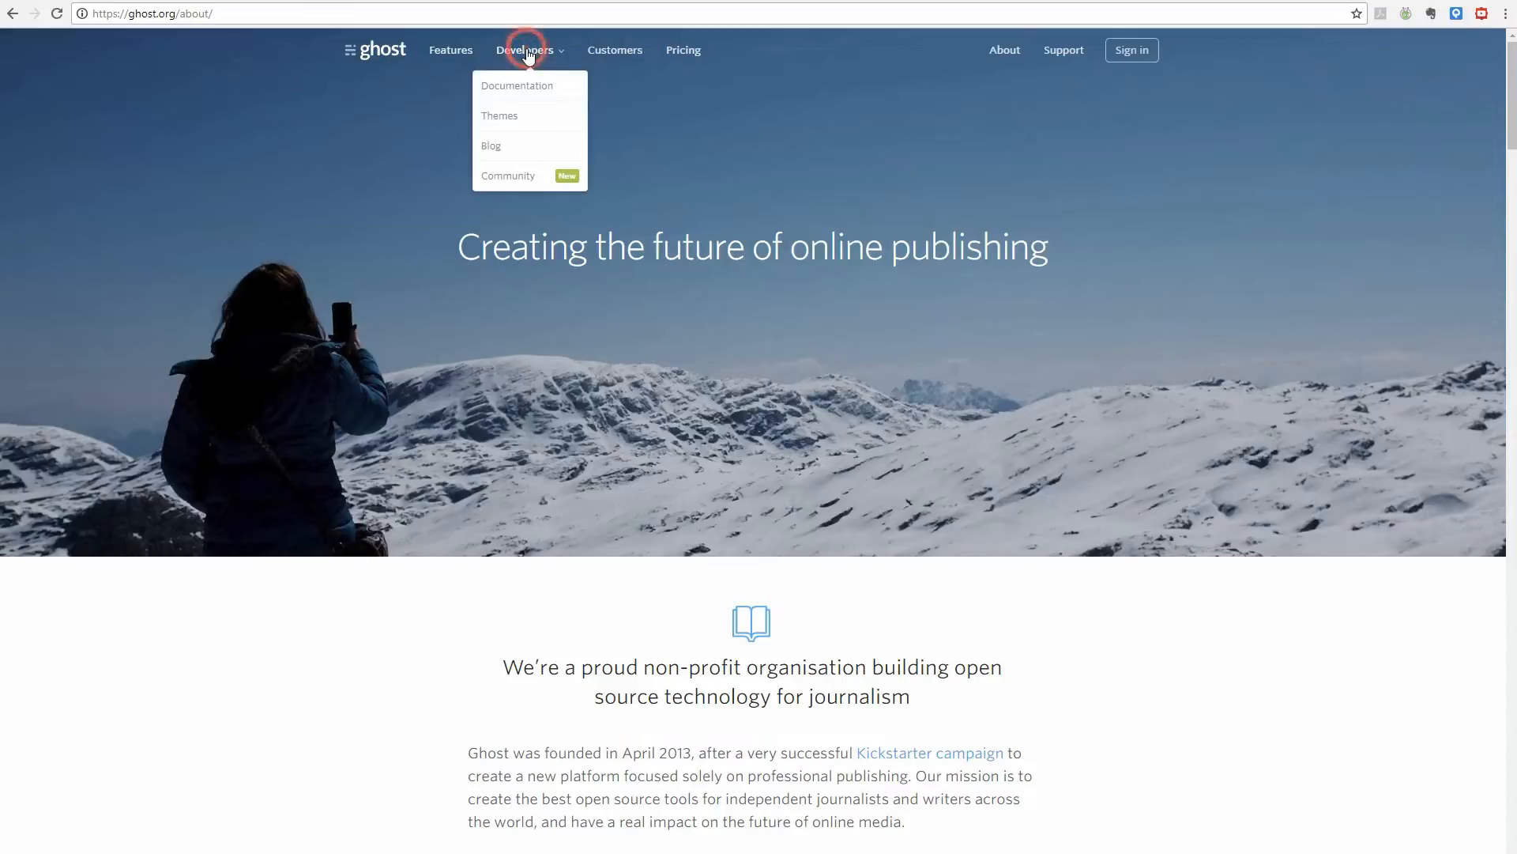
mouse_move(516, 90)
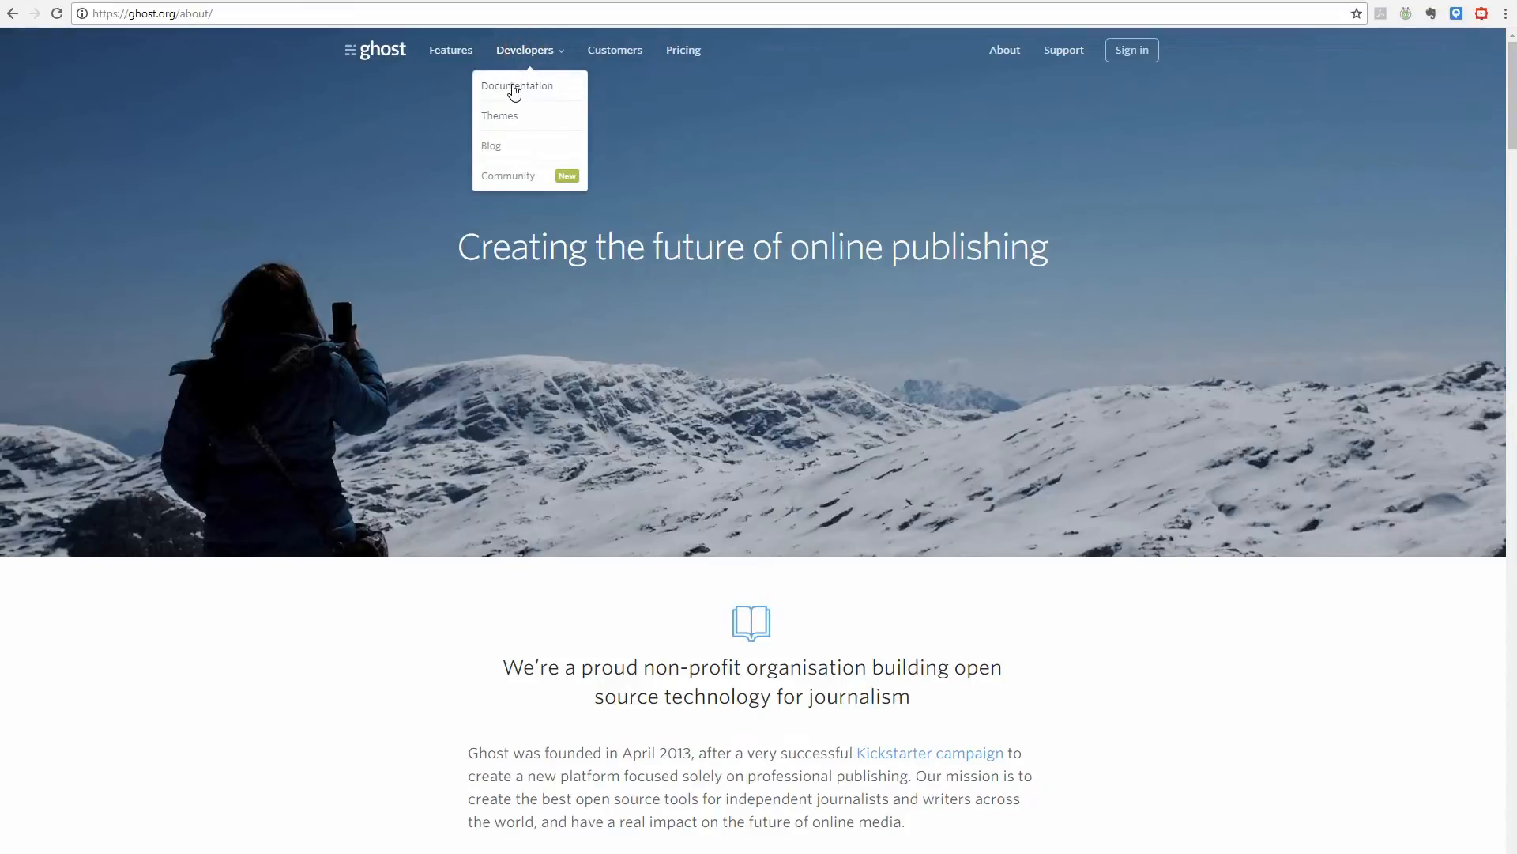
left_click(524, 49)
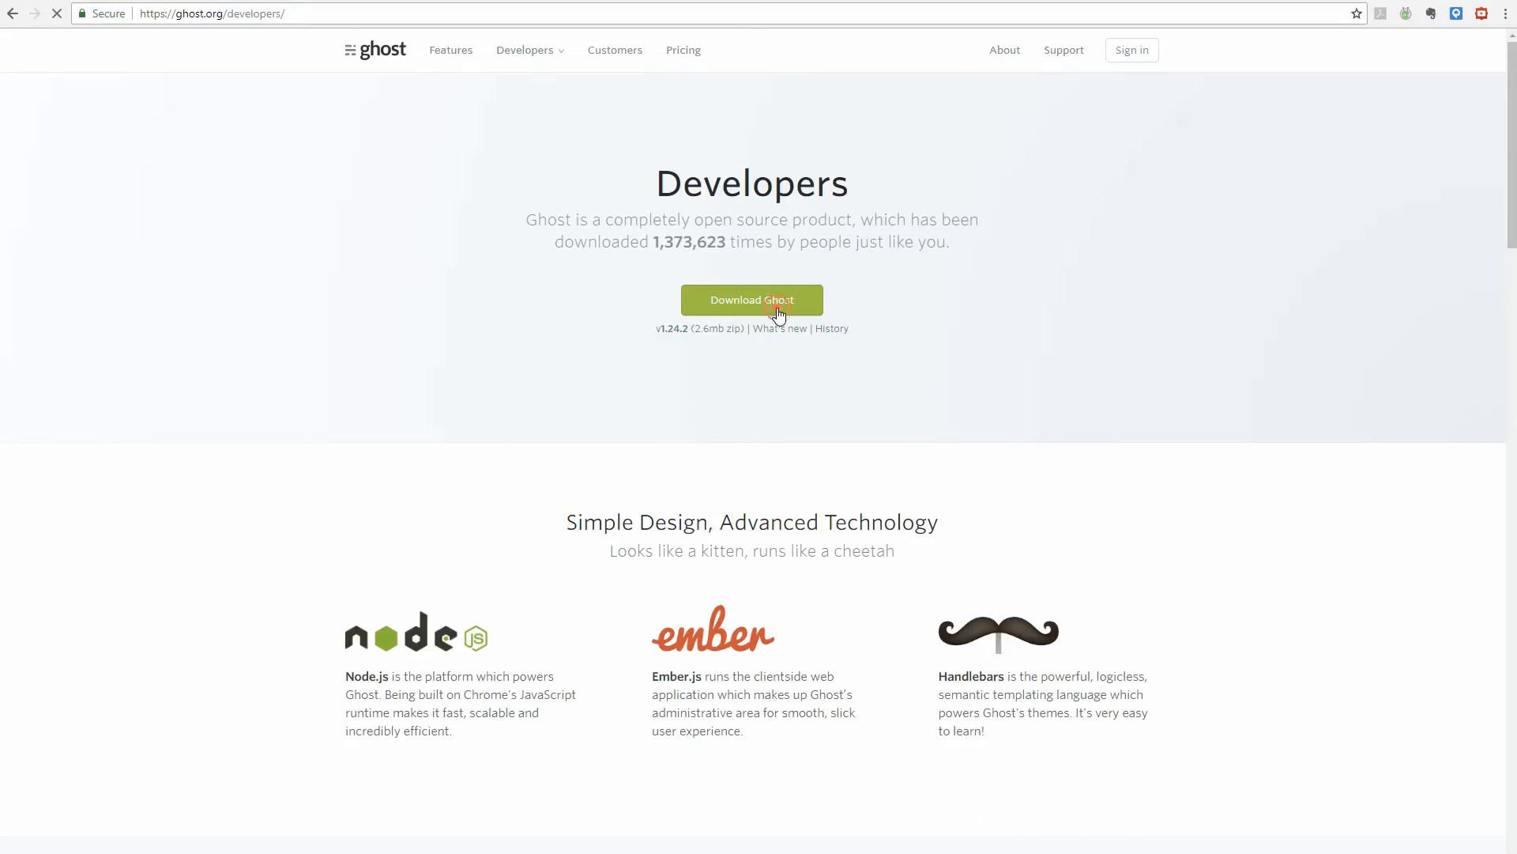
Download the latest Ghost release, revisit the homepage and view the Pricing tiers via Test it out.
left_click(752, 299)
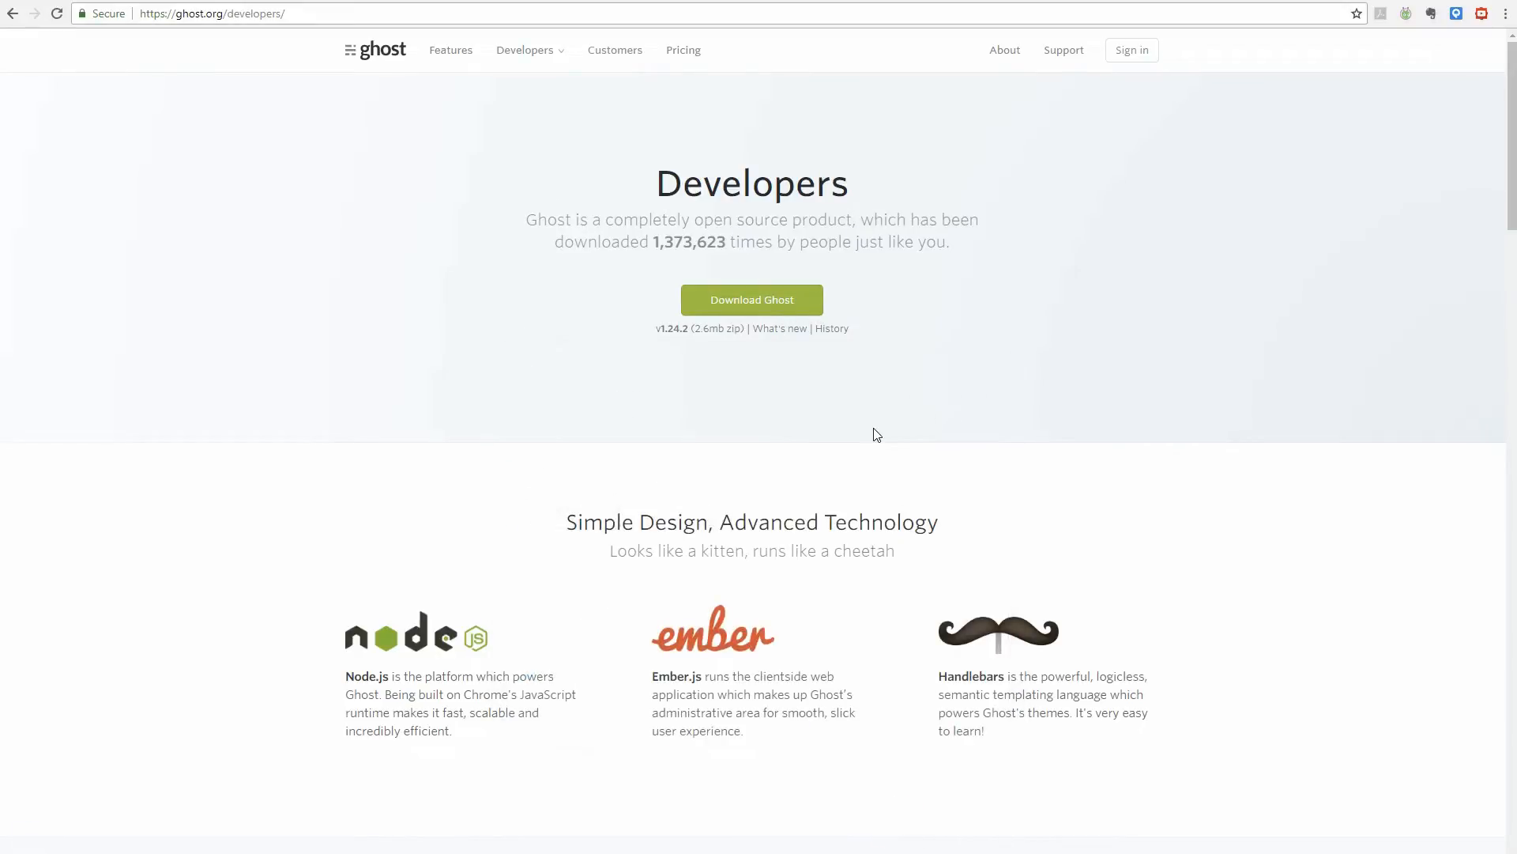
mouse_move(406, 80)
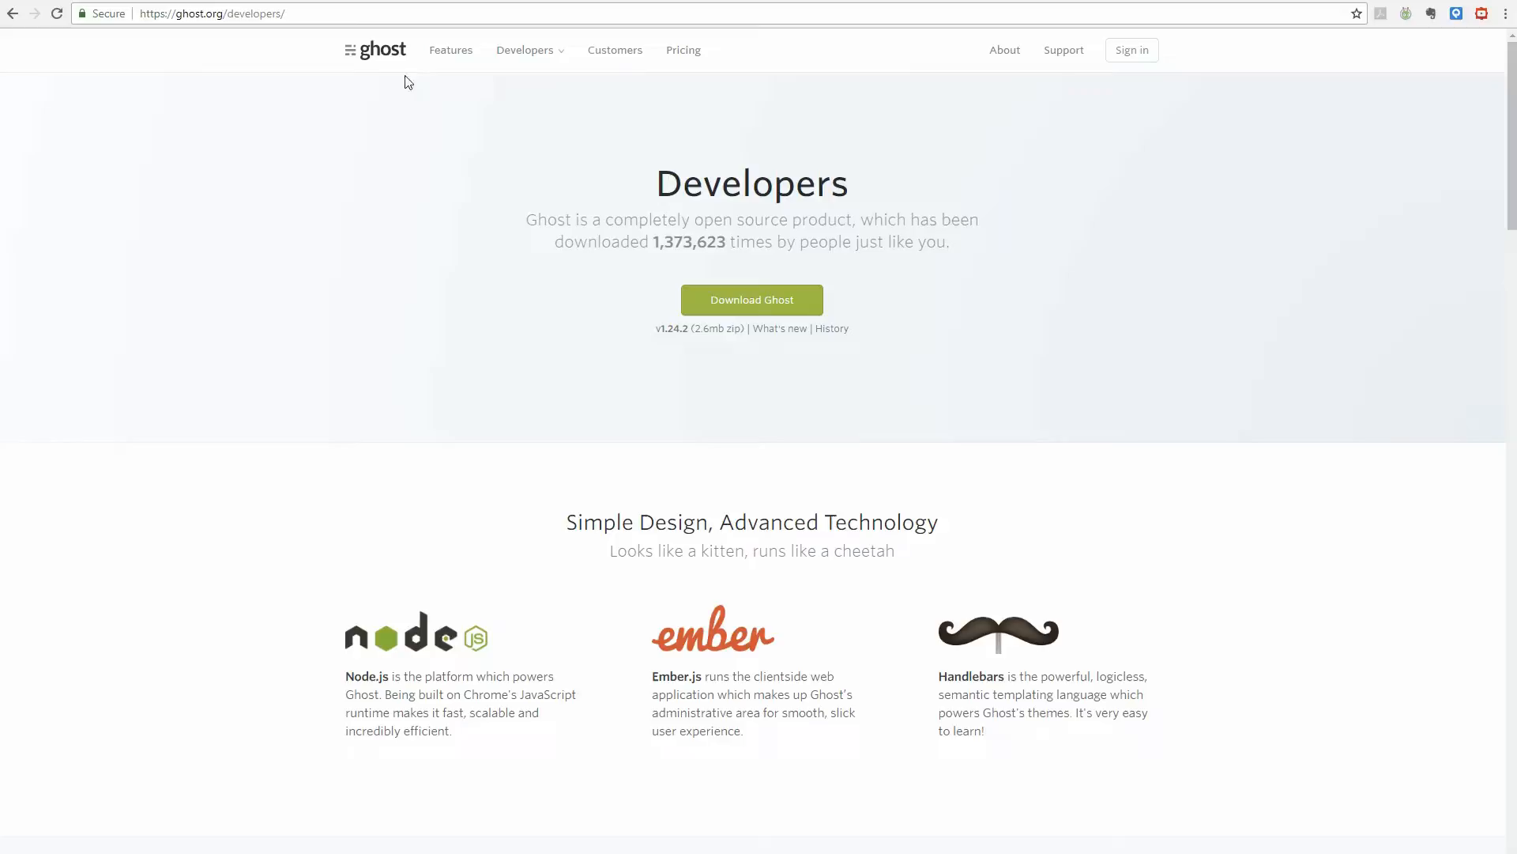
left_click(382, 49)
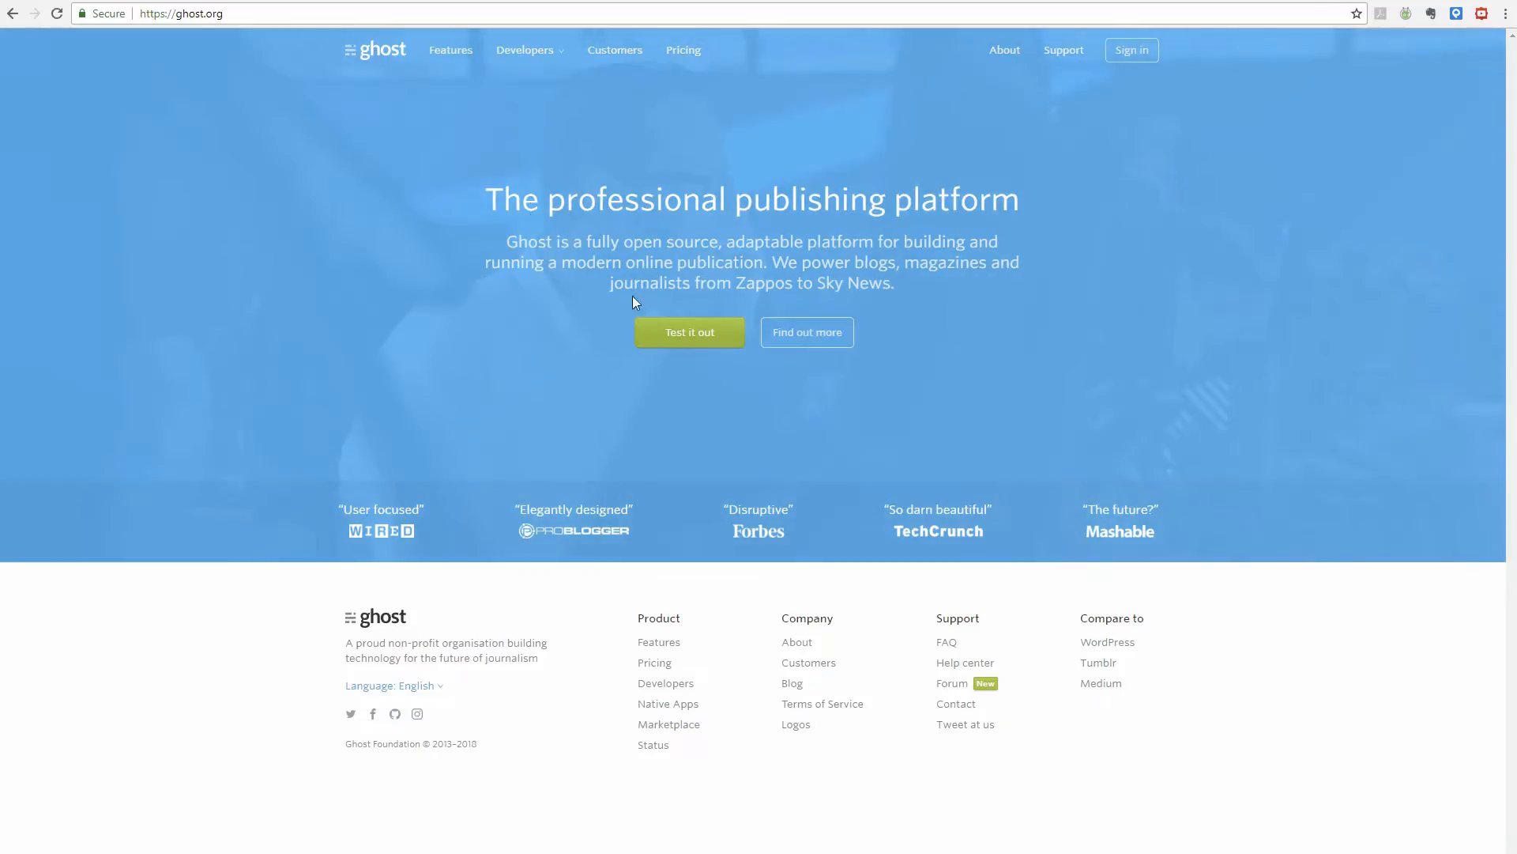
mouse_move(691, 345)
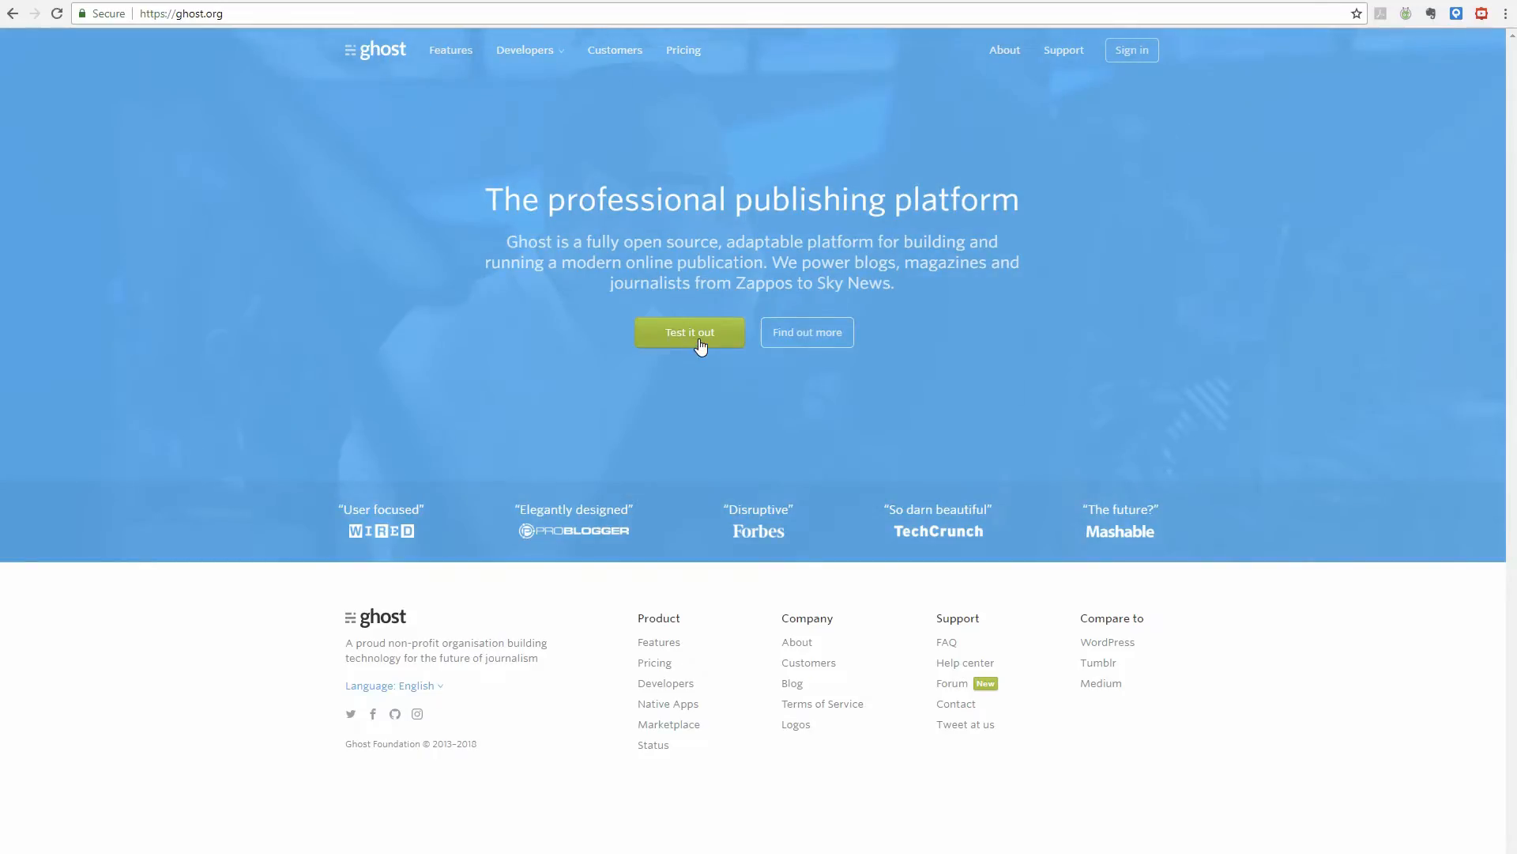
left_click(683, 49)
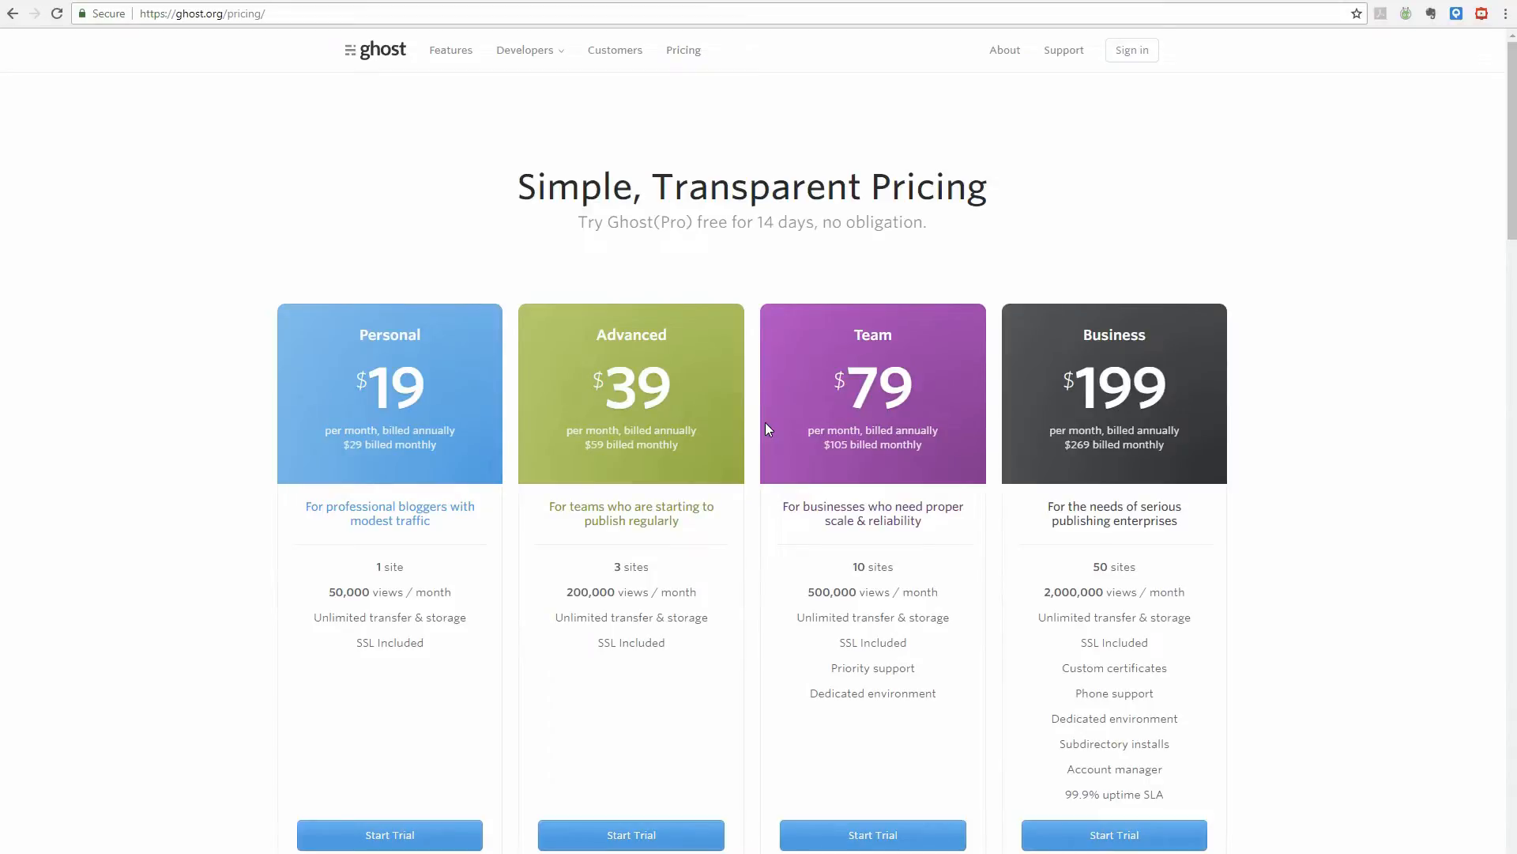
Return to the Developers page and choose the Themes documentation card.
left_click(525, 49)
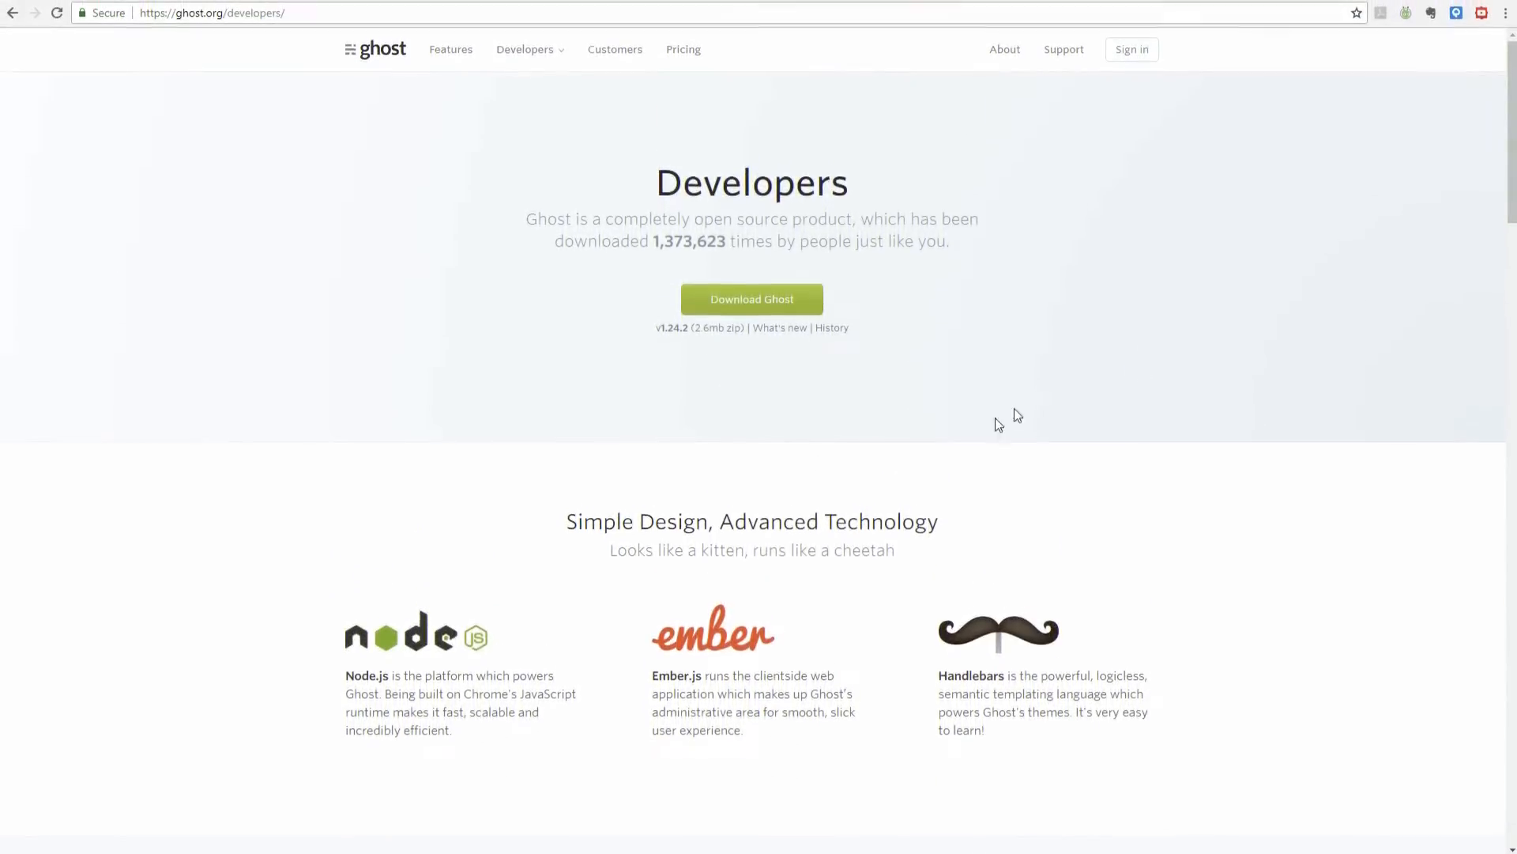
scroll("down", 3)
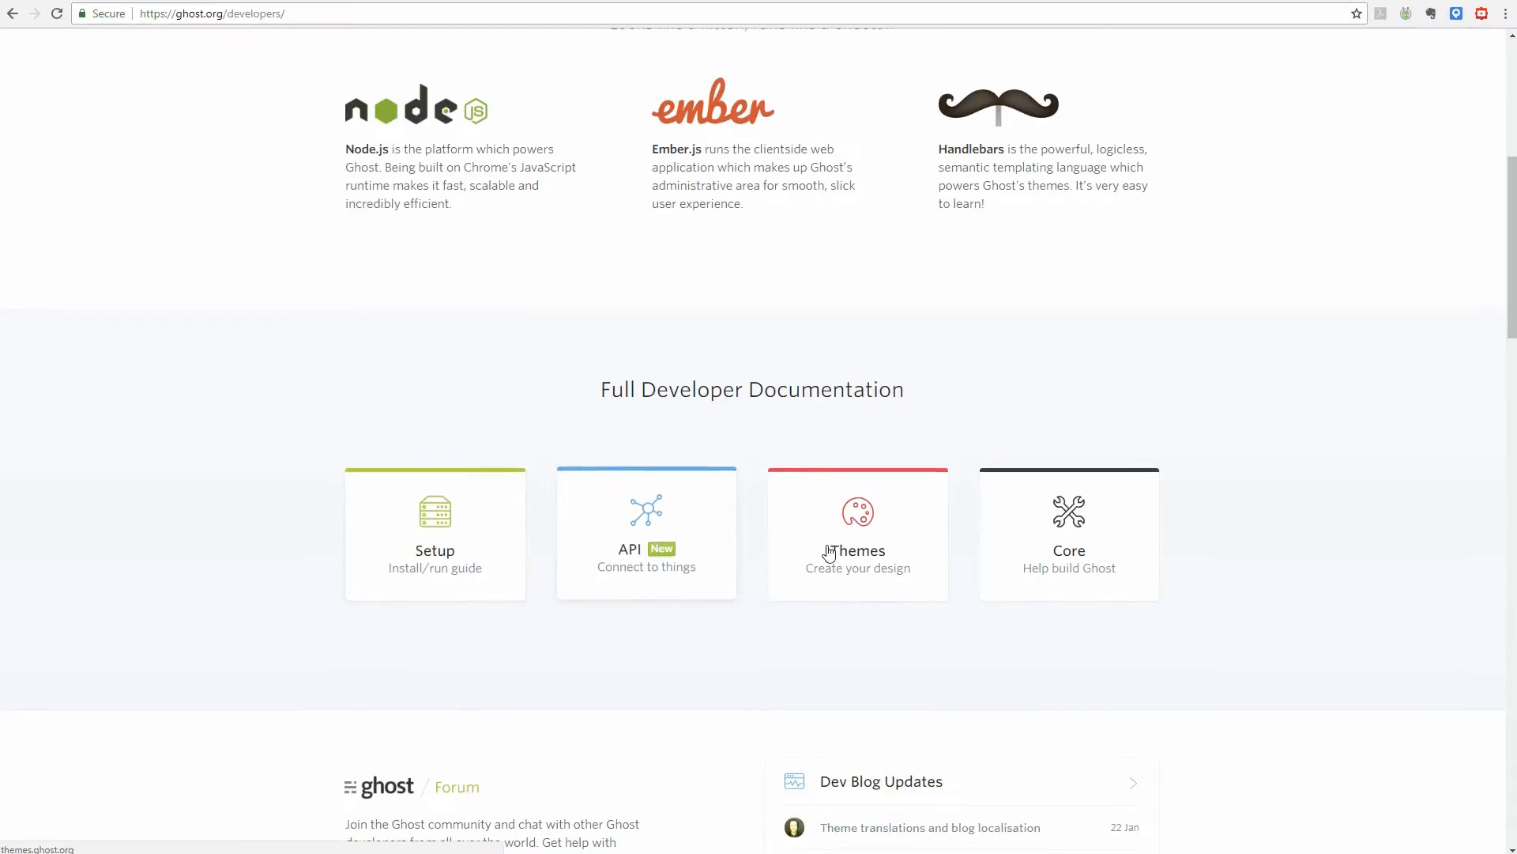
left_click(857, 532)
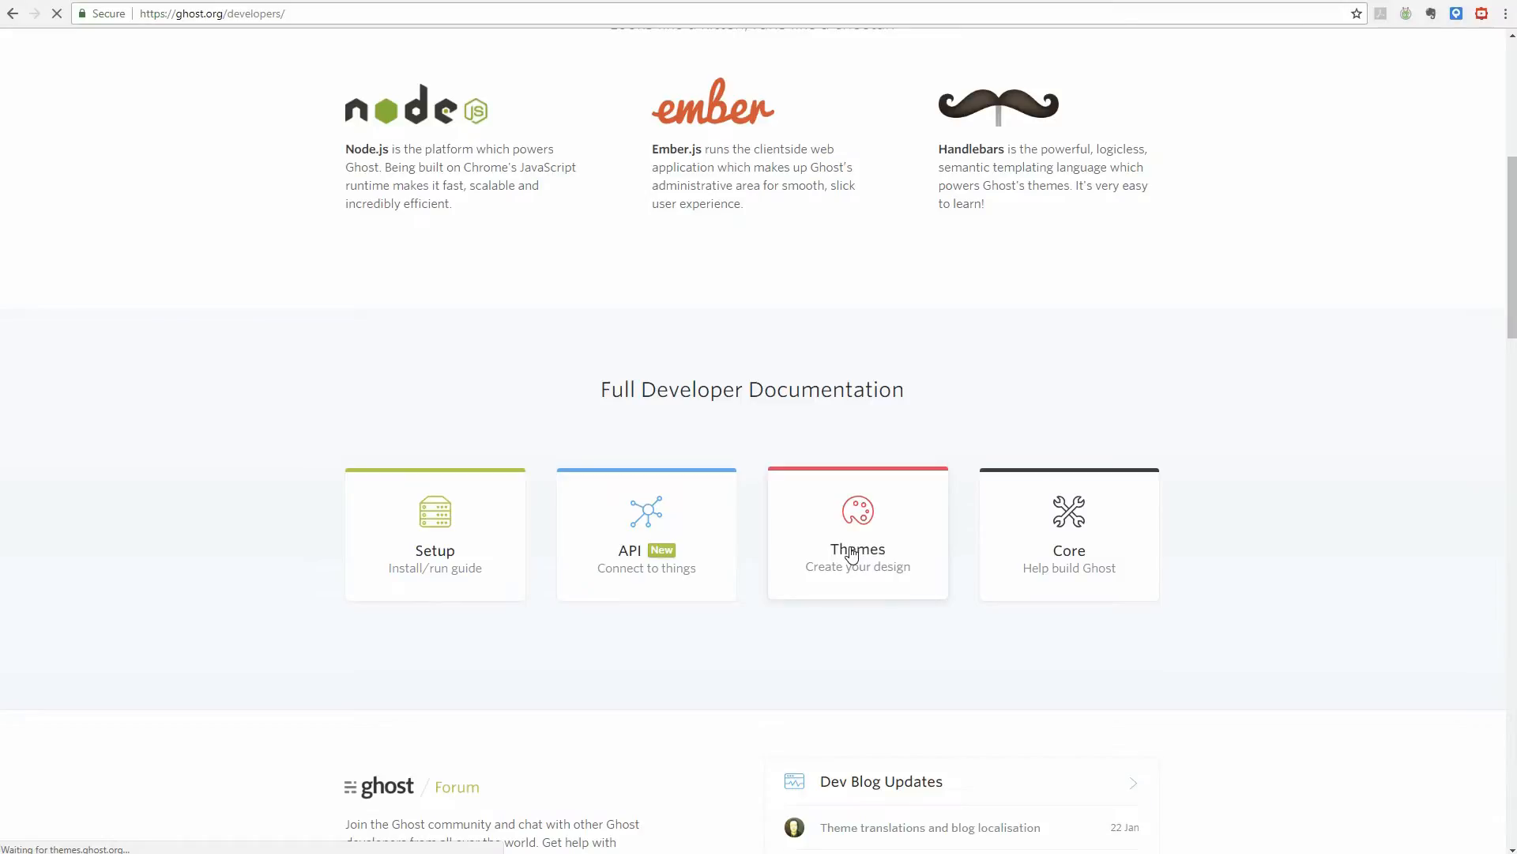
Browse the Ghost Features page down to the demo blog's Getting Started post cards.
left_click(447, 51)
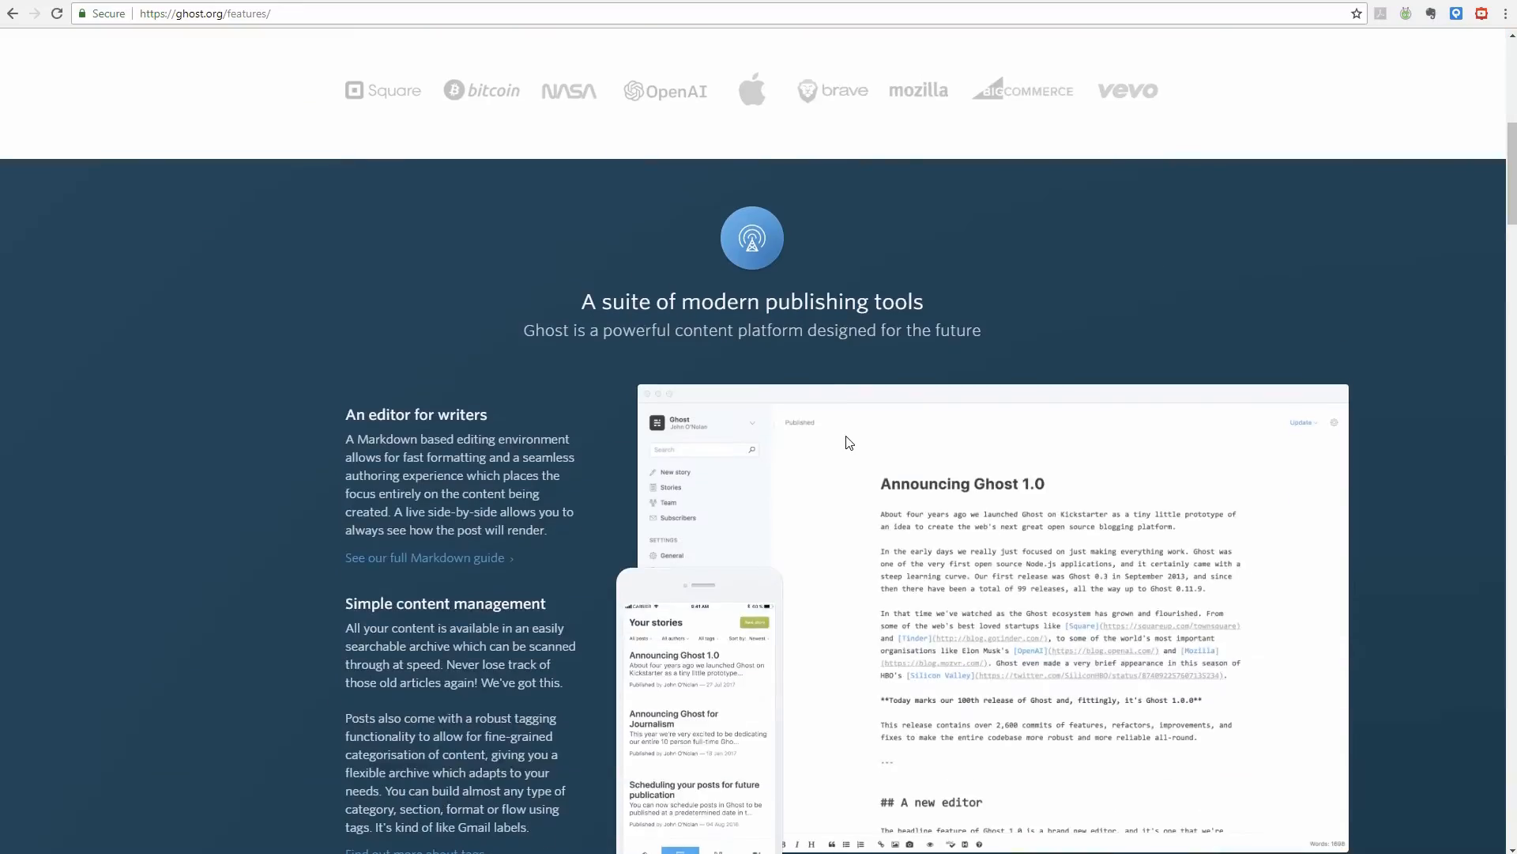
scroll("down", 3)
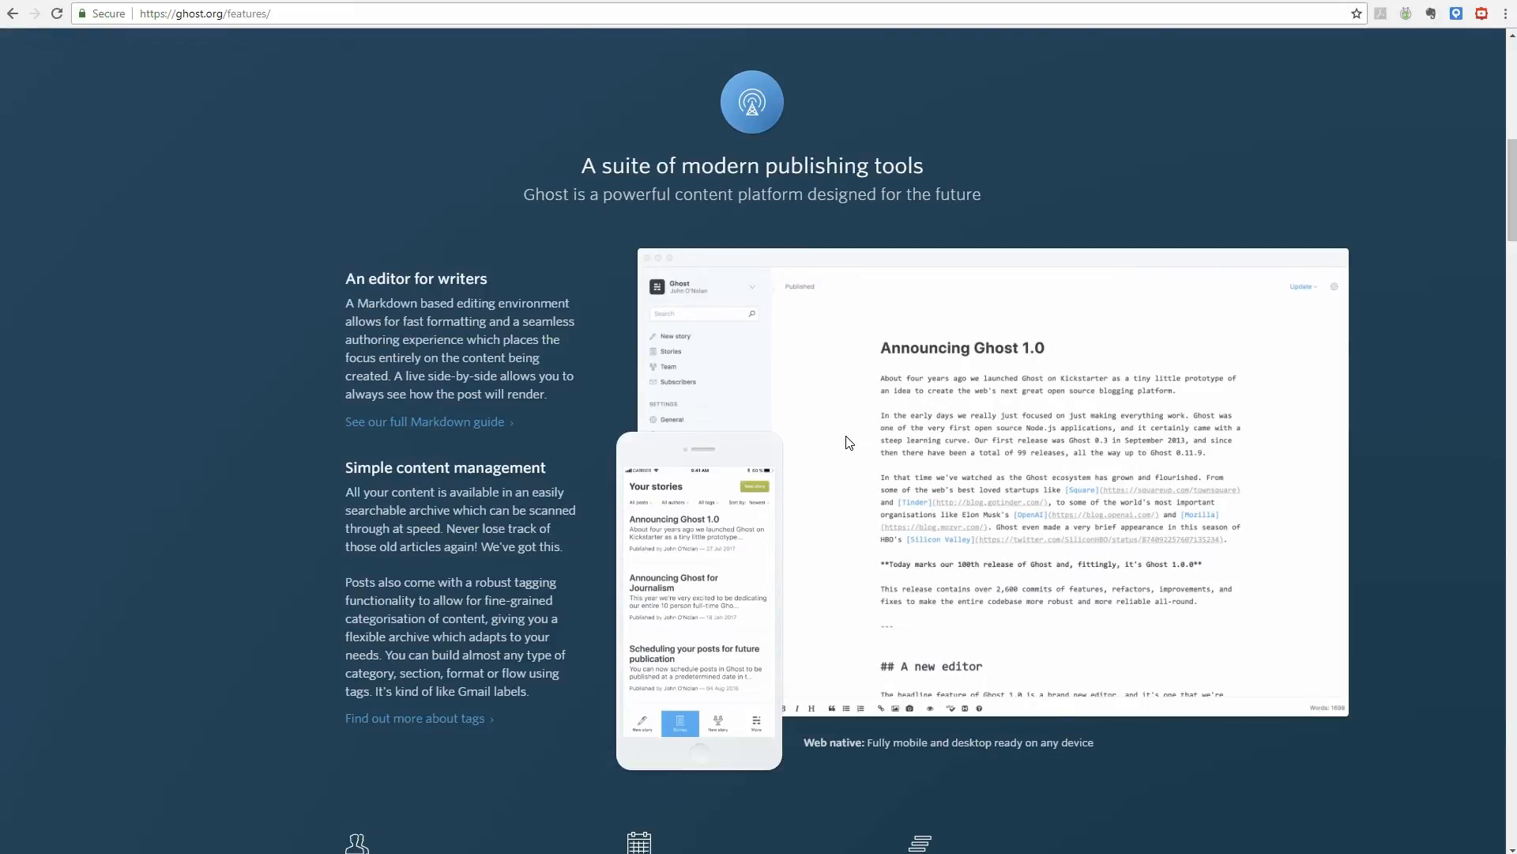
scroll("down", 3)
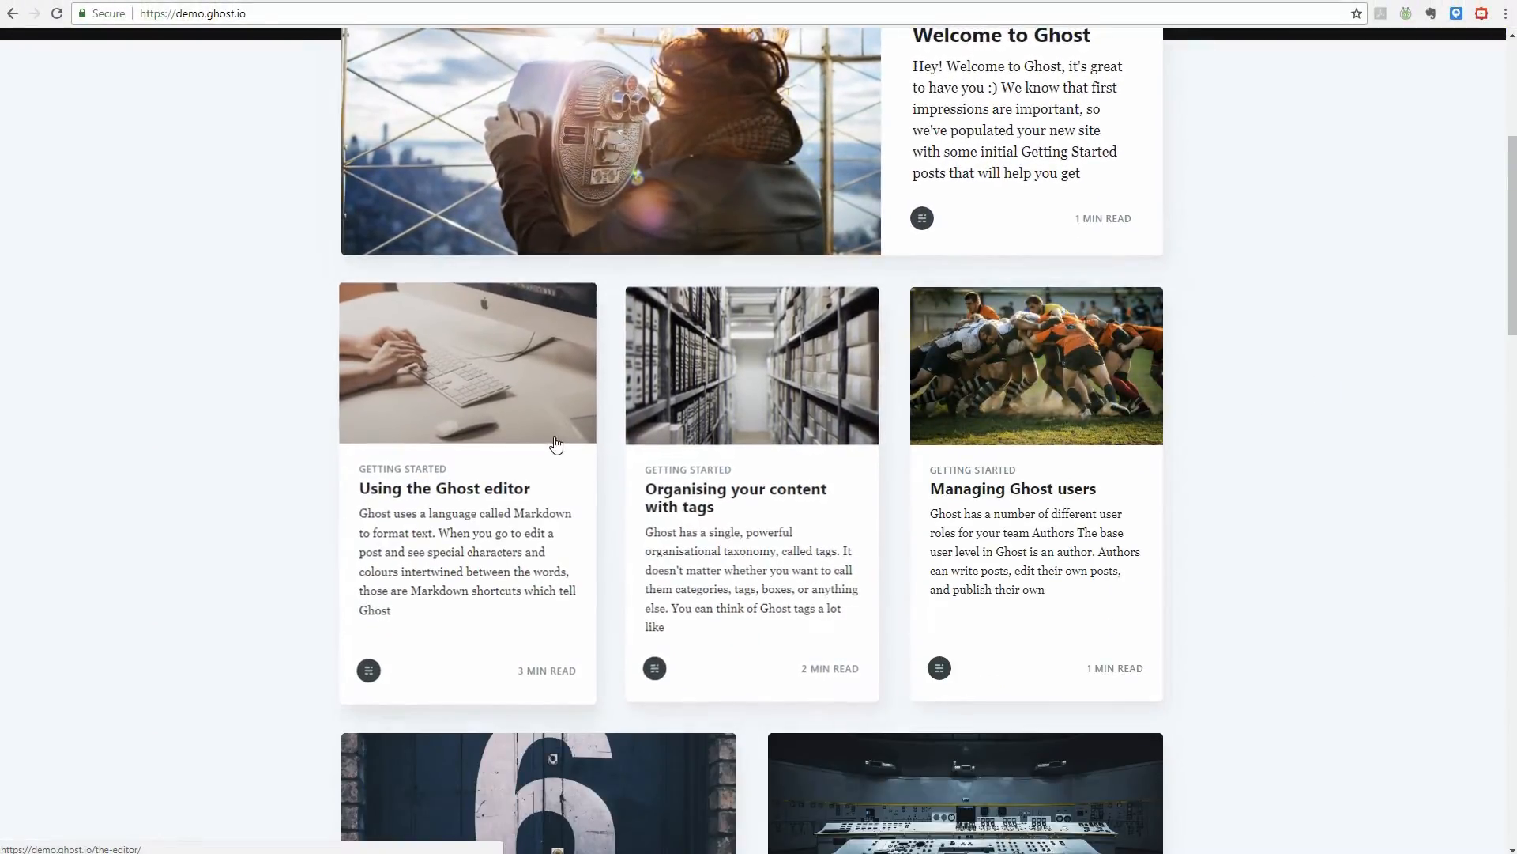
Read through the Managing Ghost users demo post to reach the tags post link.
left_click(1035, 365)
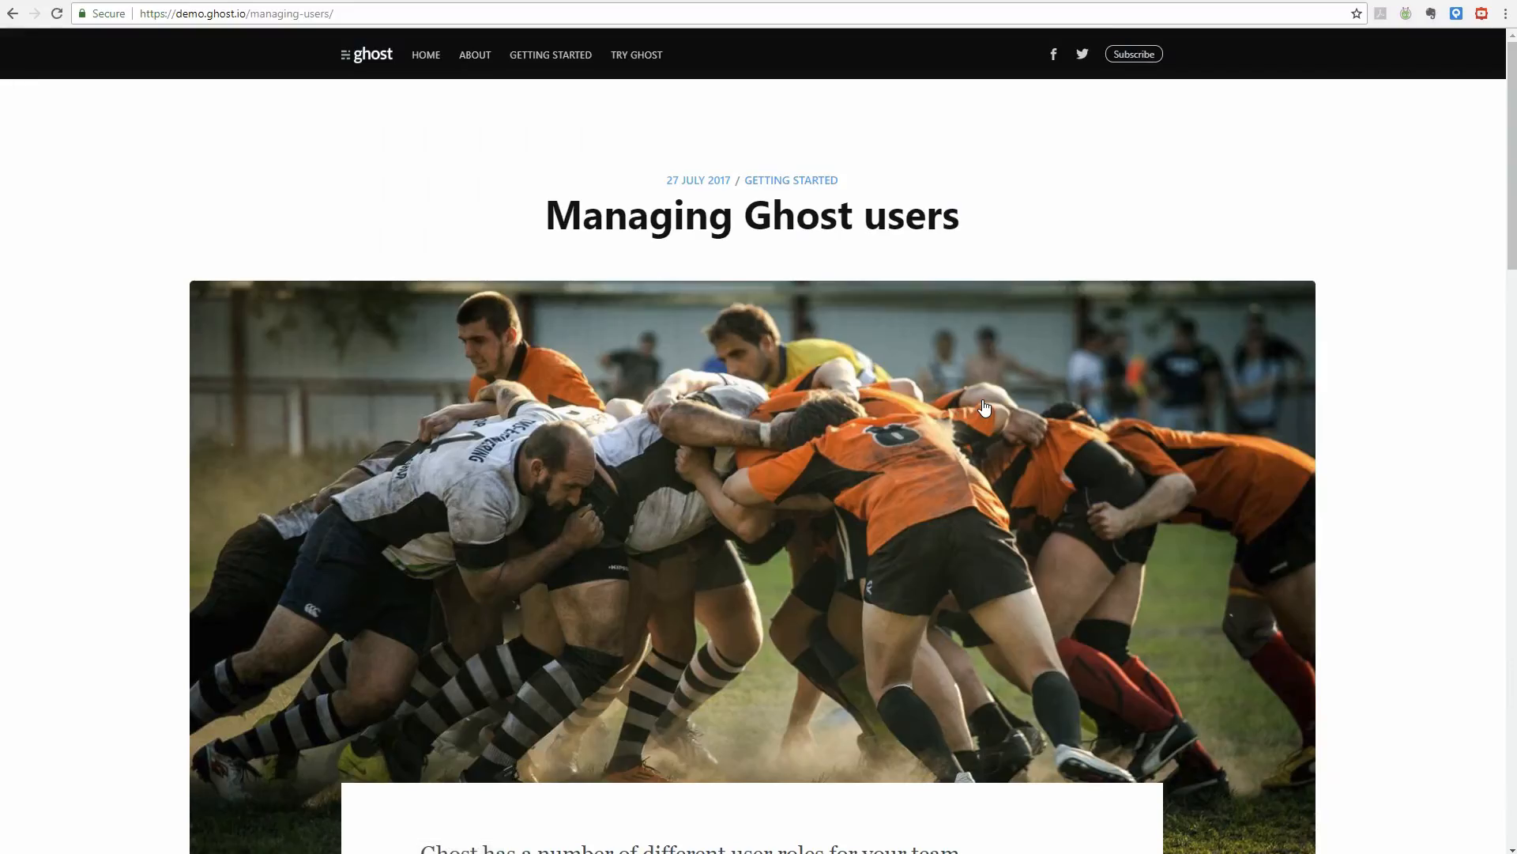
scroll("down", 3)
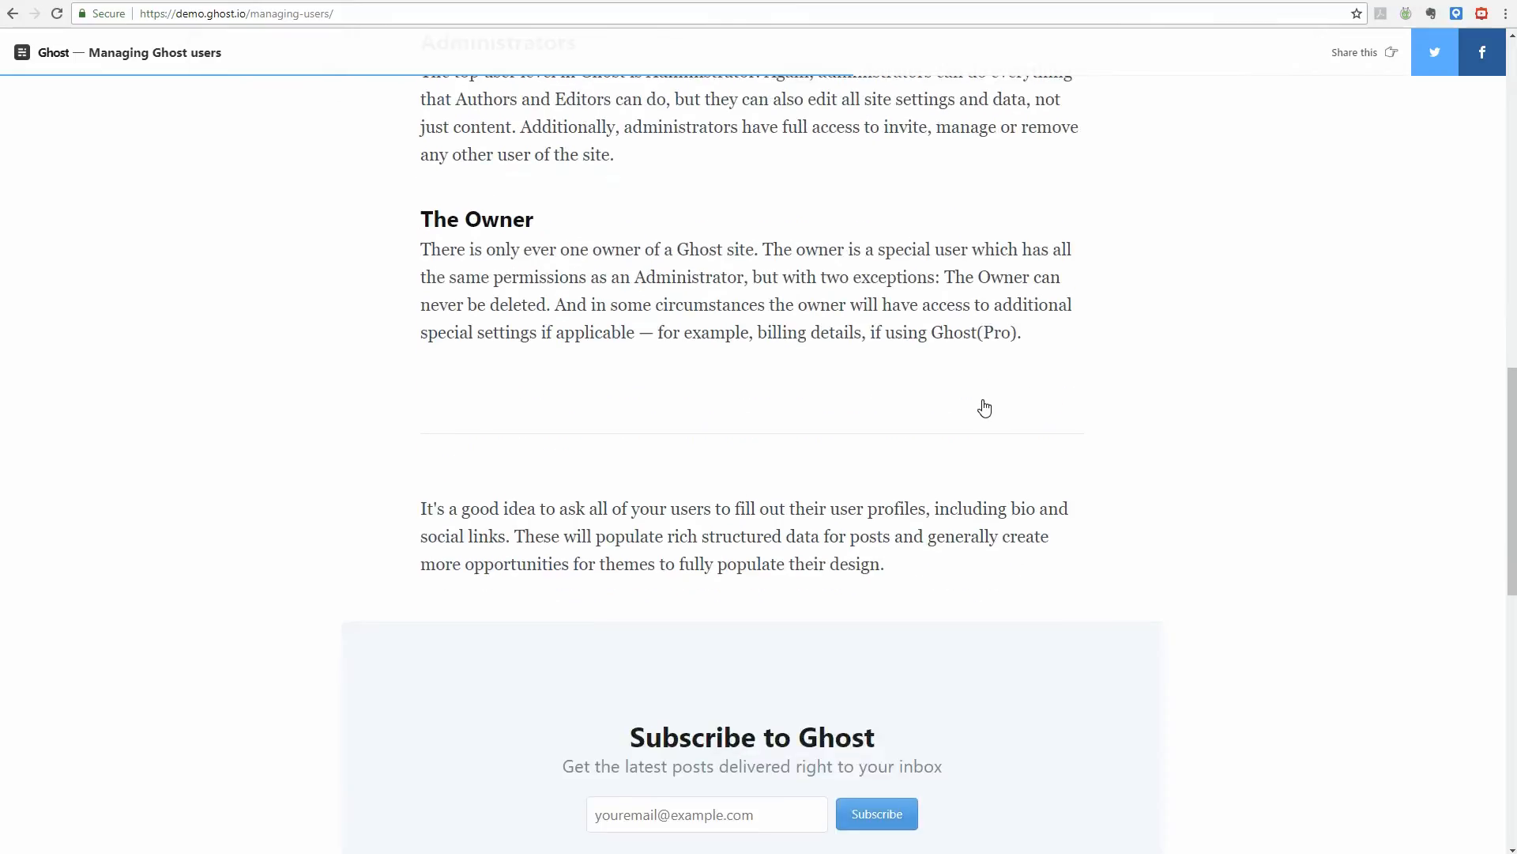
scroll("down", 3)
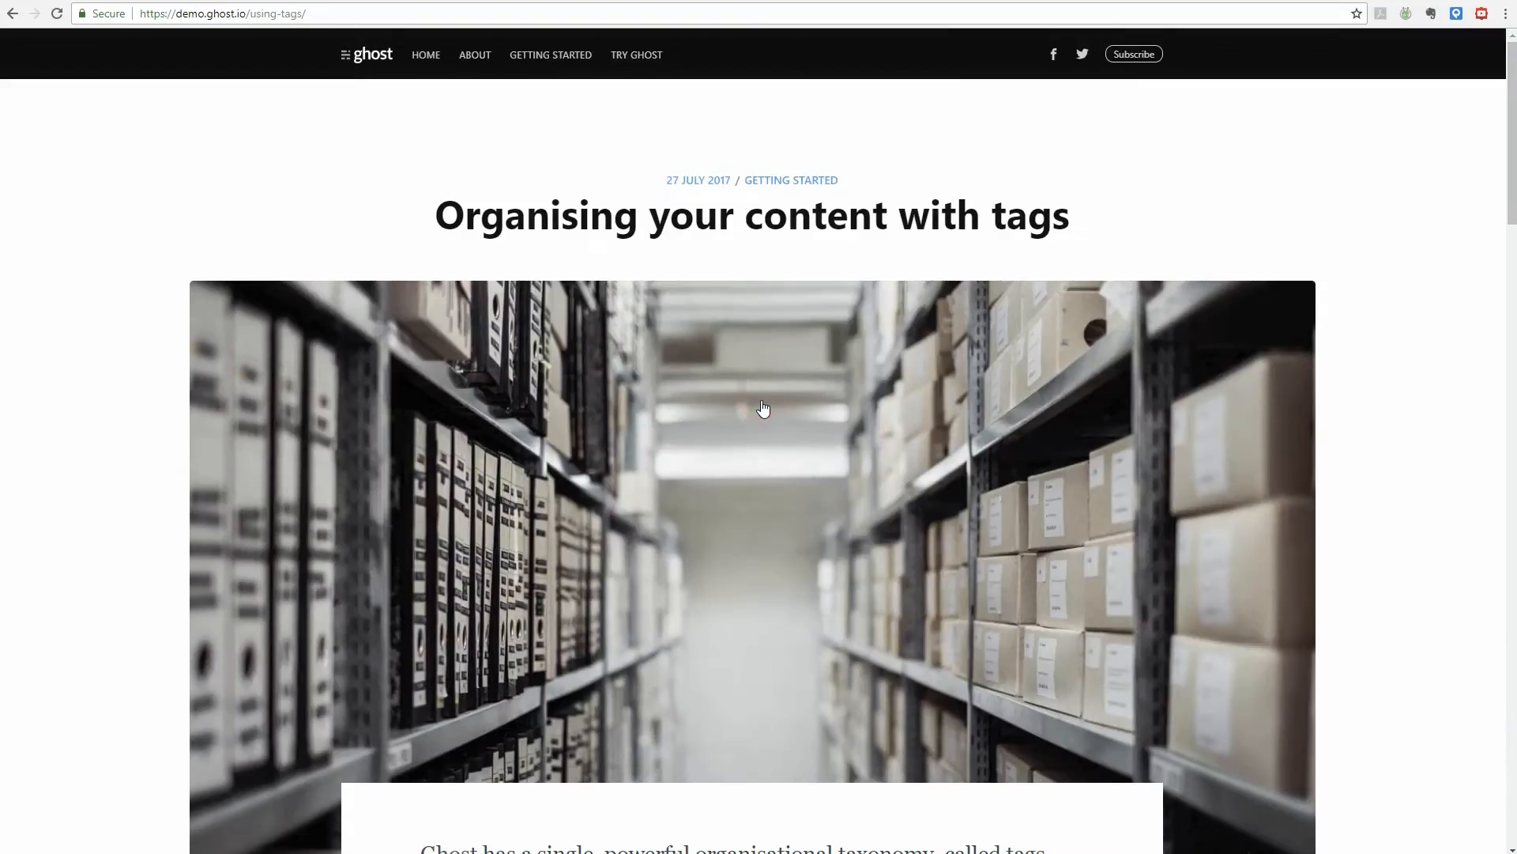
scroll("down", 3)
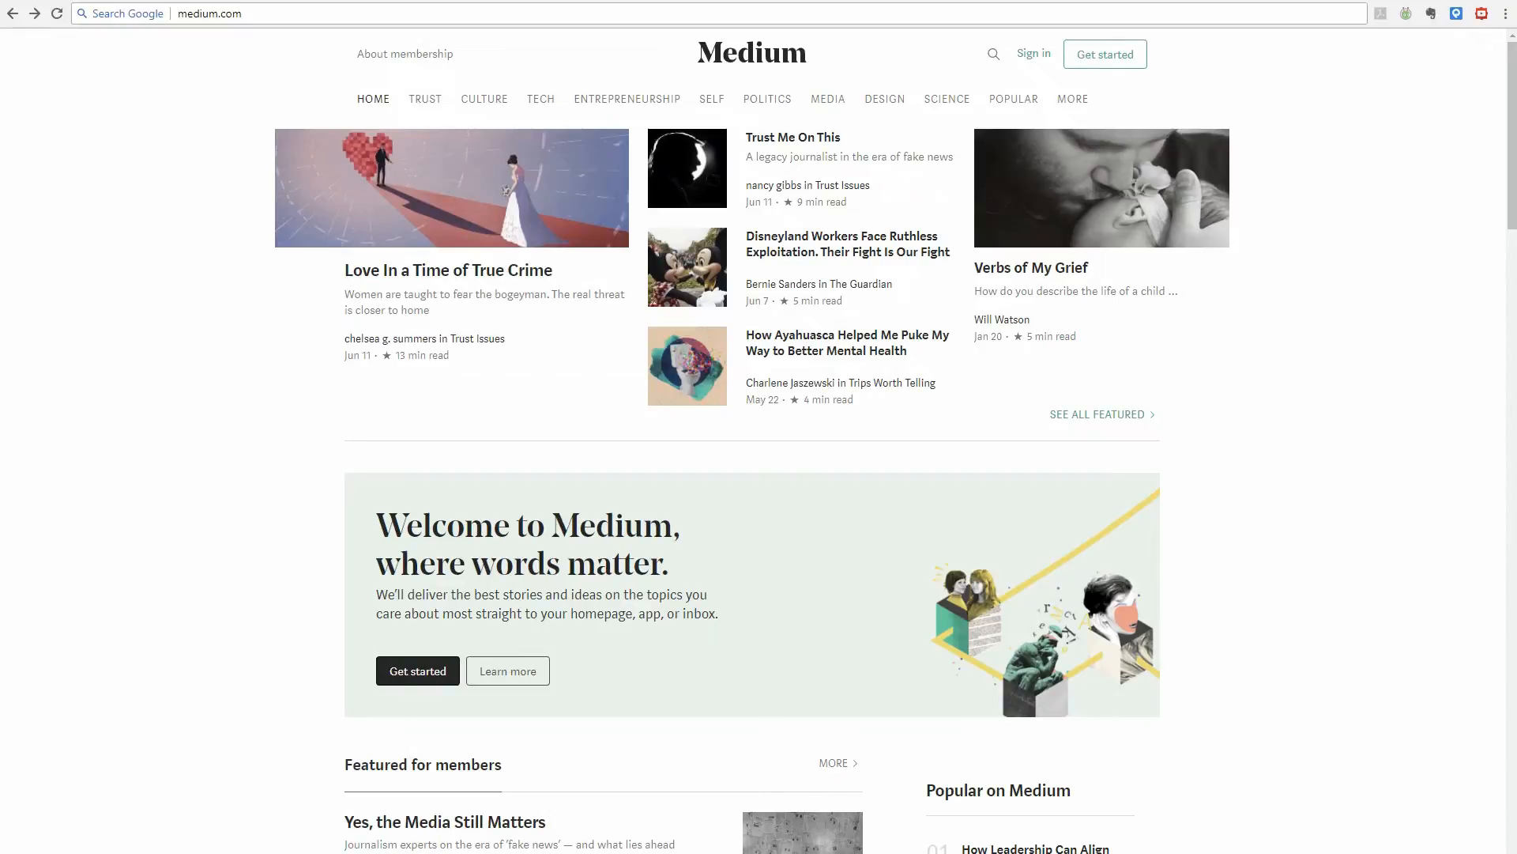
mouse_move(802, 225)
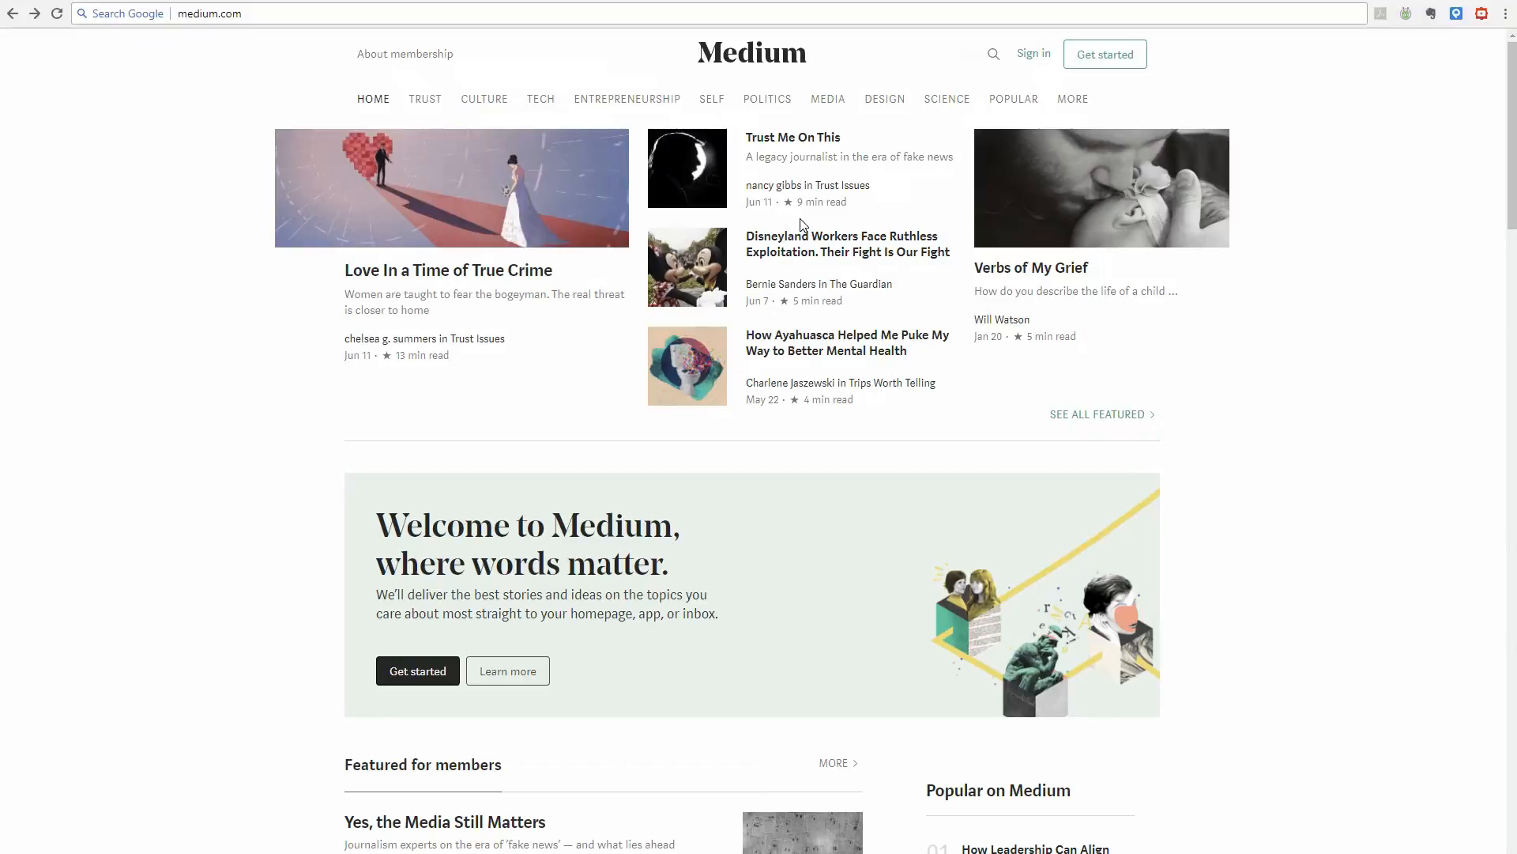
mouse_move(656, 104)
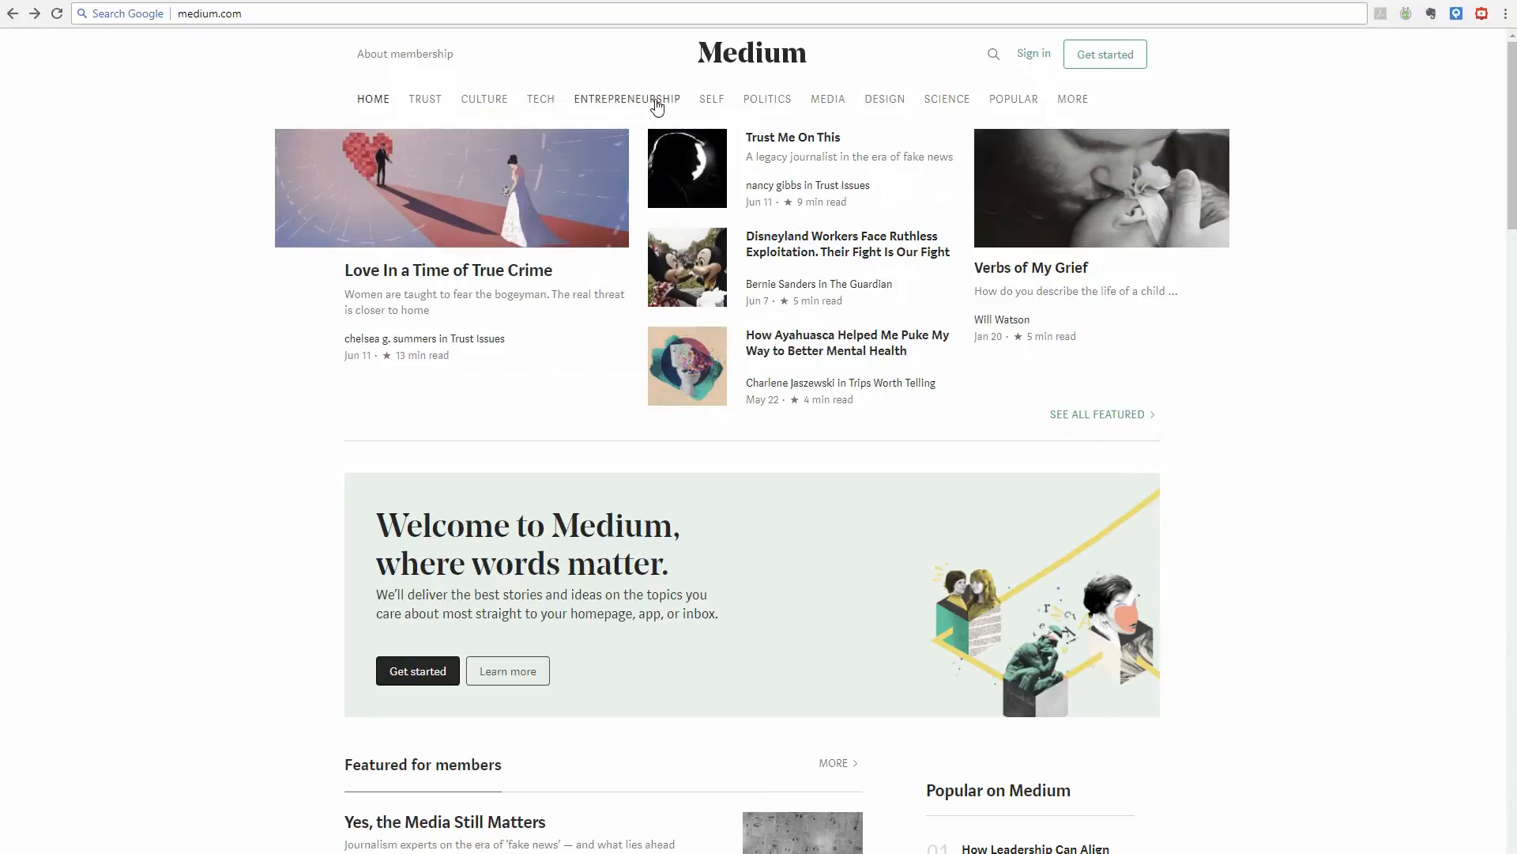
Browse Medium's Entrepreneurship topic down to the In case you missed it stories.
left_click(627, 98)
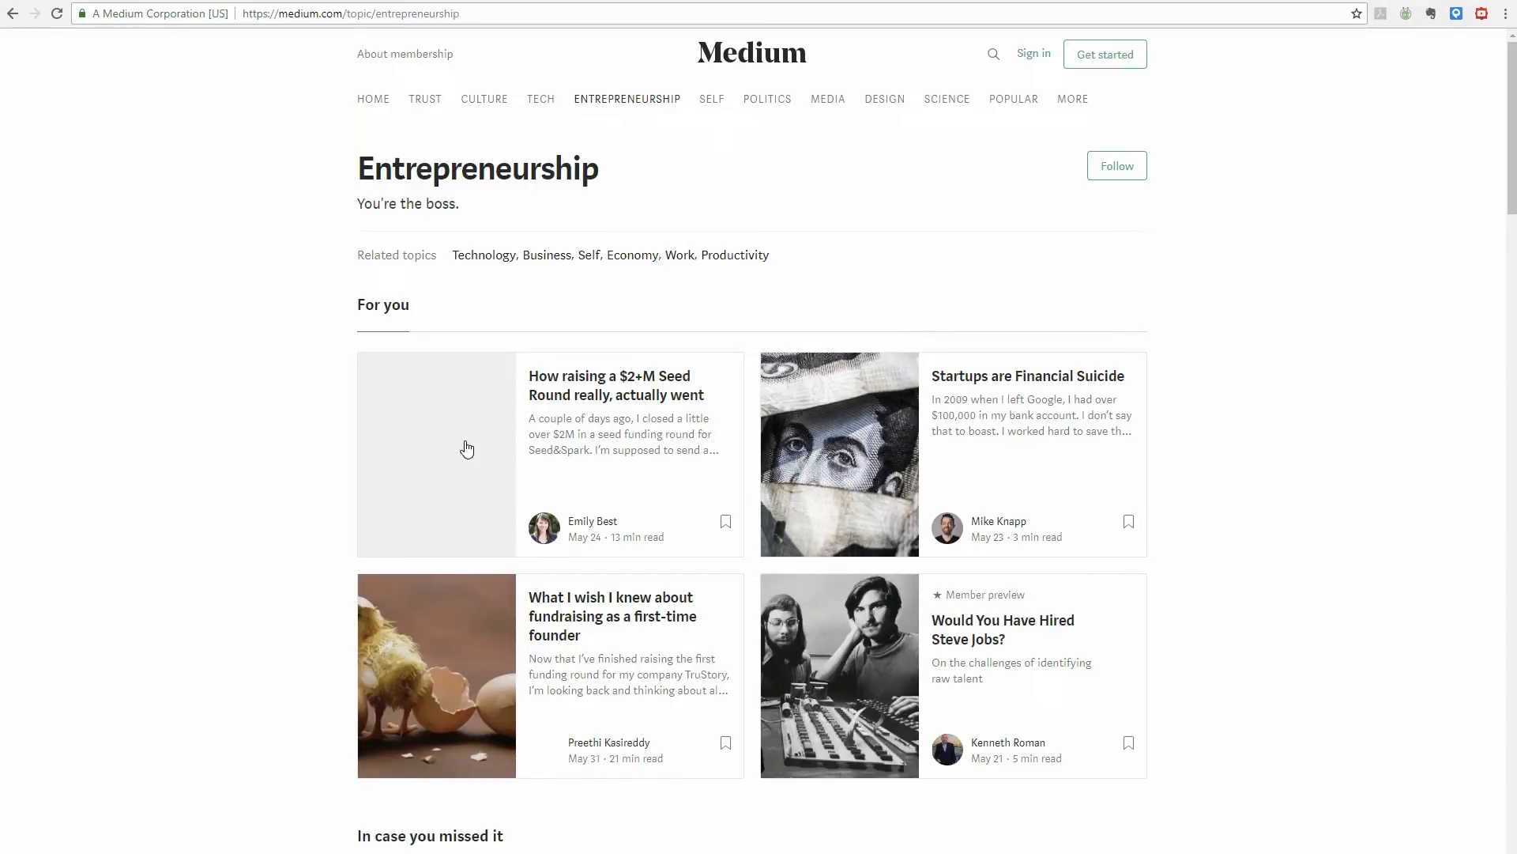
scroll("down", 3)
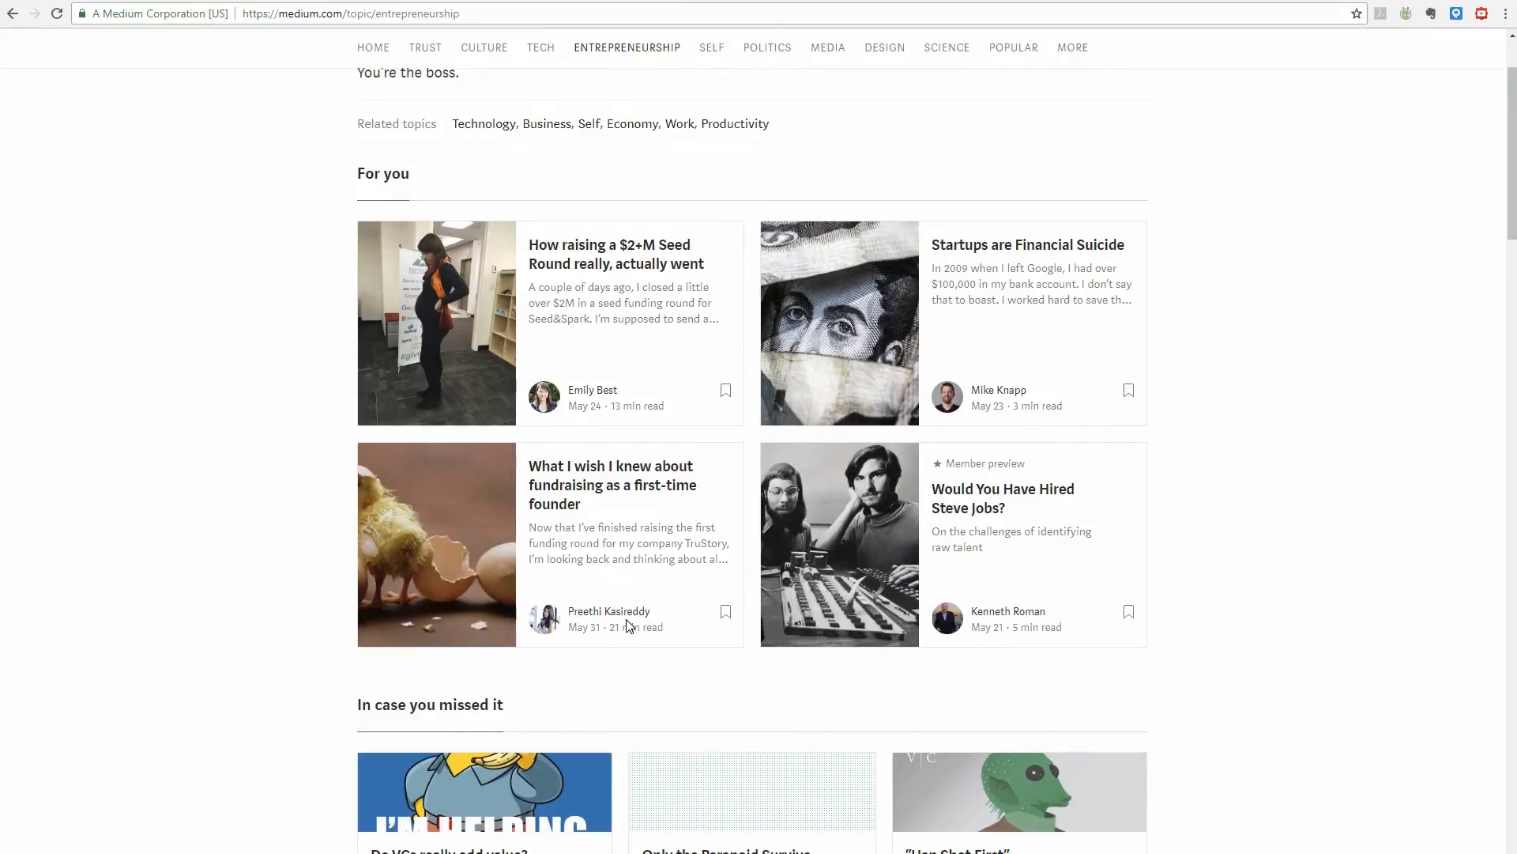
scroll("down", 3)
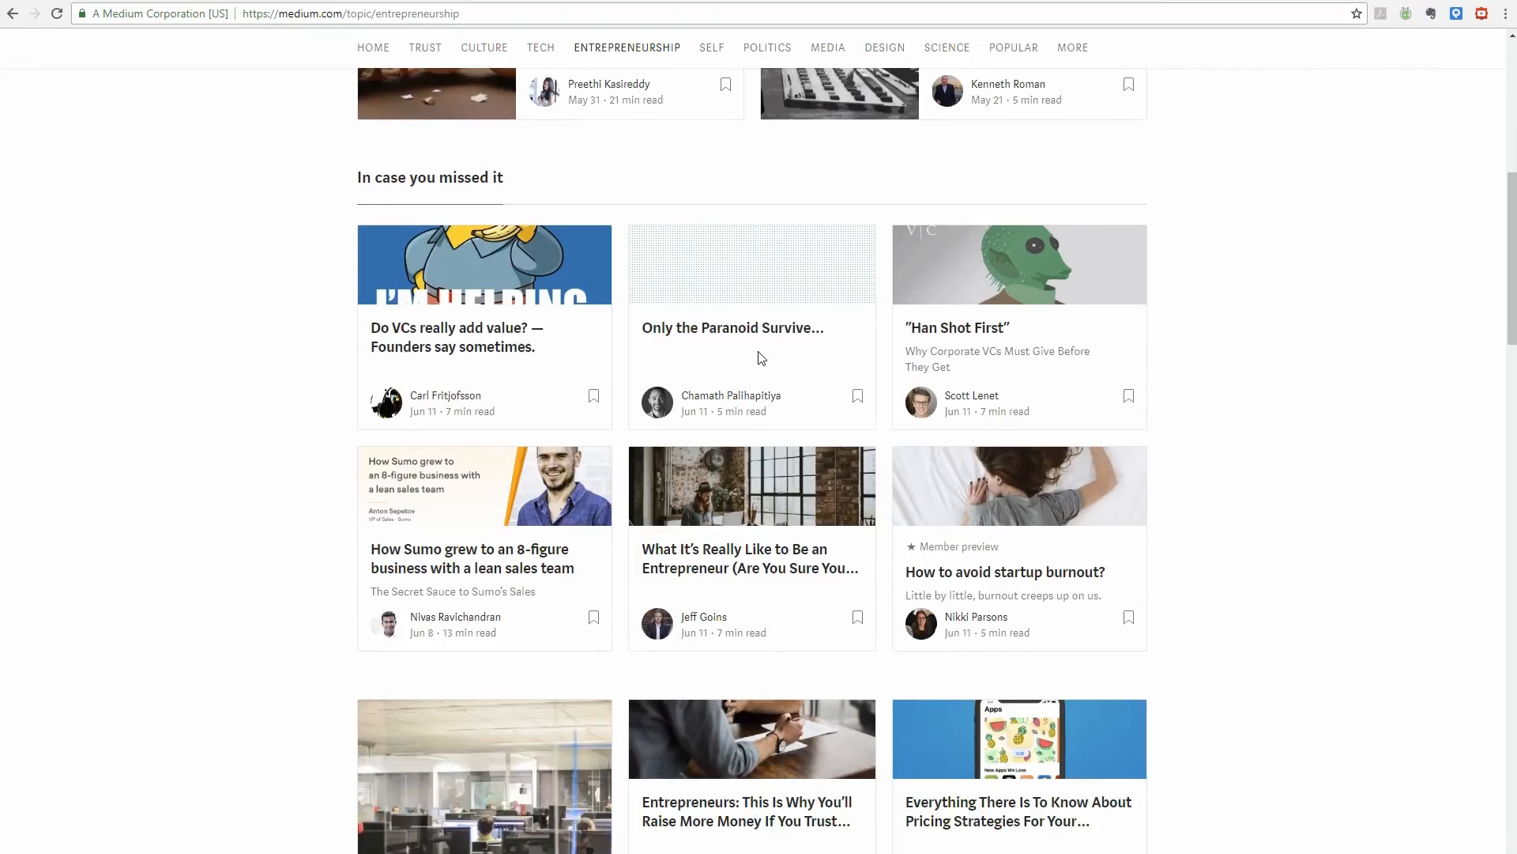
mouse_move(962, 526)
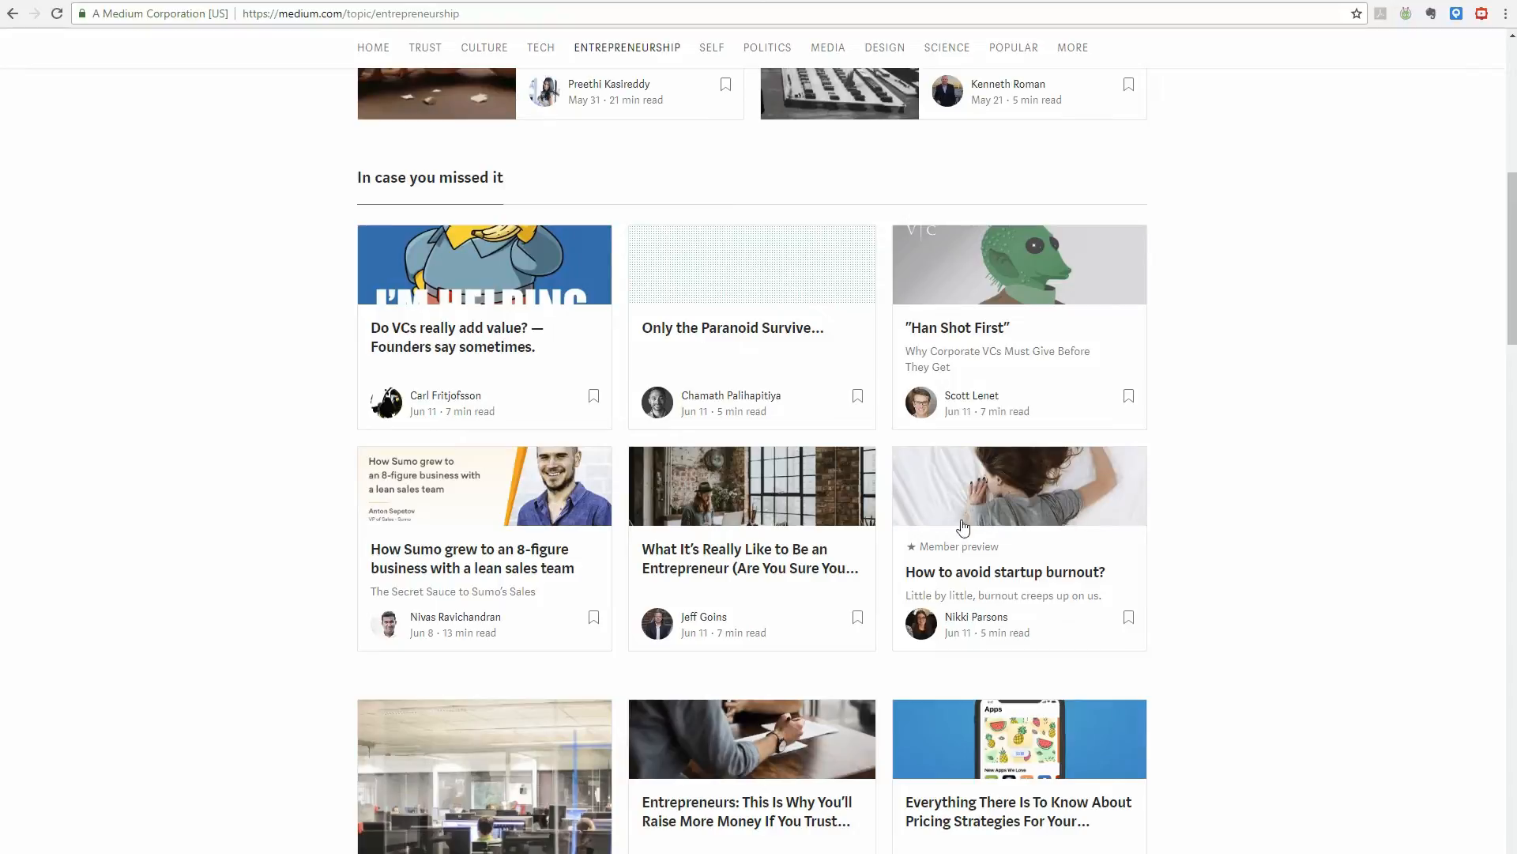
mouse_move(1007, 507)
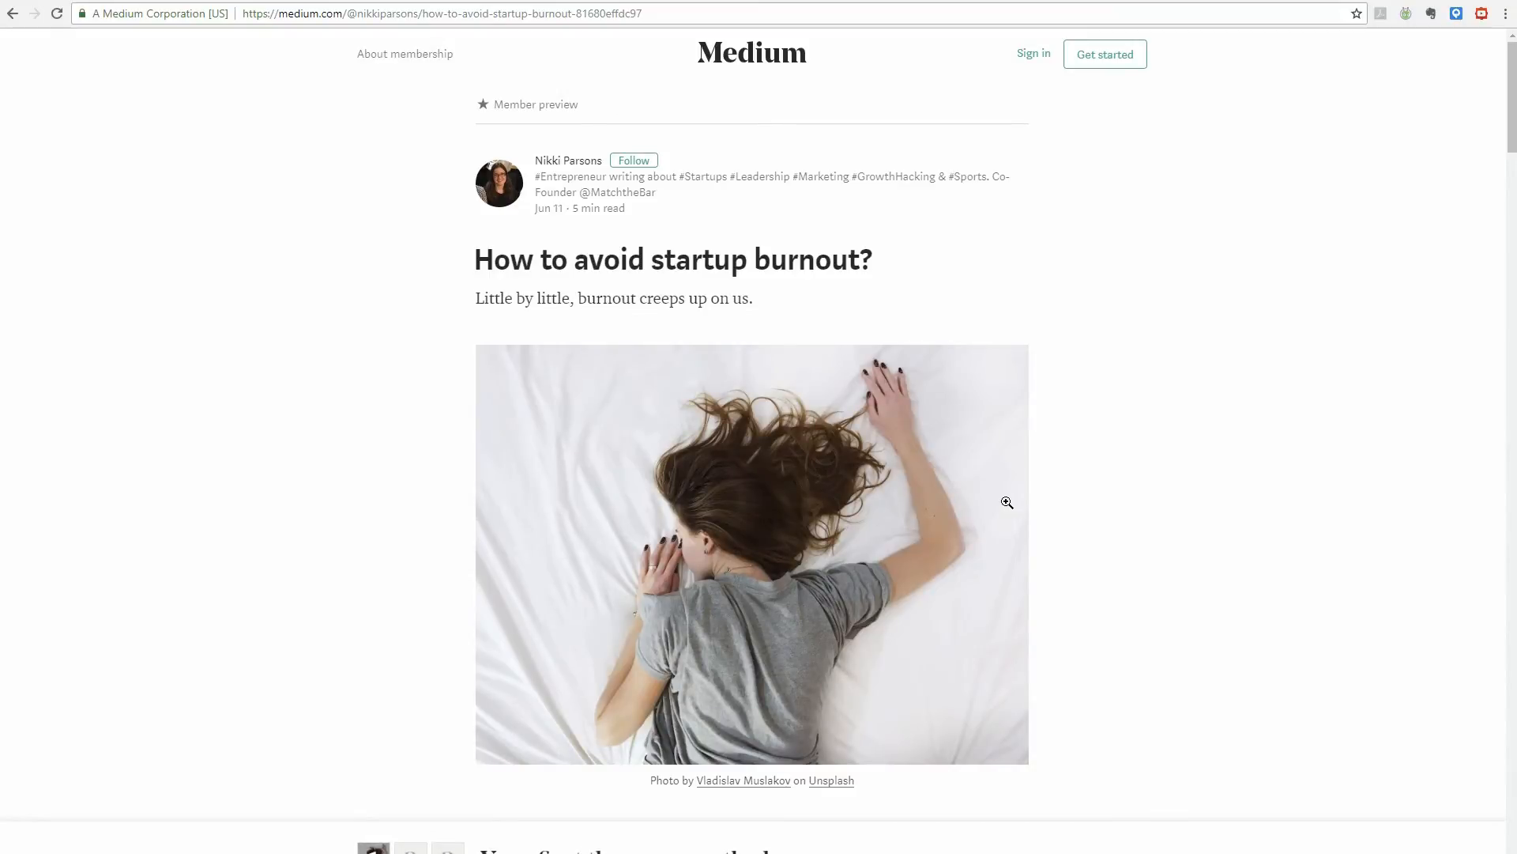
Return to Medium's homepage and scroll to the Featured for members section.
left_click(751, 54)
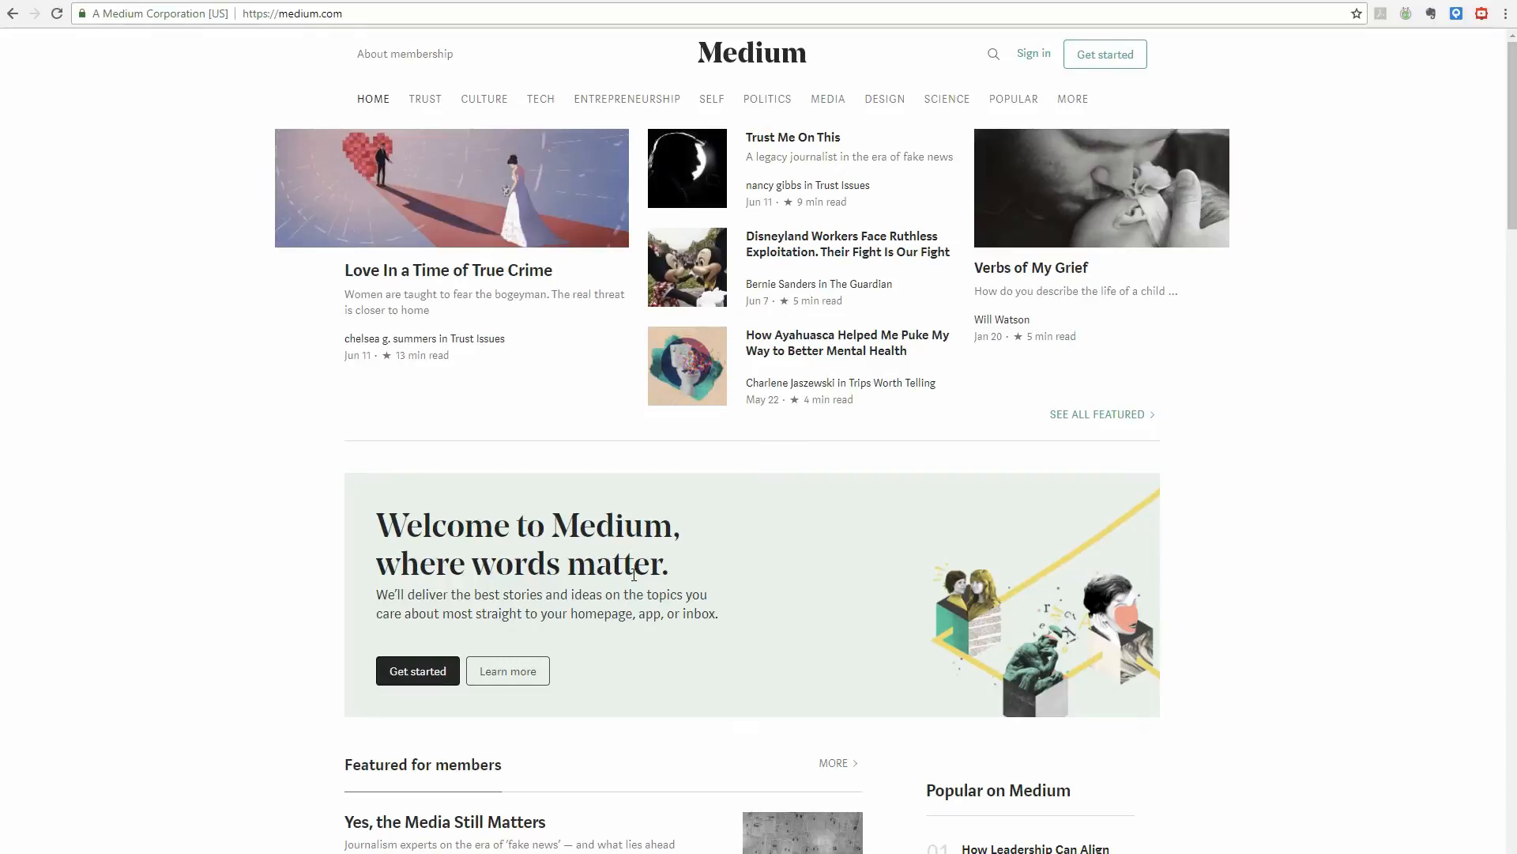
scroll("down", 3)
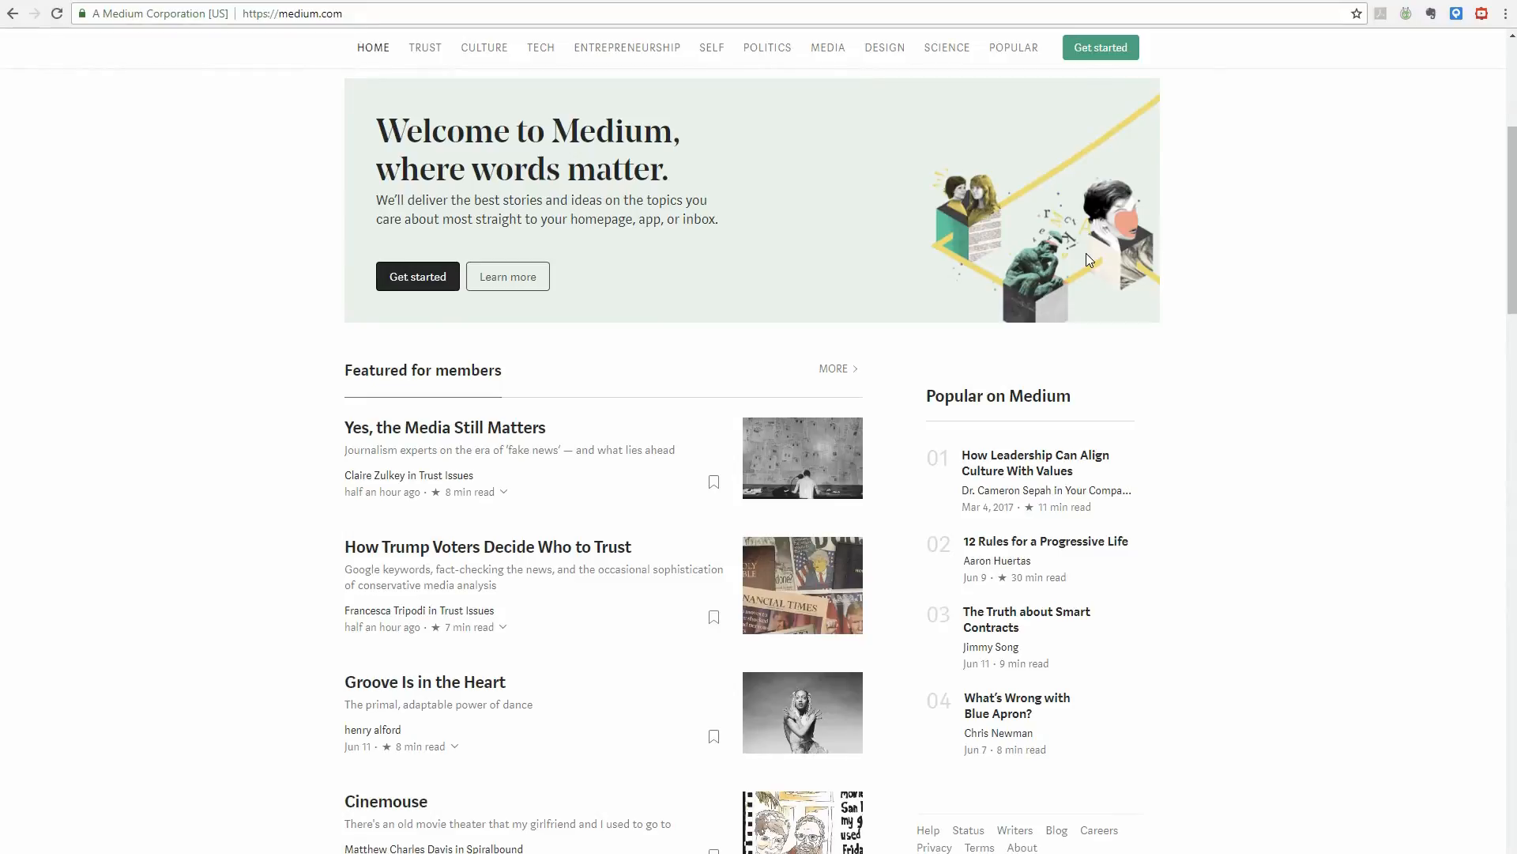
scroll("down", 3)
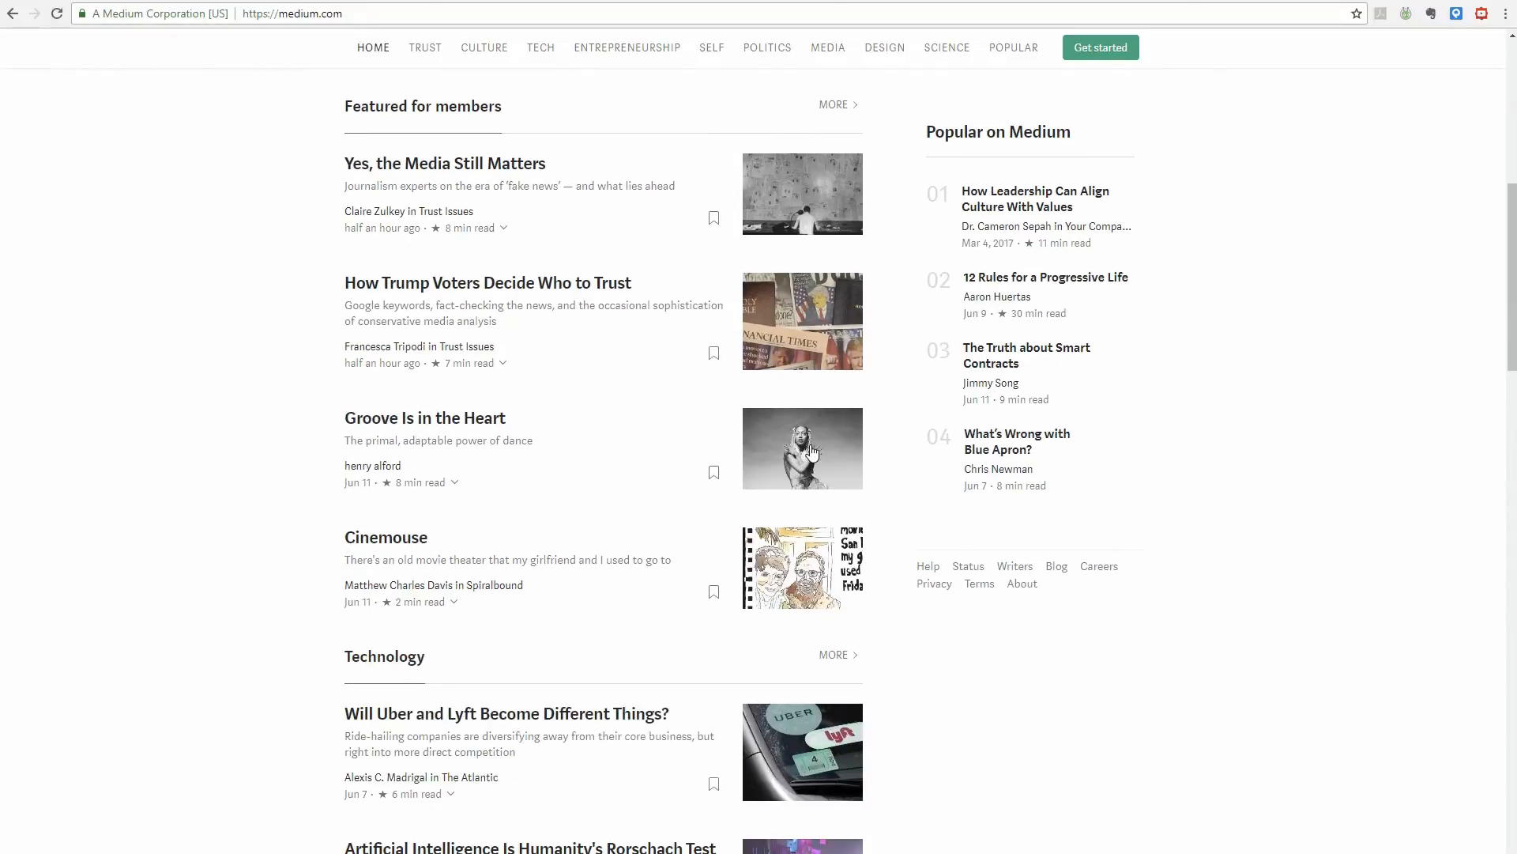
Read the Groove Is in the Heart story, then go back to the homepage.
left_click(423, 417)
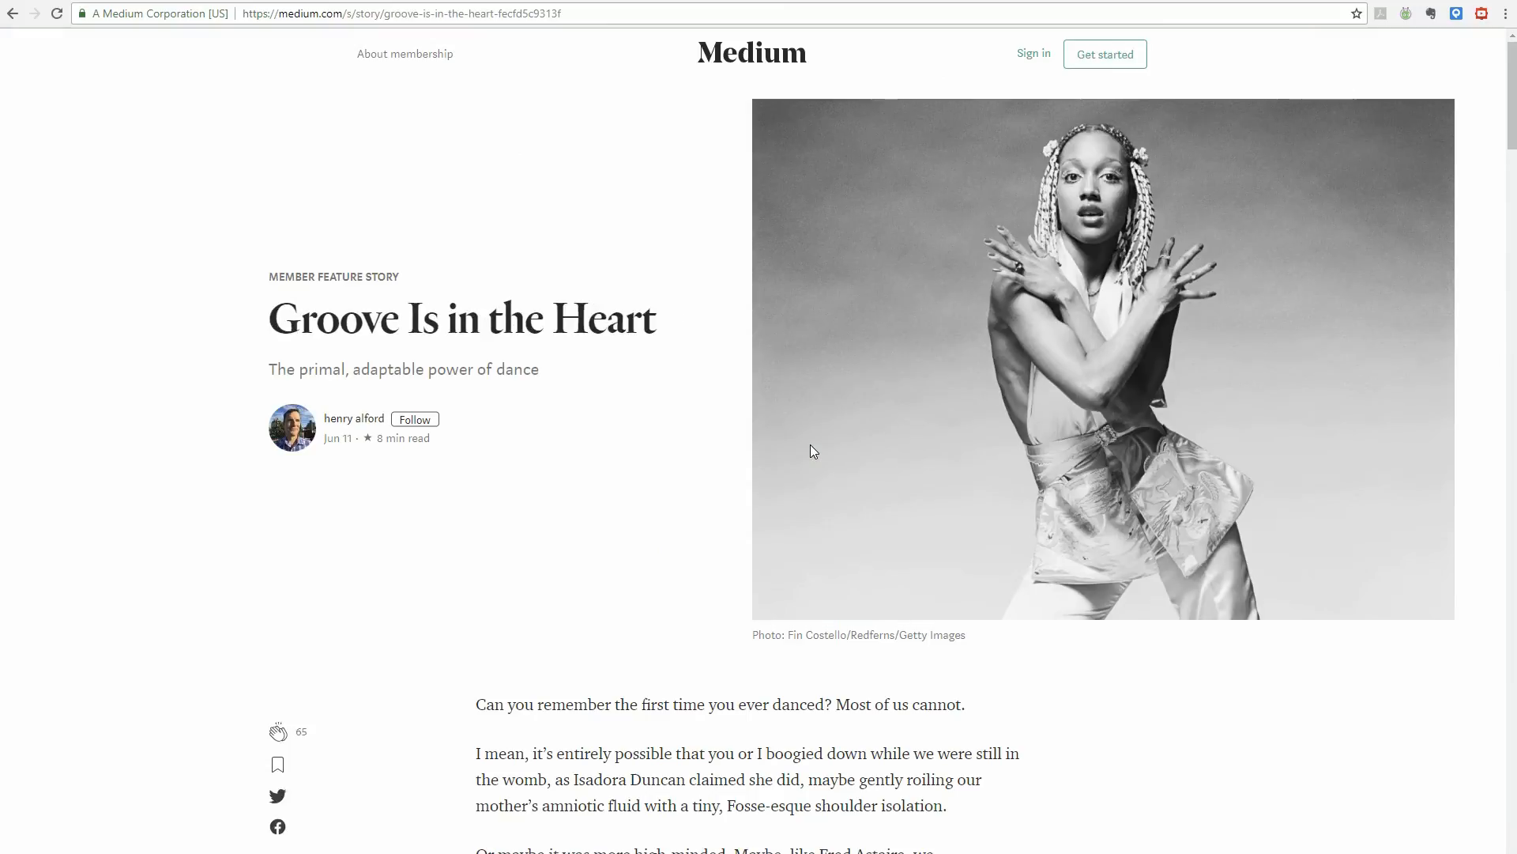
scroll("down", 3)
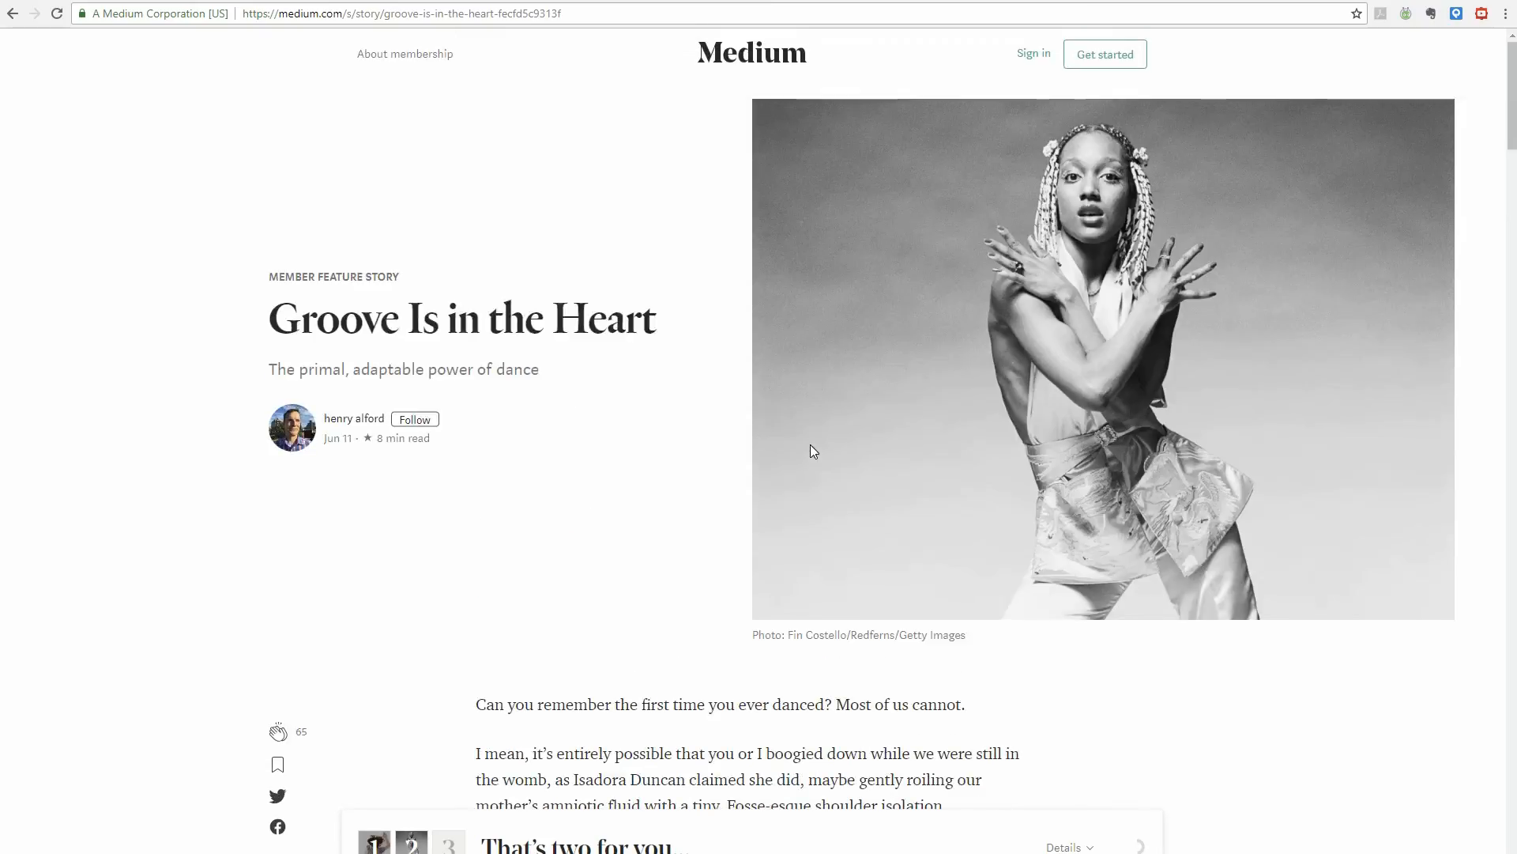
left_click(751, 54)
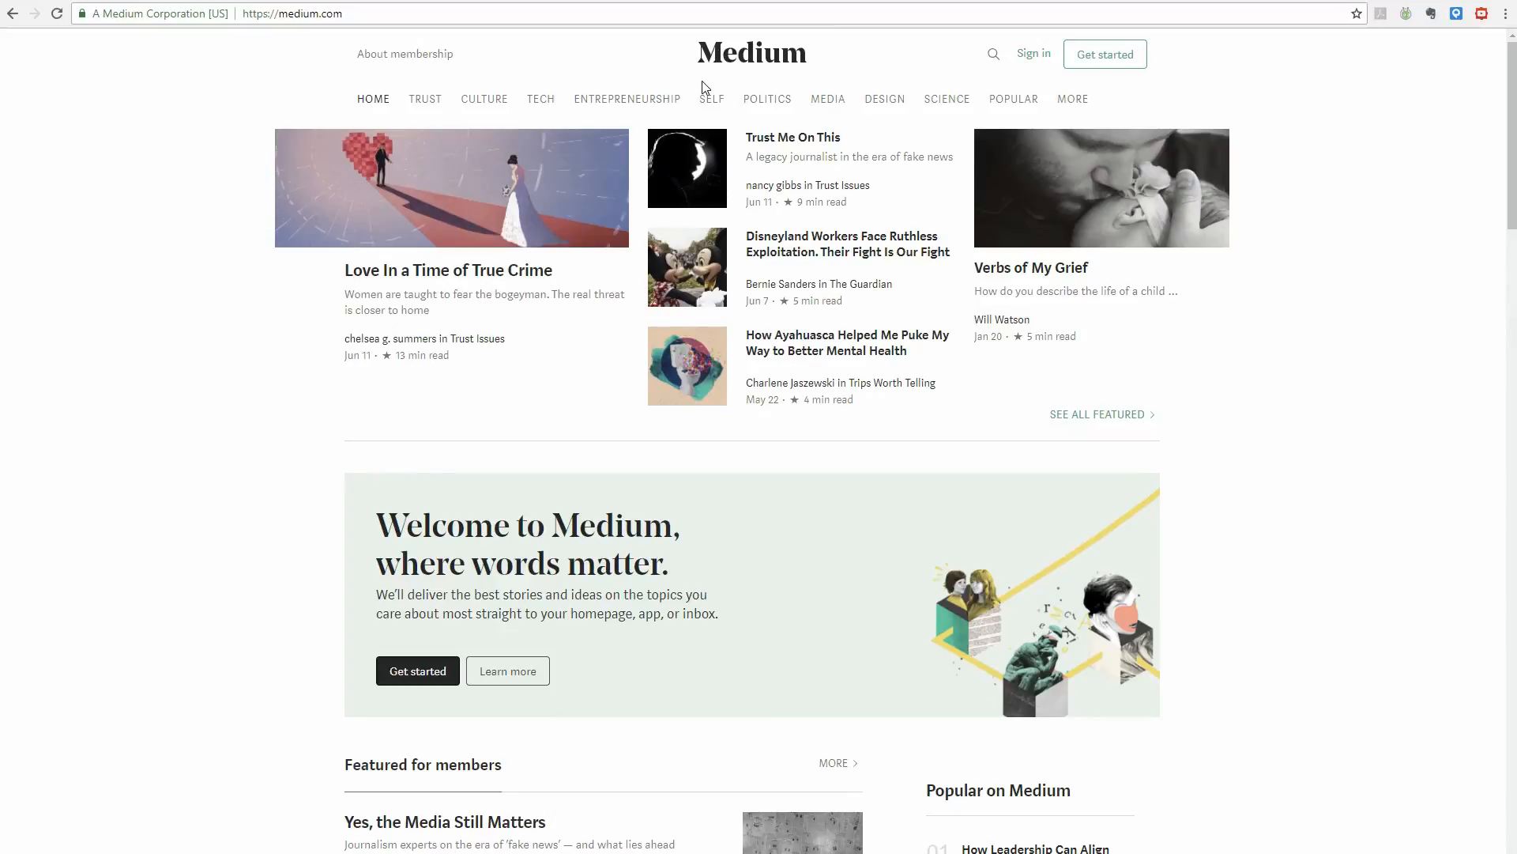
Browse Medium's Technology topic and bring up the Join Medium sign-up dialog.
left_click(541, 98)
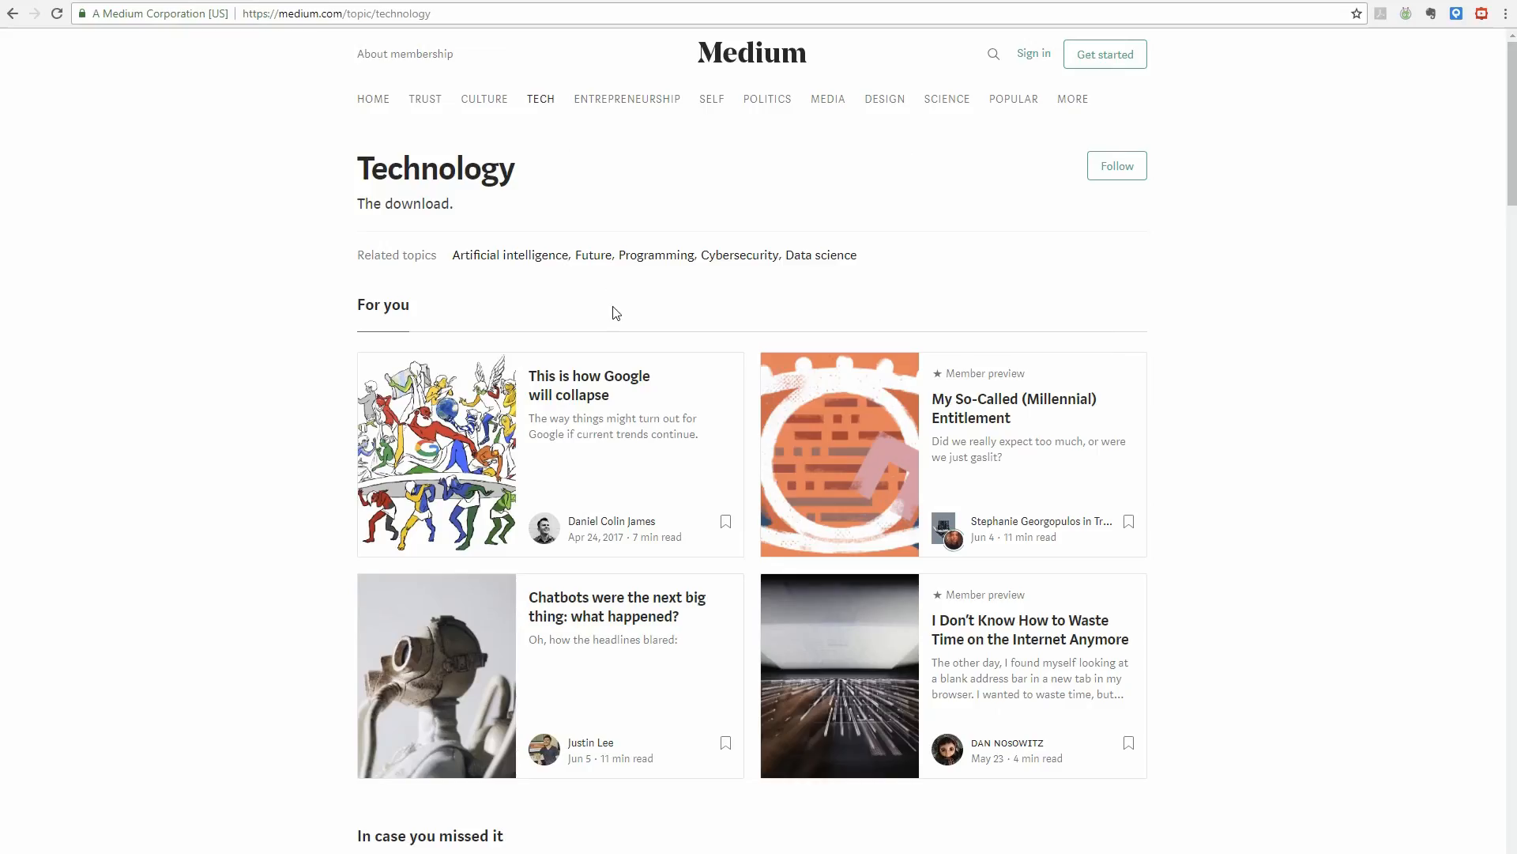
scroll("down", 3)
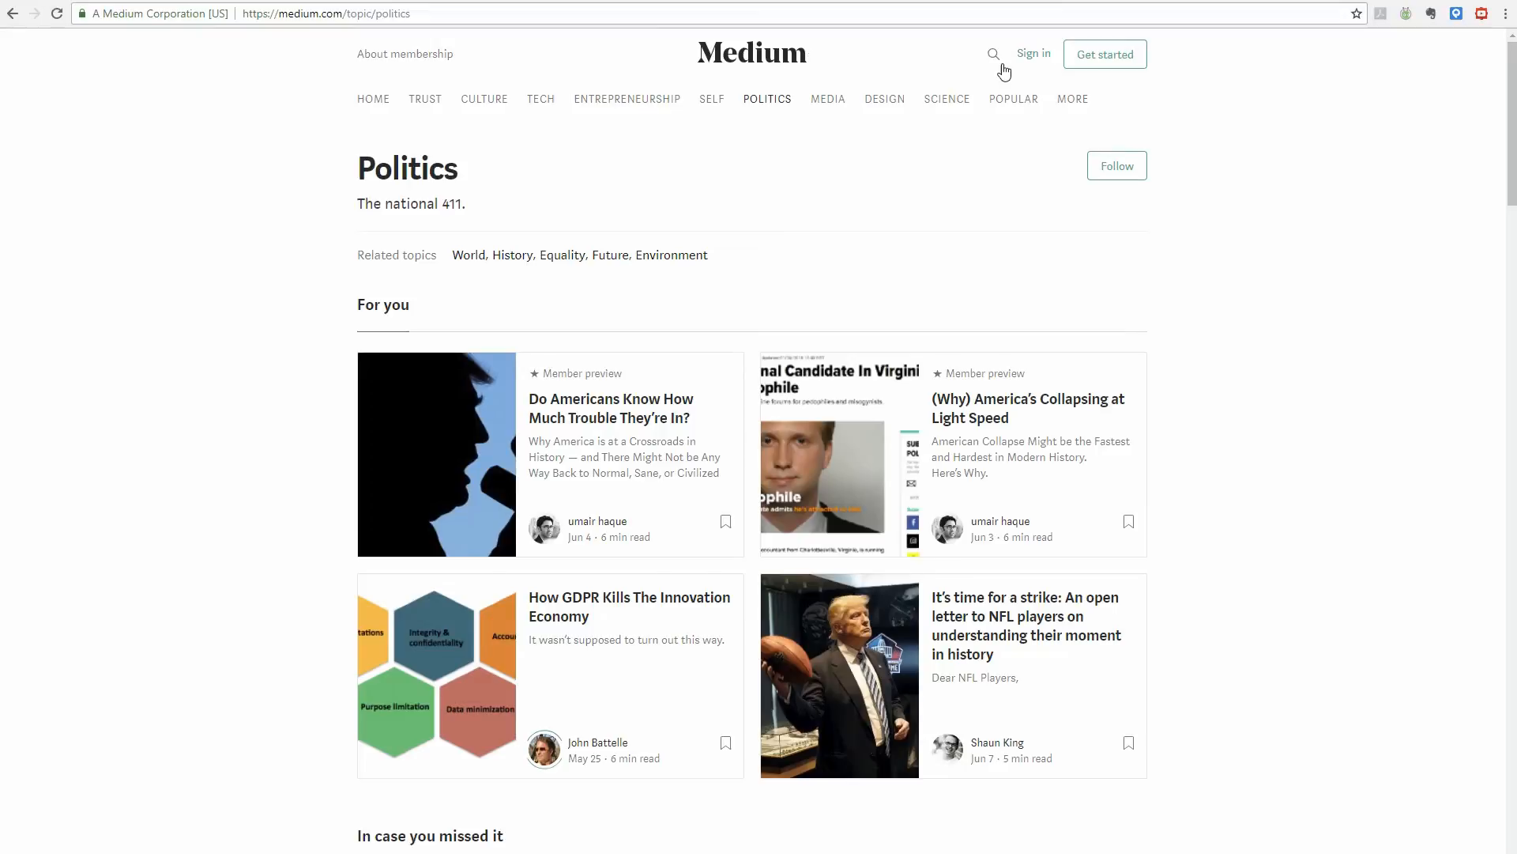
left_click(1105, 54)
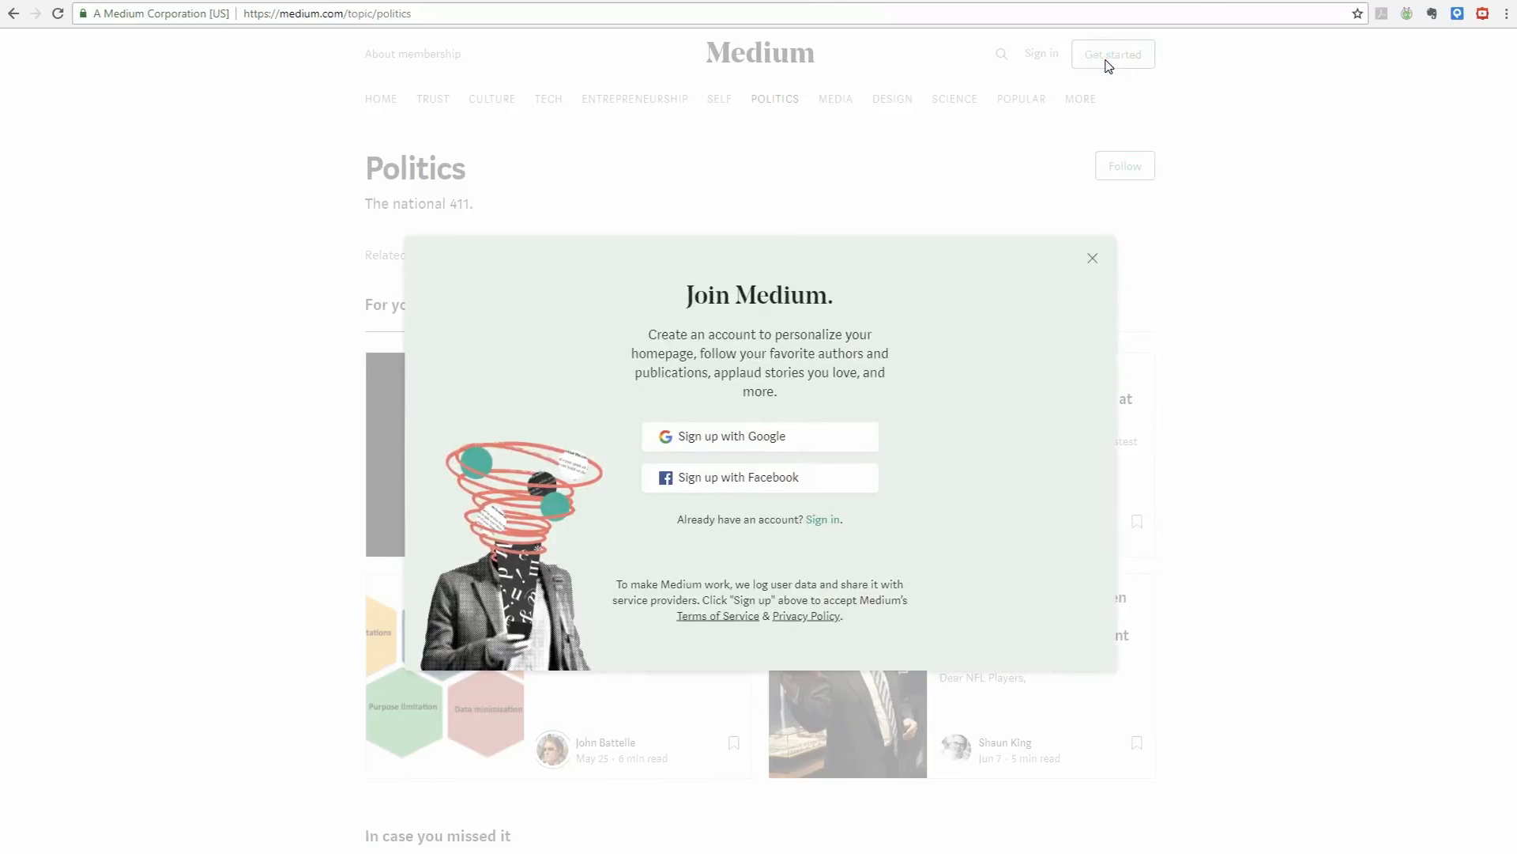